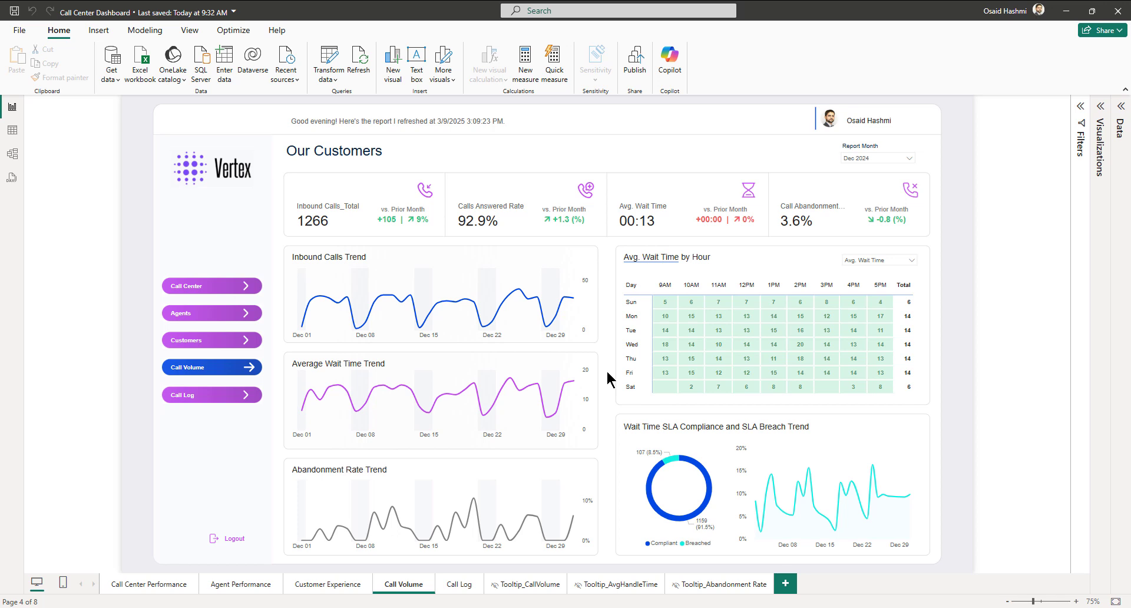
pyautogui.moveTo(443, 288)
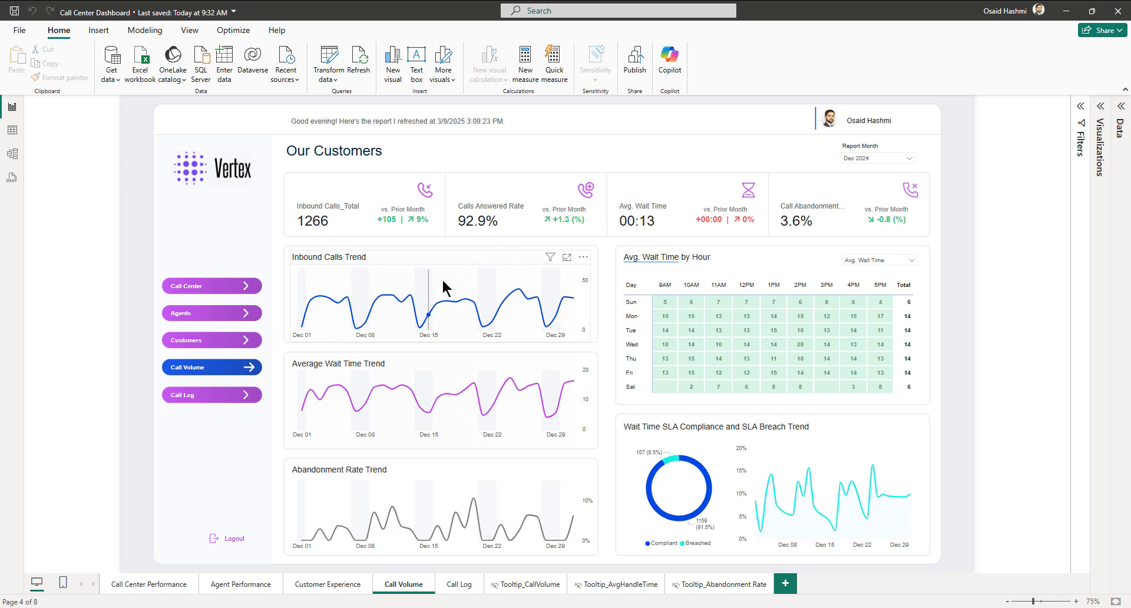
pyautogui.moveTo(287, 269)
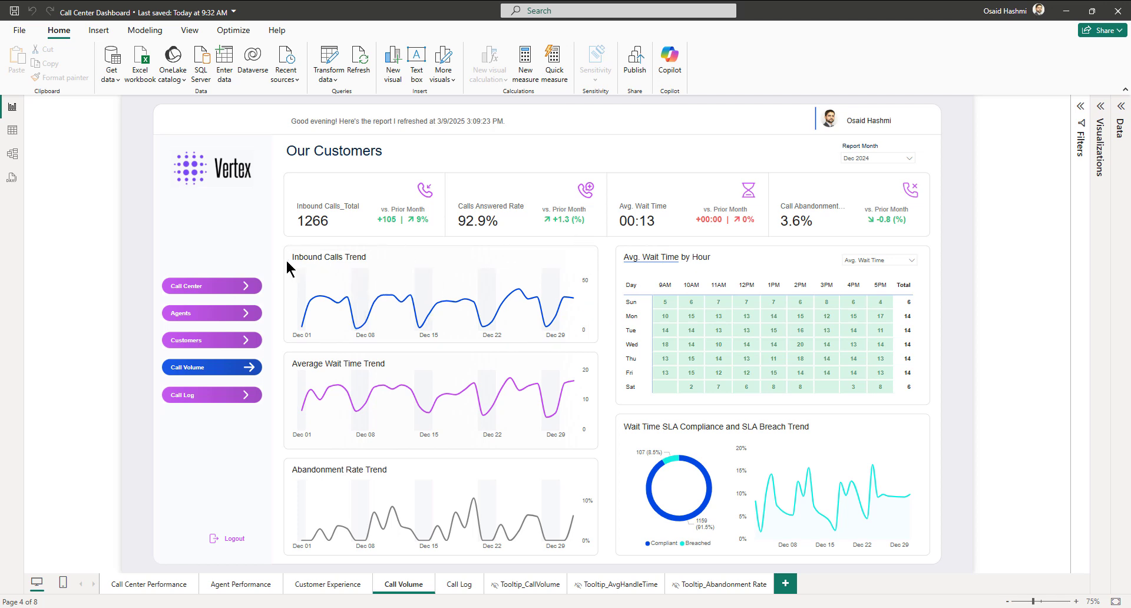
pyautogui.moveTo(374, 259)
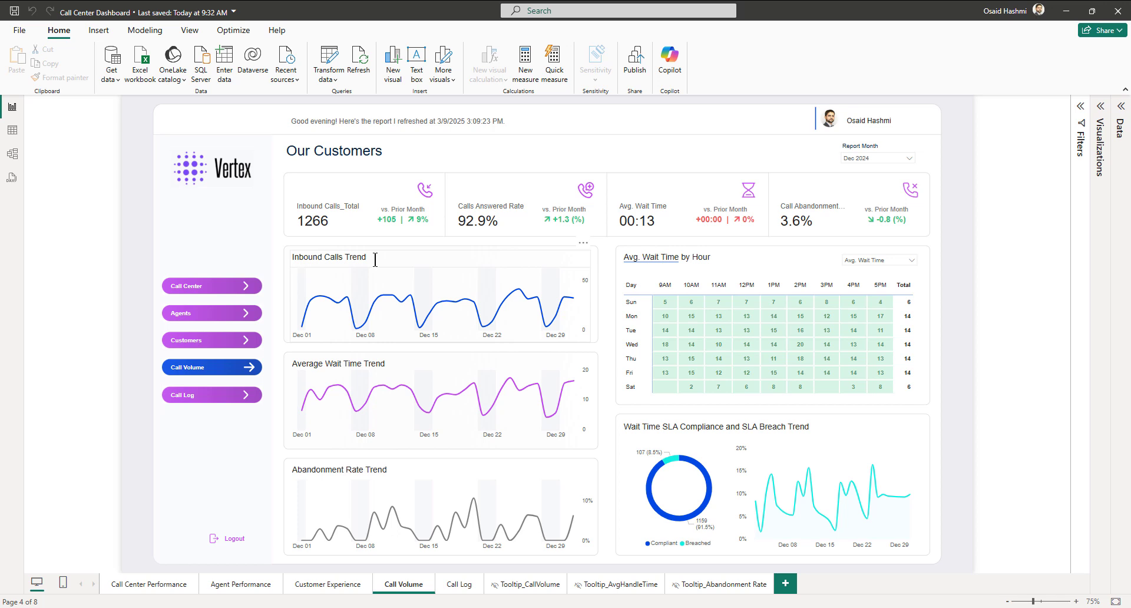
pyautogui.moveTo(542, 313)
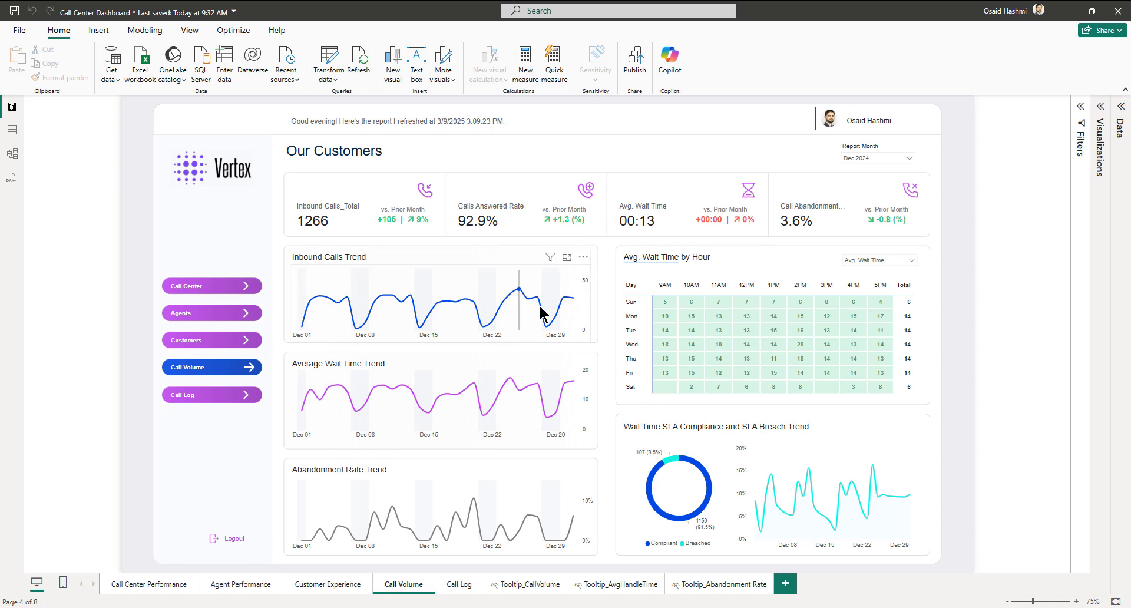
pyautogui.moveTo(285, 343)
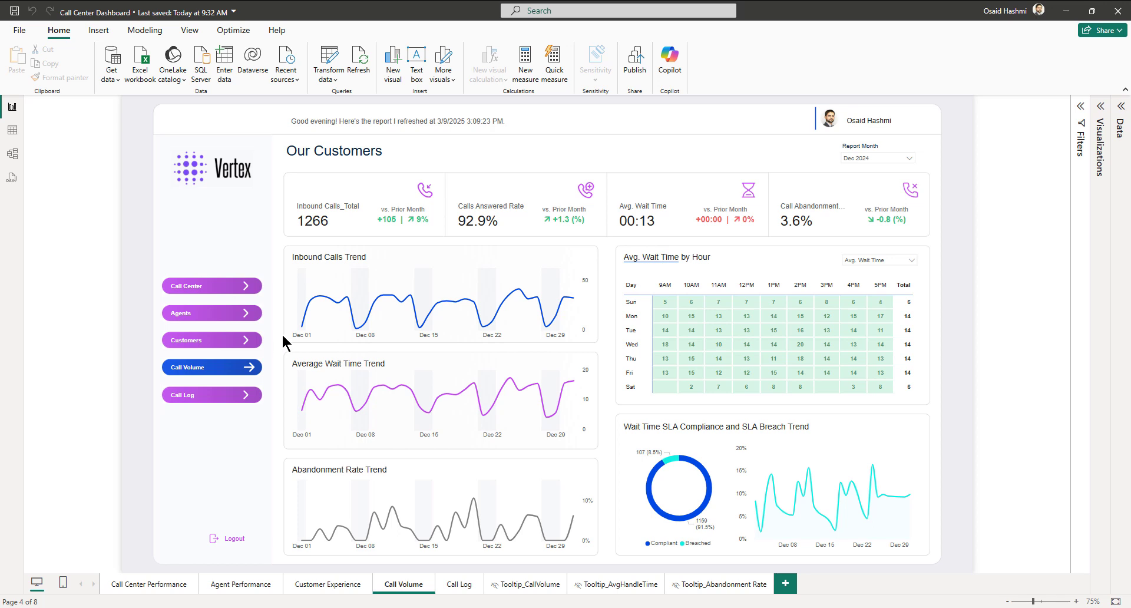
pyautogui.moveTo(414, 308)
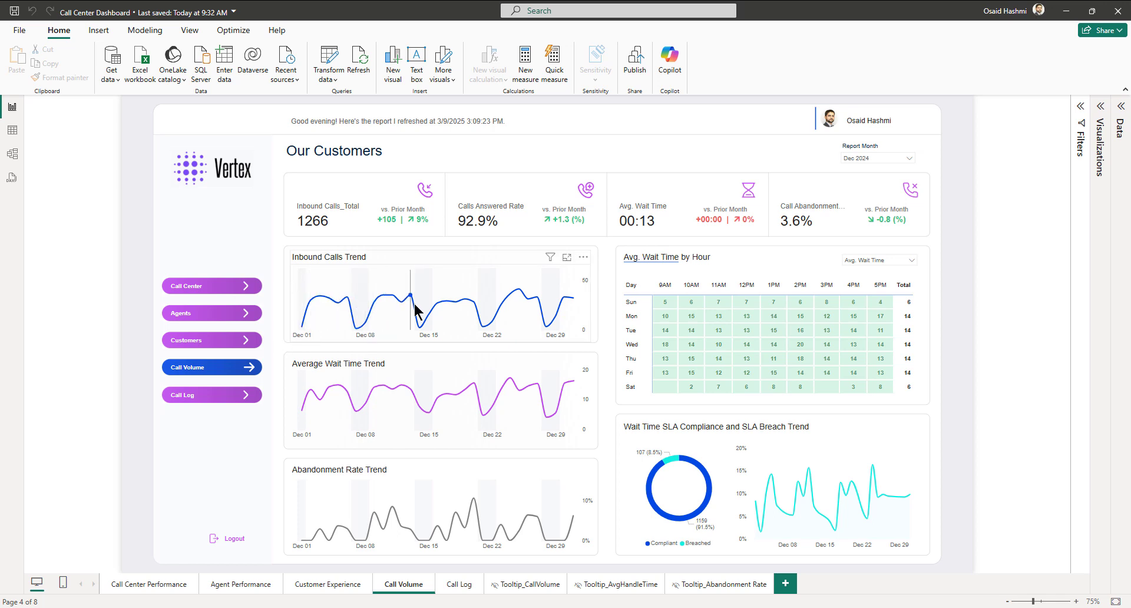
pyautogui.moveTo(608, 319)
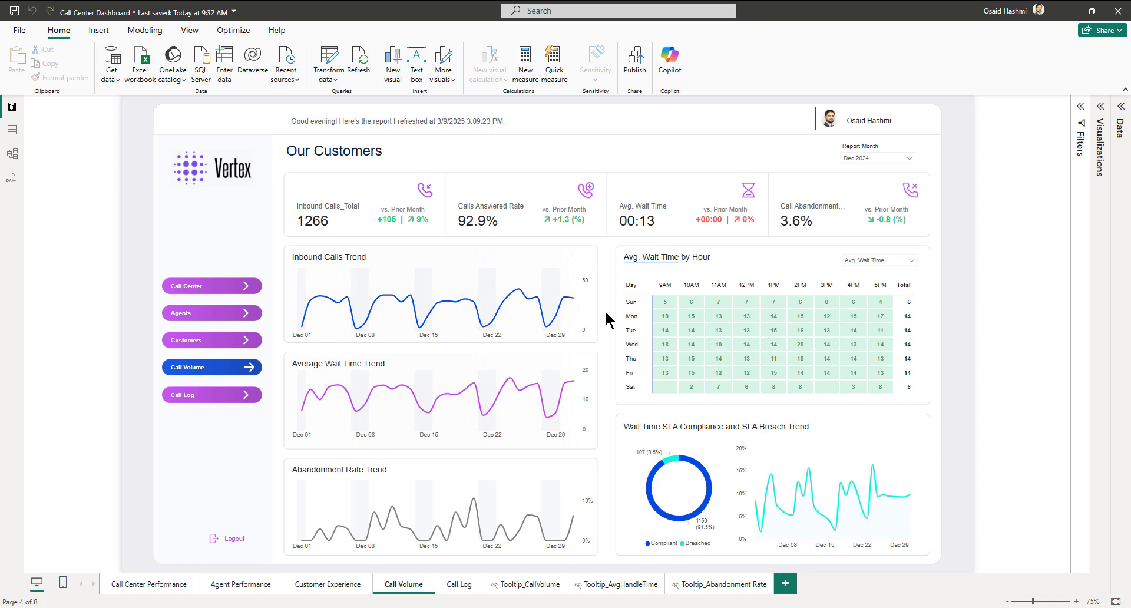
pyautogui.moveTo(359, 330)
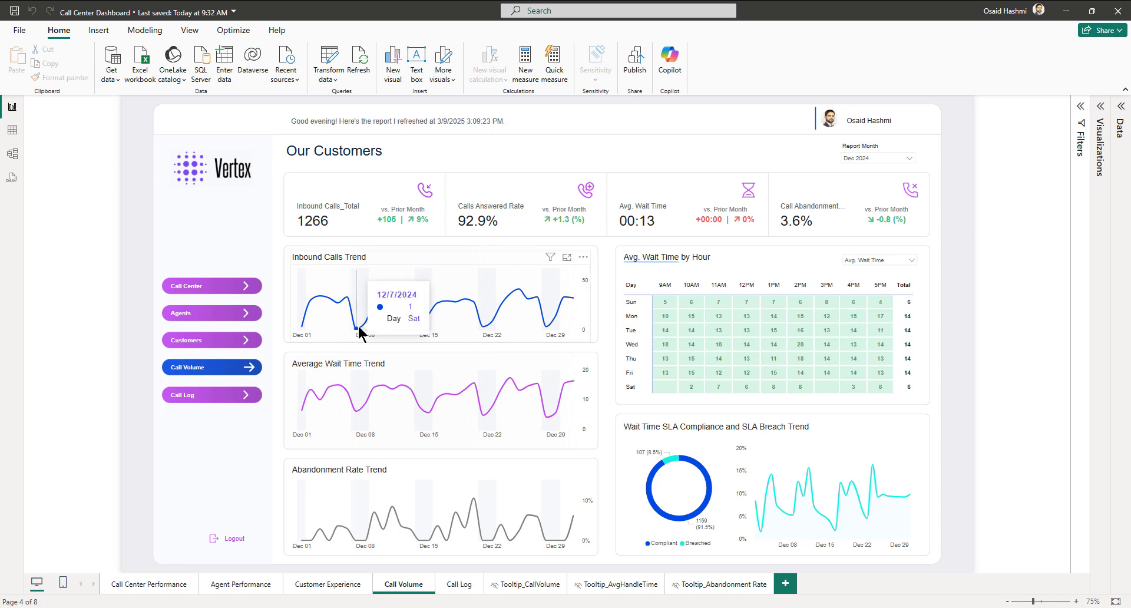
pyautogui.moveTo(364, 333)
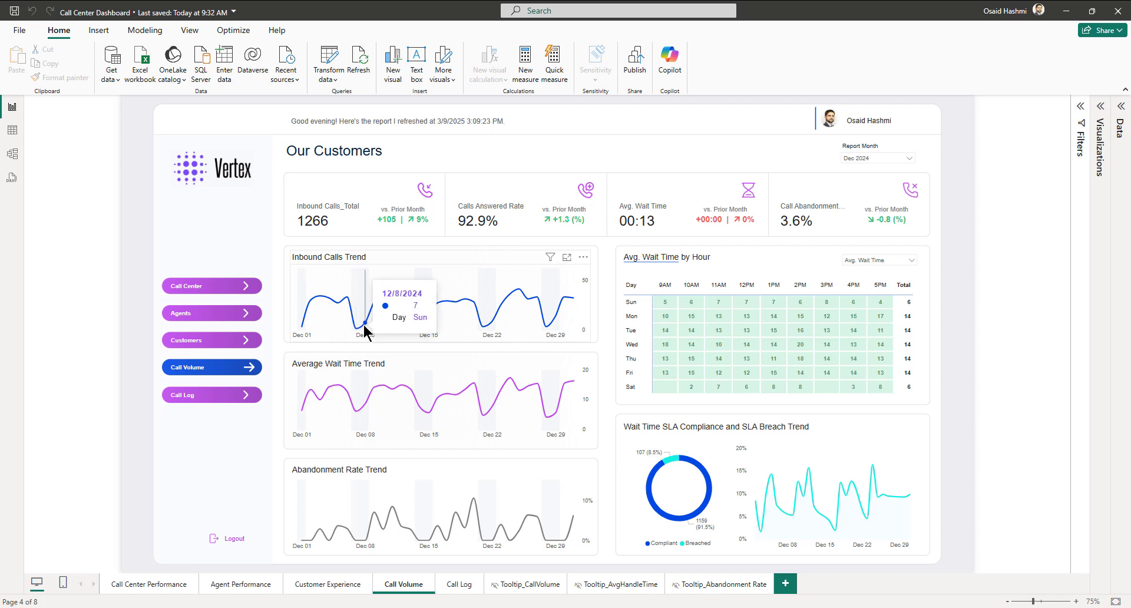
pyautogui.moveTo(408, 300)
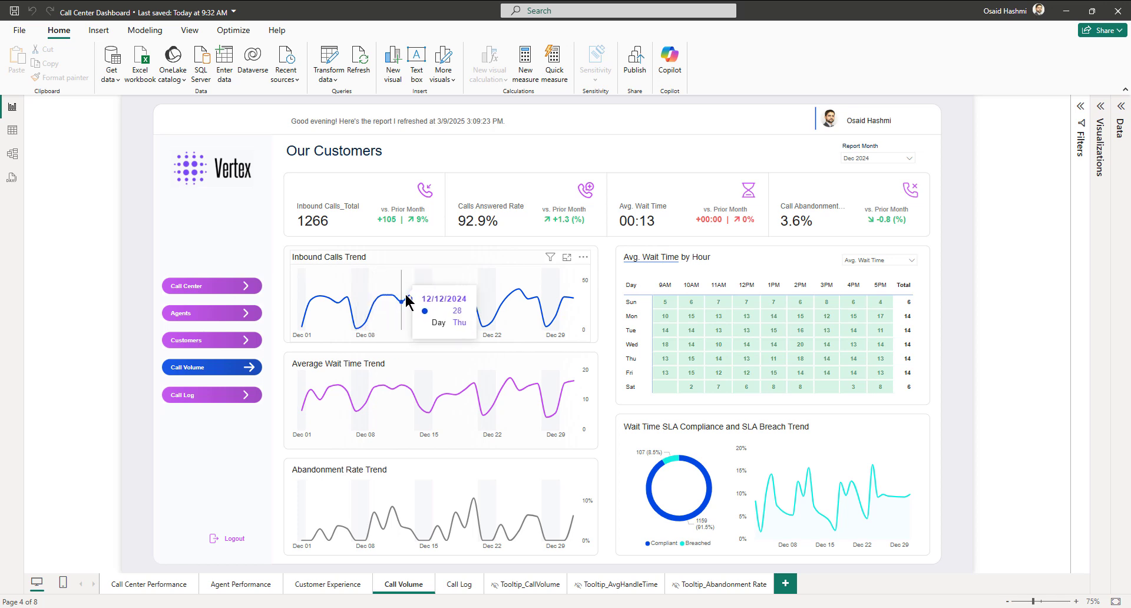
pyautogui.moveTo(609, 306)
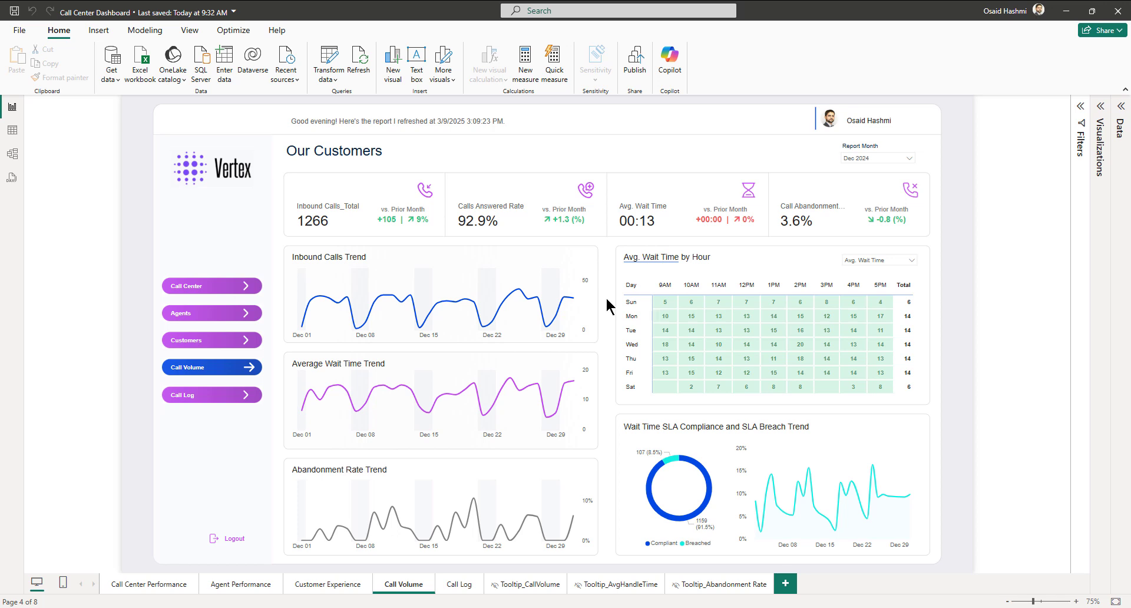
pyautogui.moveTo(555, 287)
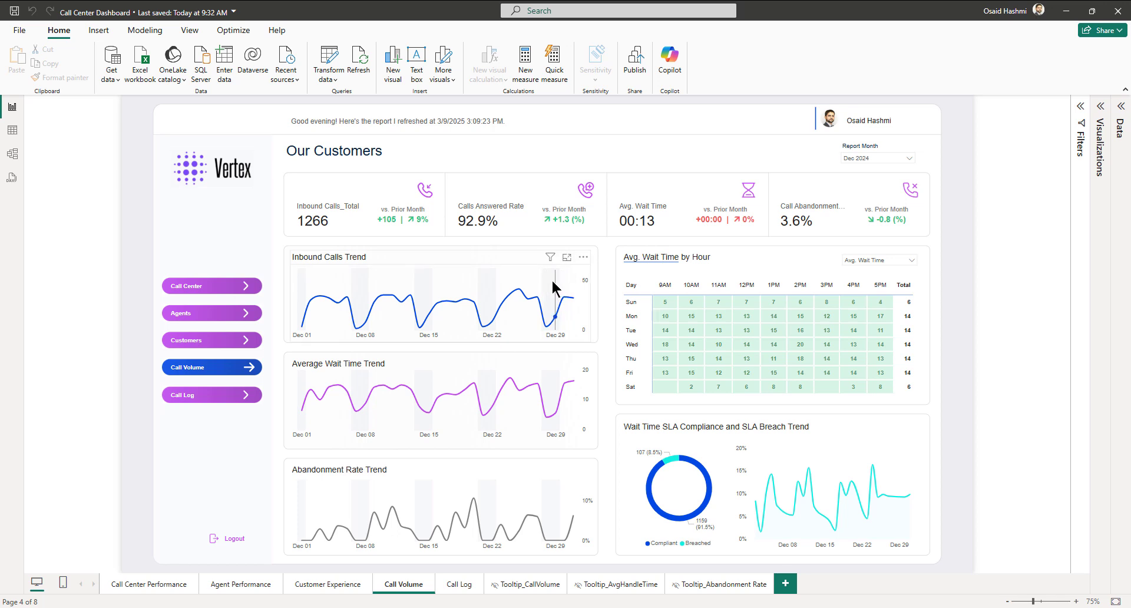
pyautogui.moveTo(609, 281)
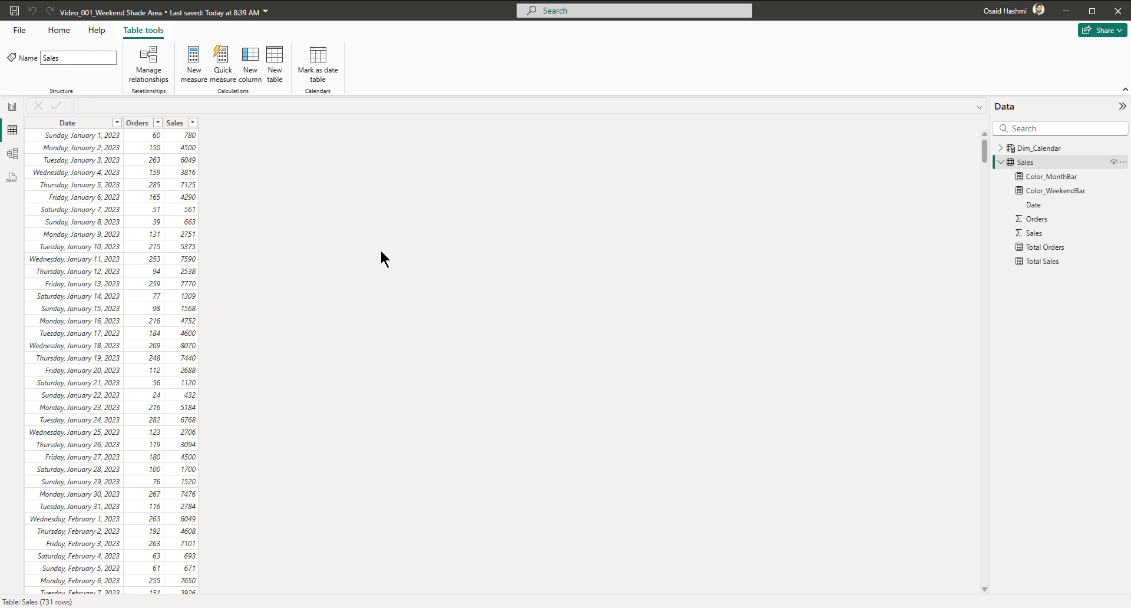
pyautogui.moveTo(146, 135)
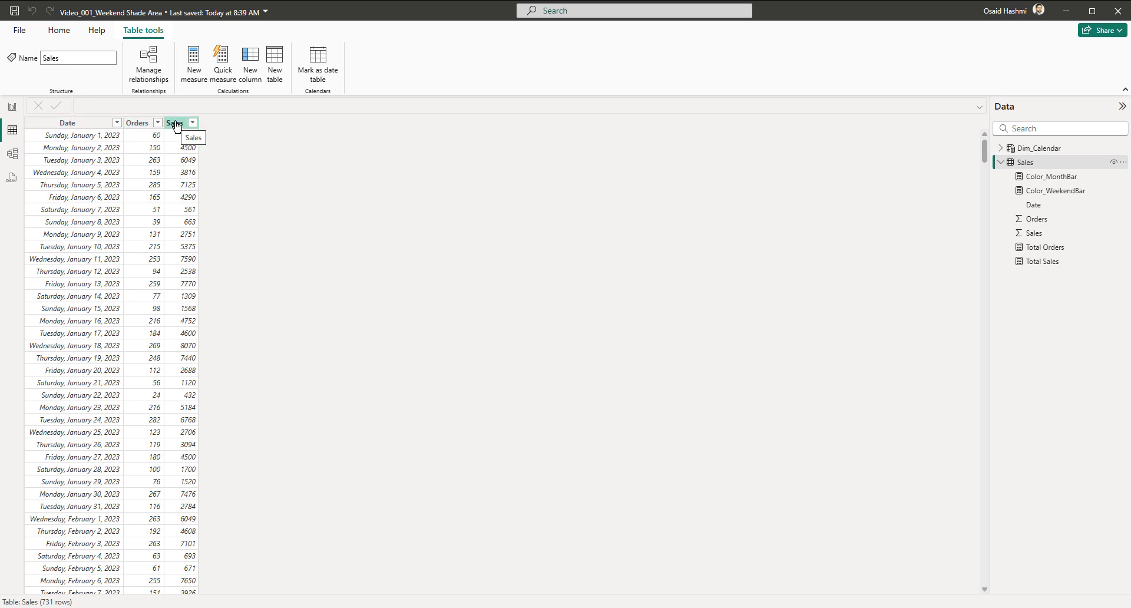
# Step: Format the Sales table's Date column as Short Date
pyautogui.click(66, 123)
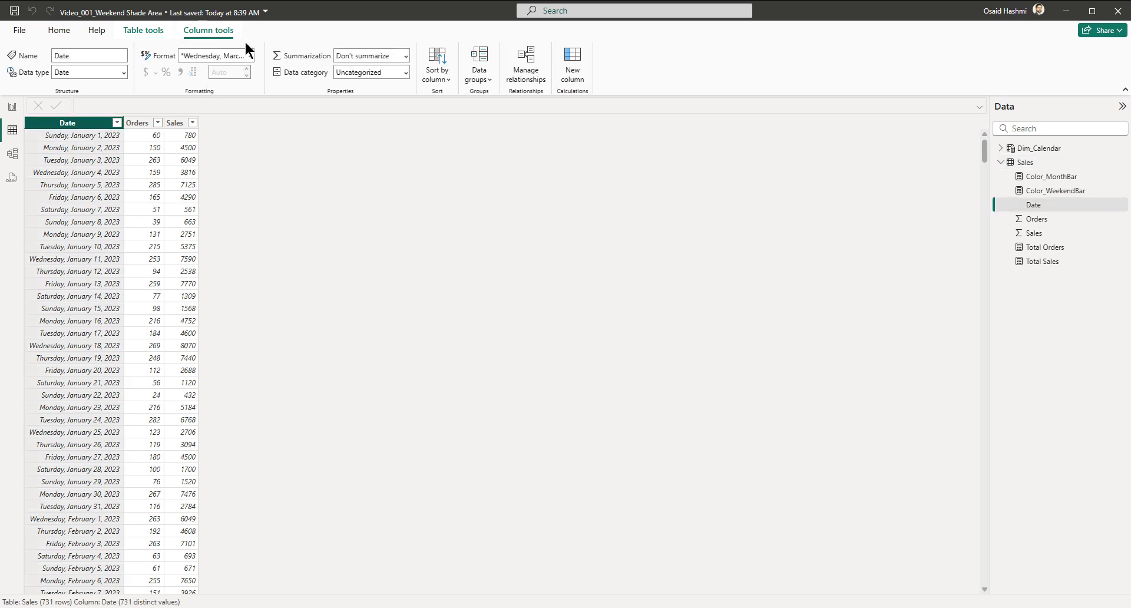
pyautogui.click(250, 56)
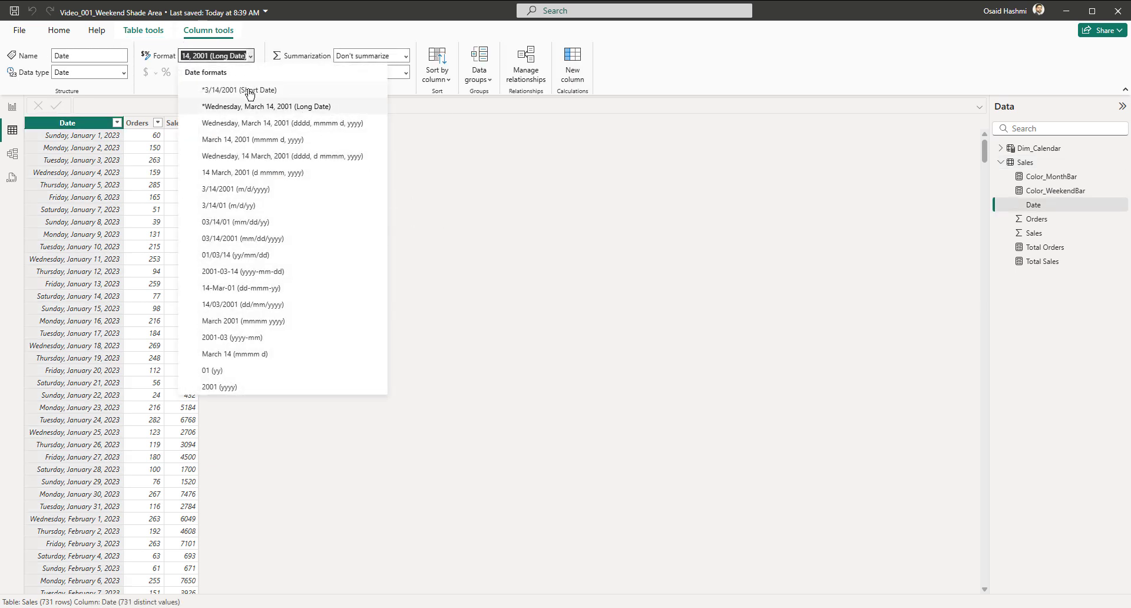
pyautogui.click(238, 89)
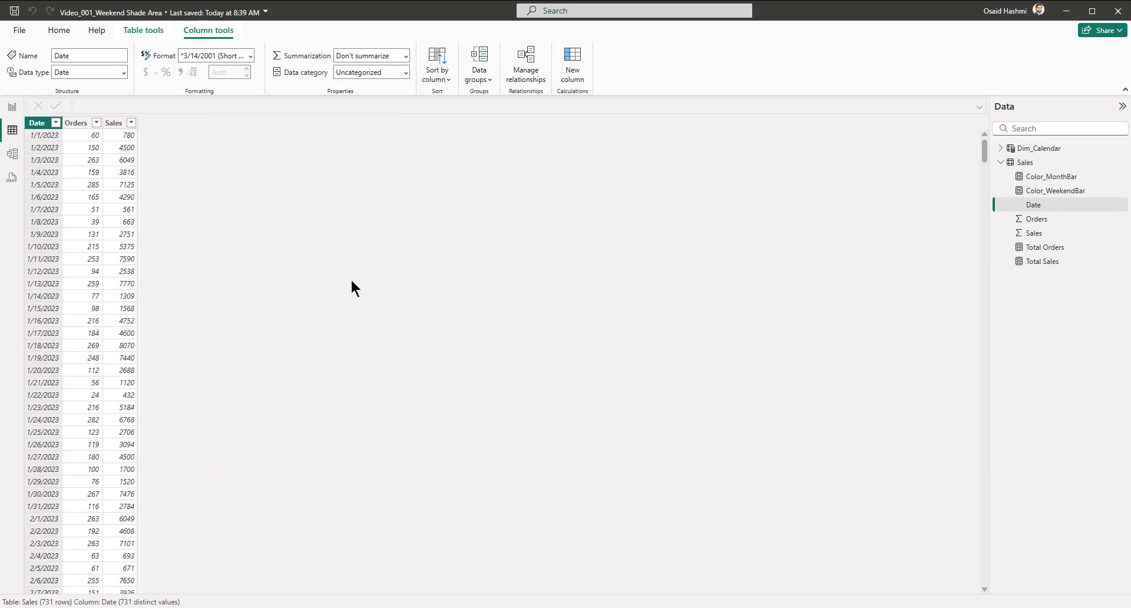
# Step: Review the Dim_Calendar table formula and the Total Sales and Total Orders measures
pyautogui.click(1040, 149)
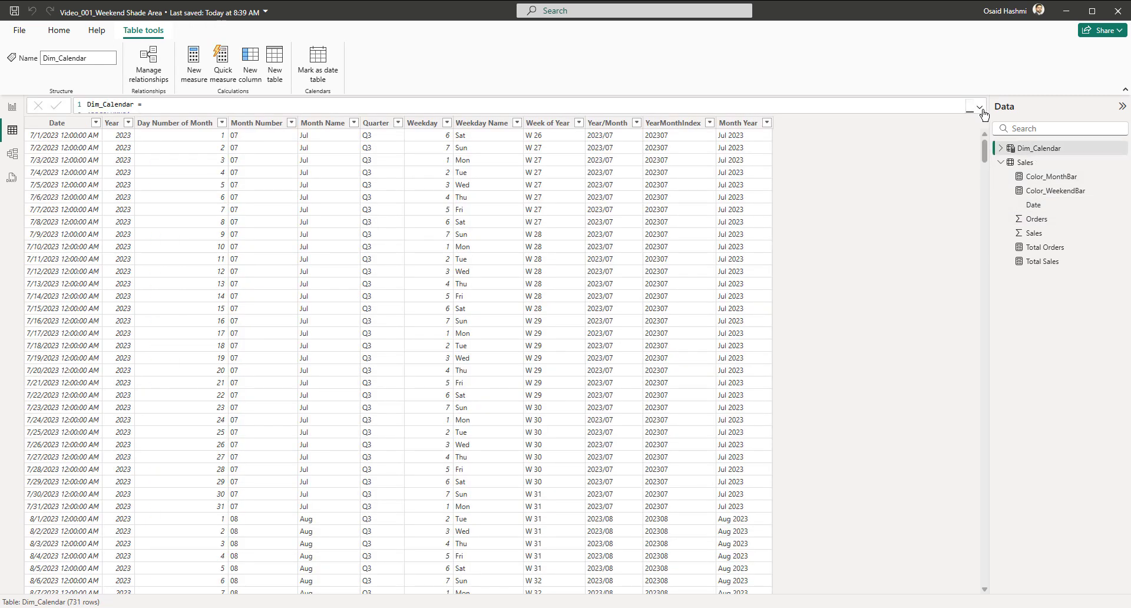
pyautogui.click(979, 107)
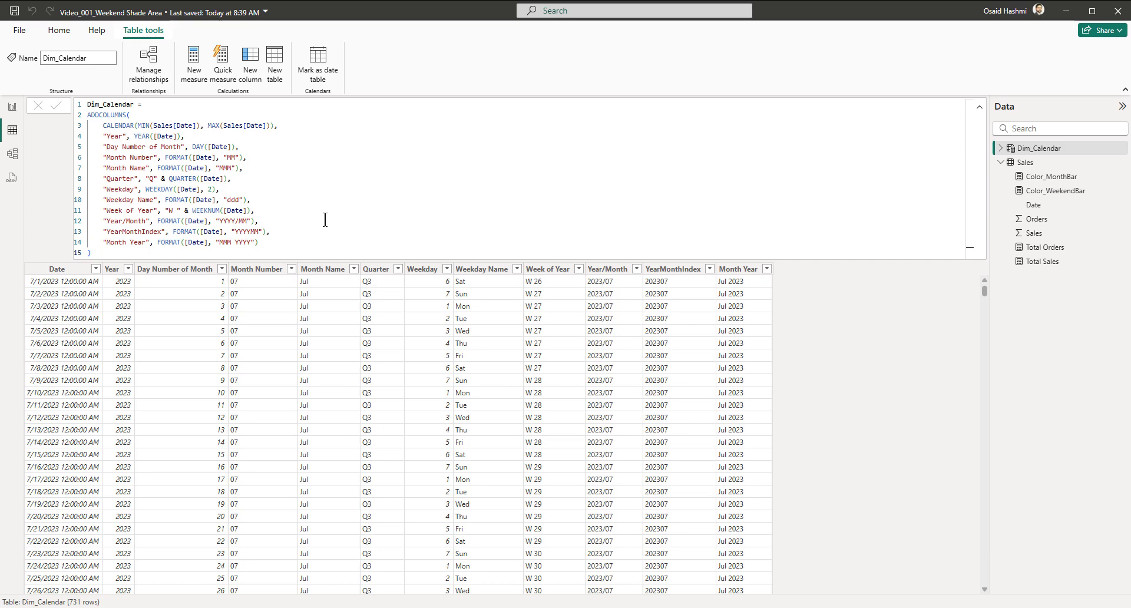
pyautogui.click(976, 106)
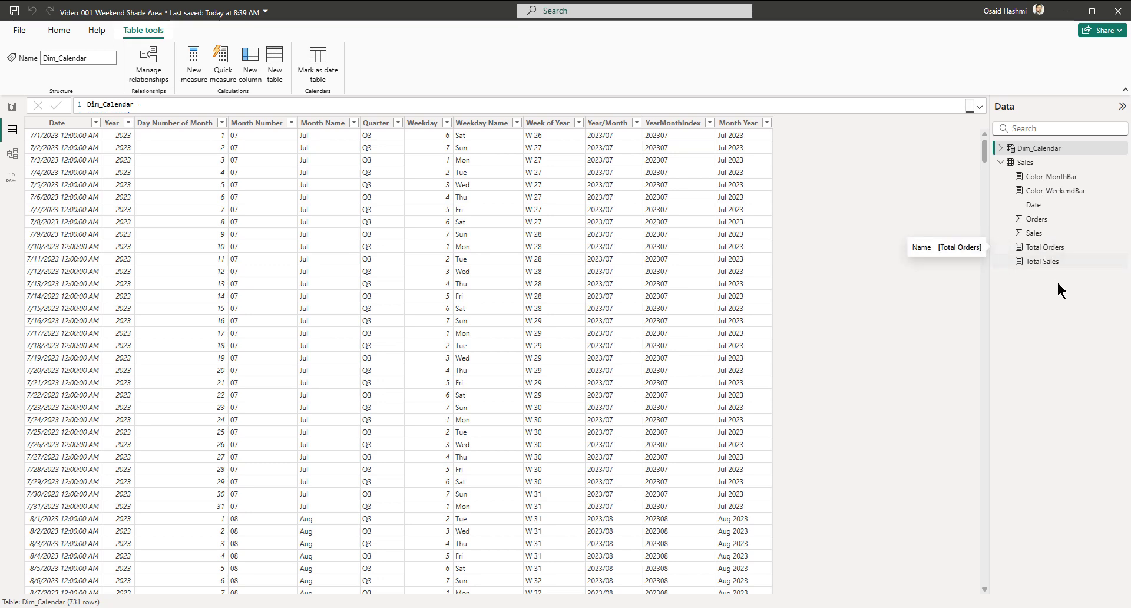
pyautogui.moveTo(1049, 261)
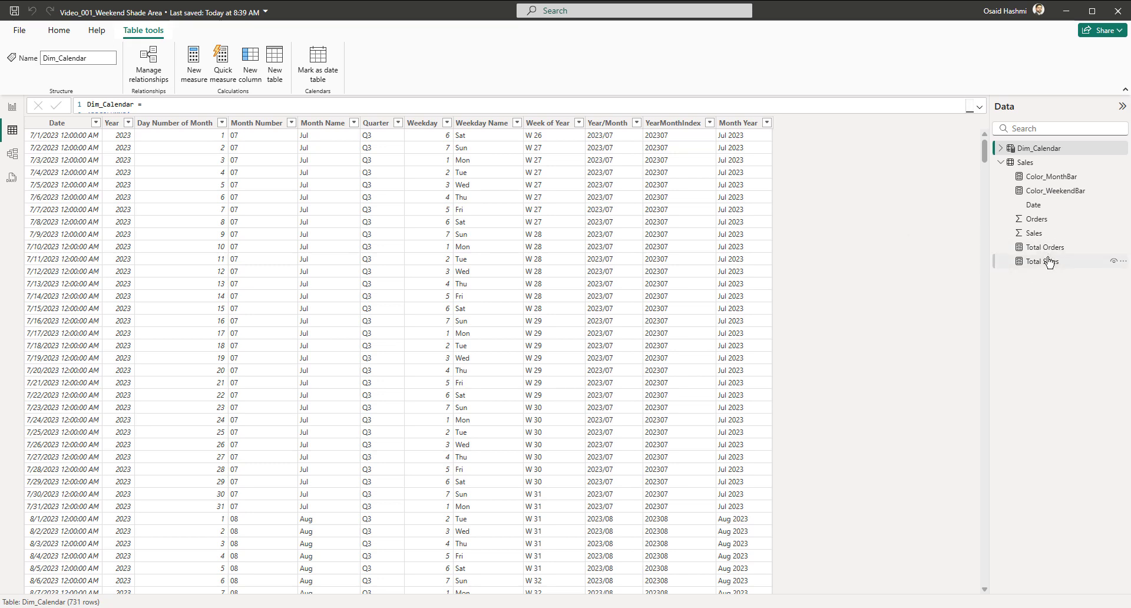
pyautogui.click(1045, 262)
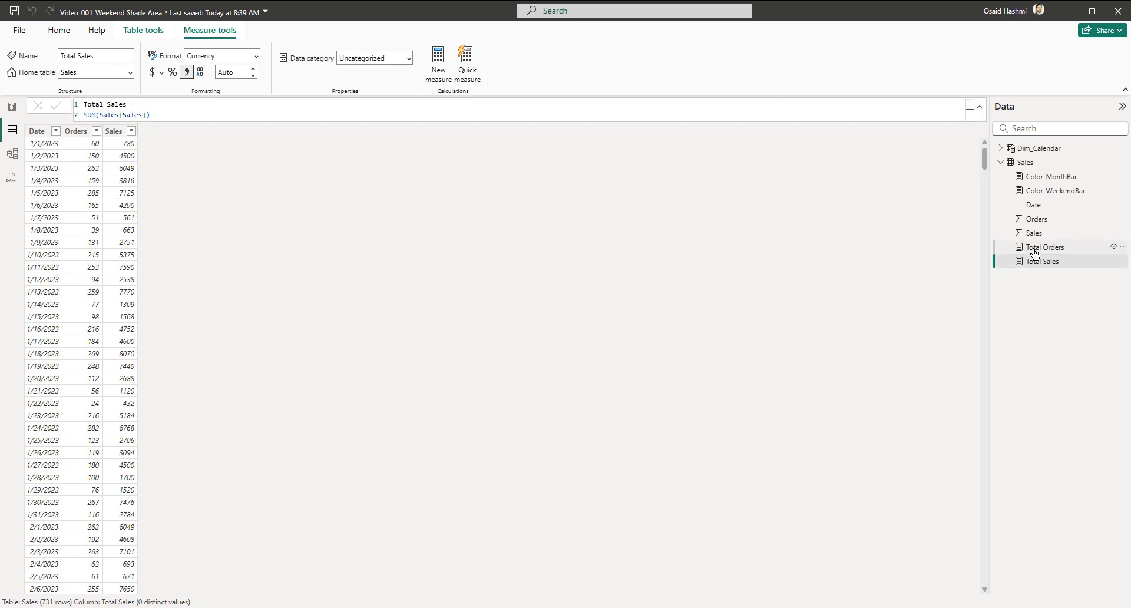
pyautogui.click(1044, 247)
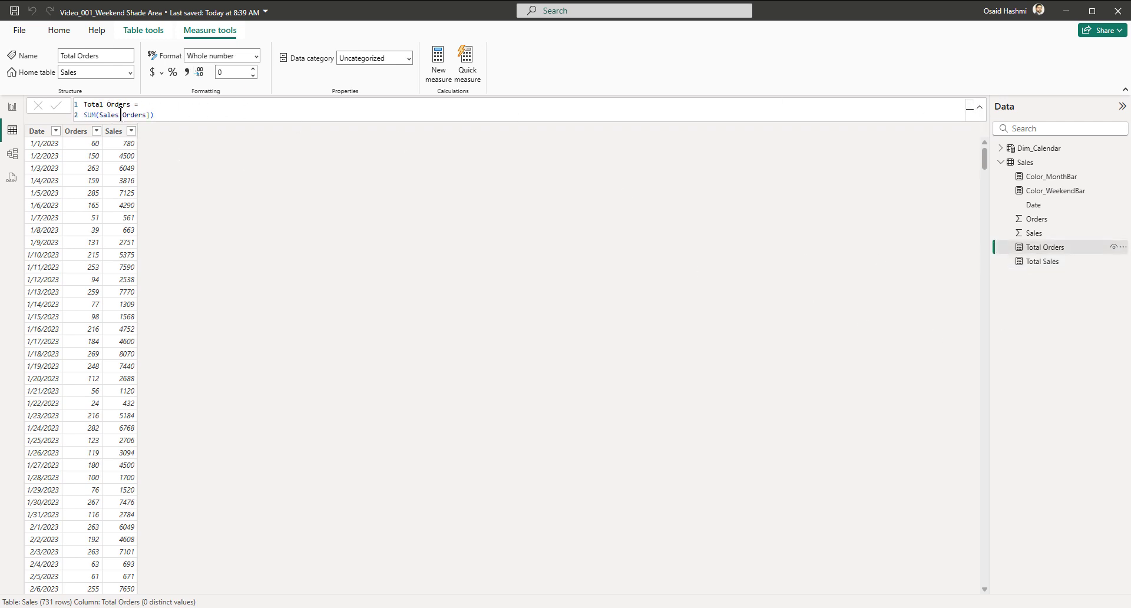
pyautogui.moveTo(11, 107)
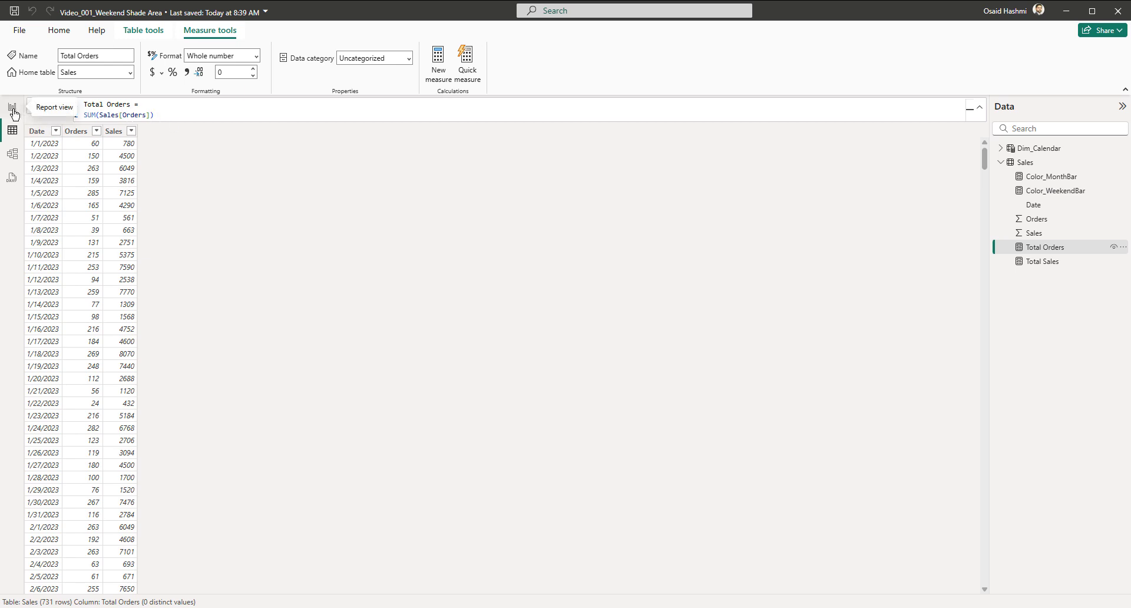
# Step: Place a Dim_Calendar Month Year slicer on the report page in Dropdown style
pyautogui.click(12, 107)
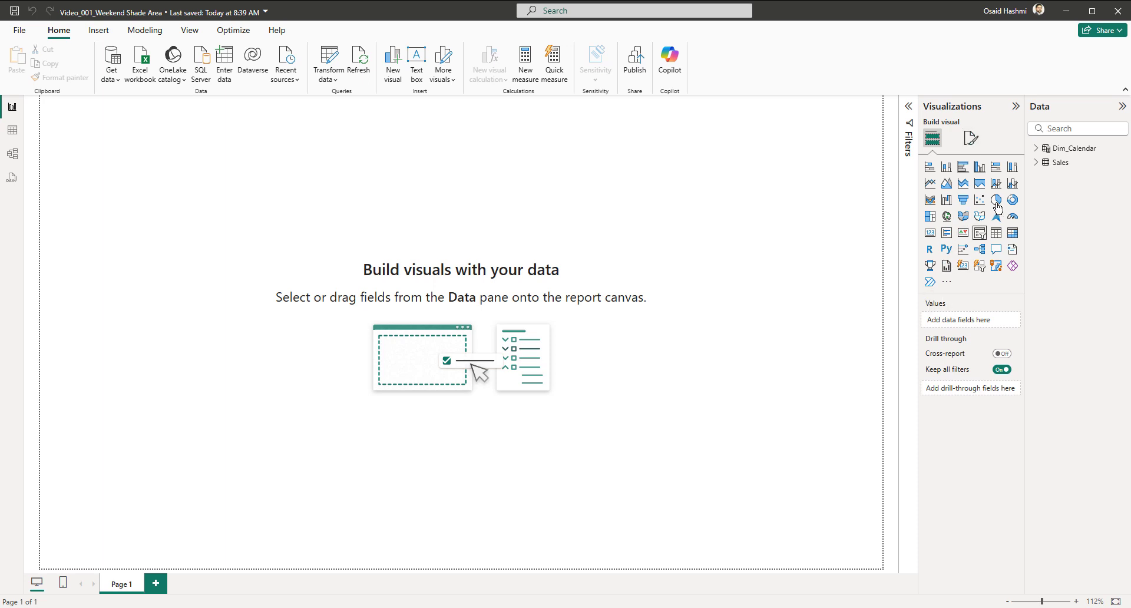
pyautogui.click(1075, 147)
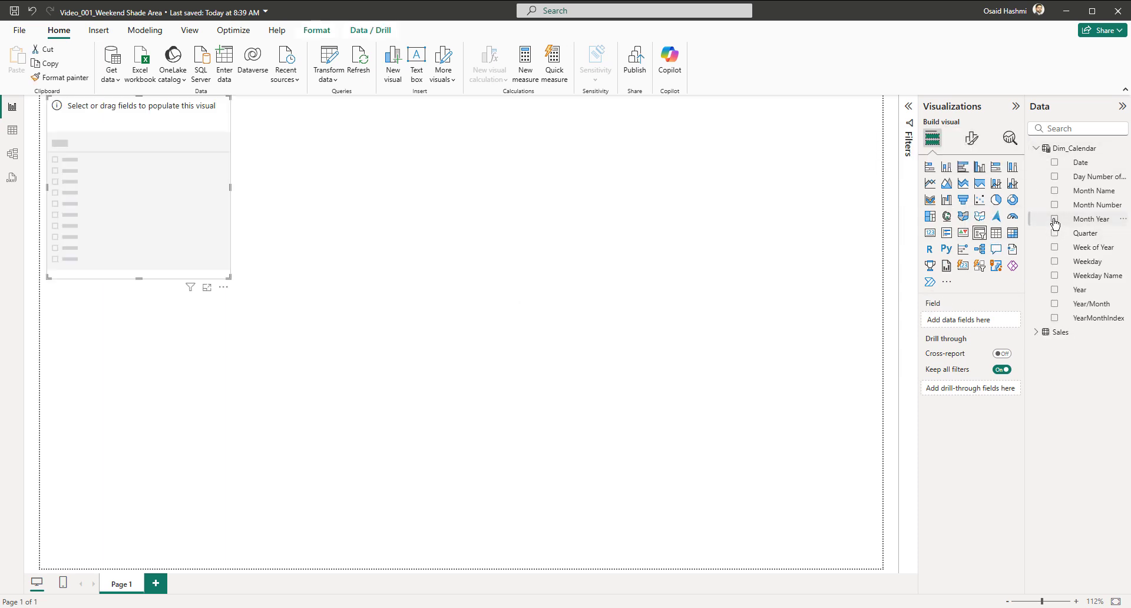
pyautogui.click(1055, 220)
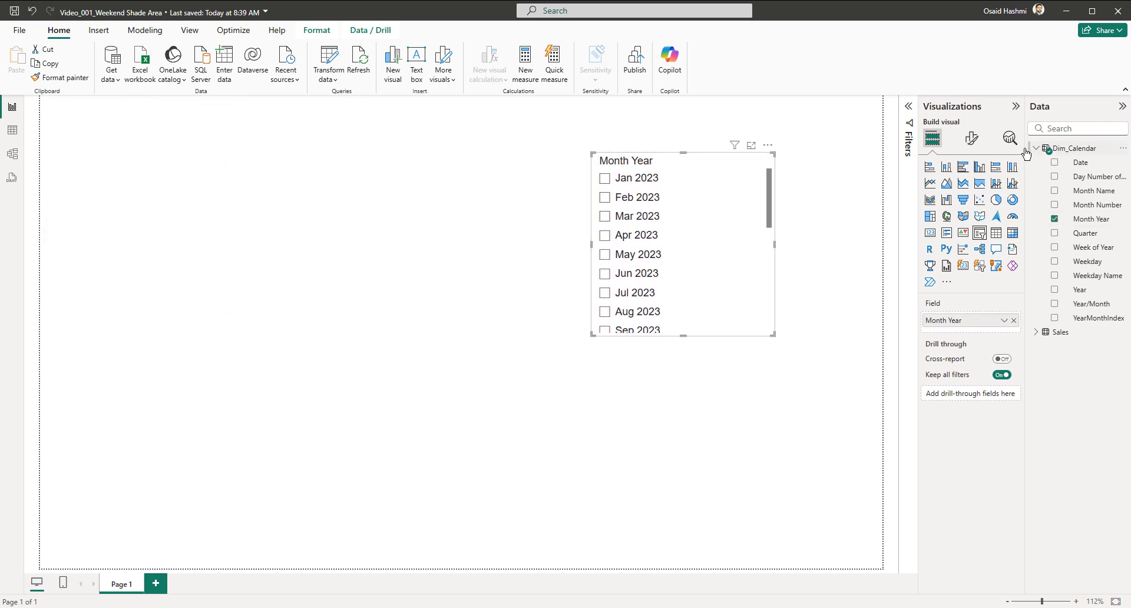
pyautogui.click(971, 138)
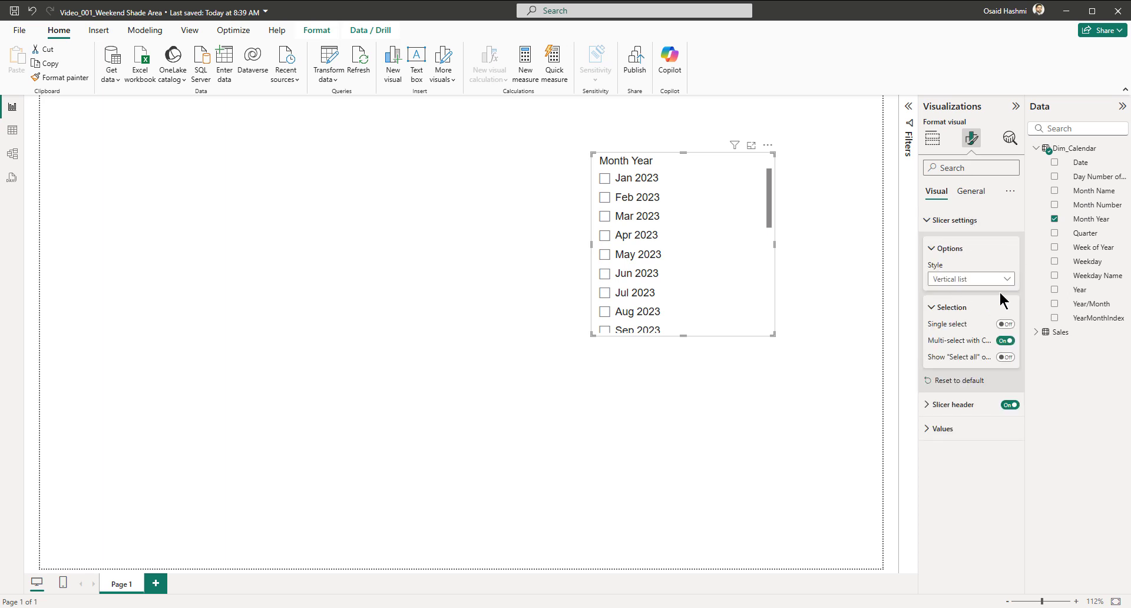
pyautogui.click(970, 279)
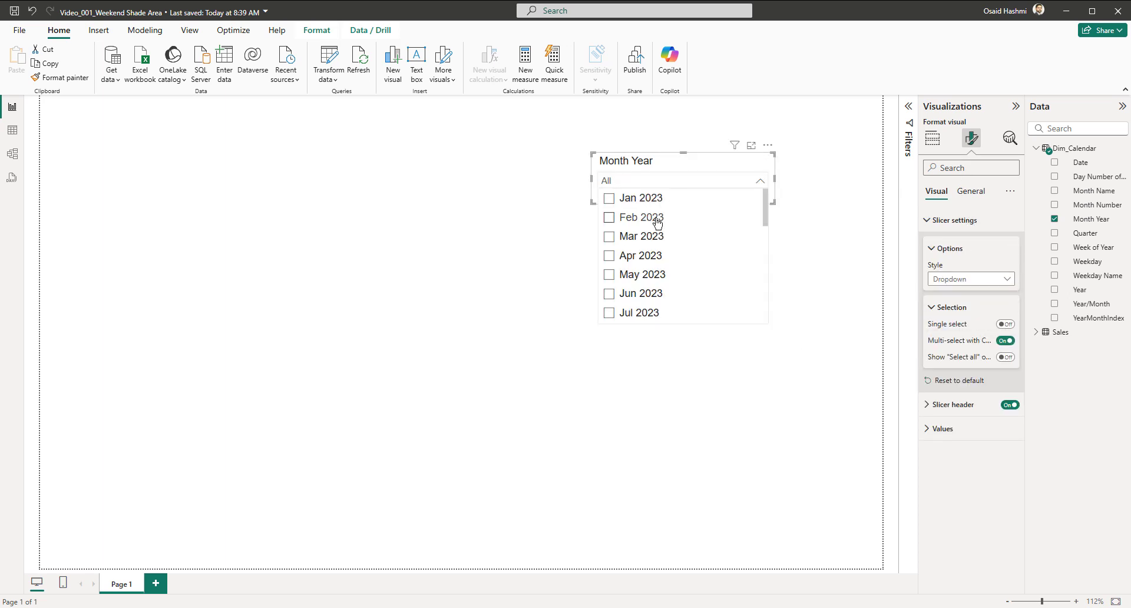
pyautogui.moveTo(819, 224)
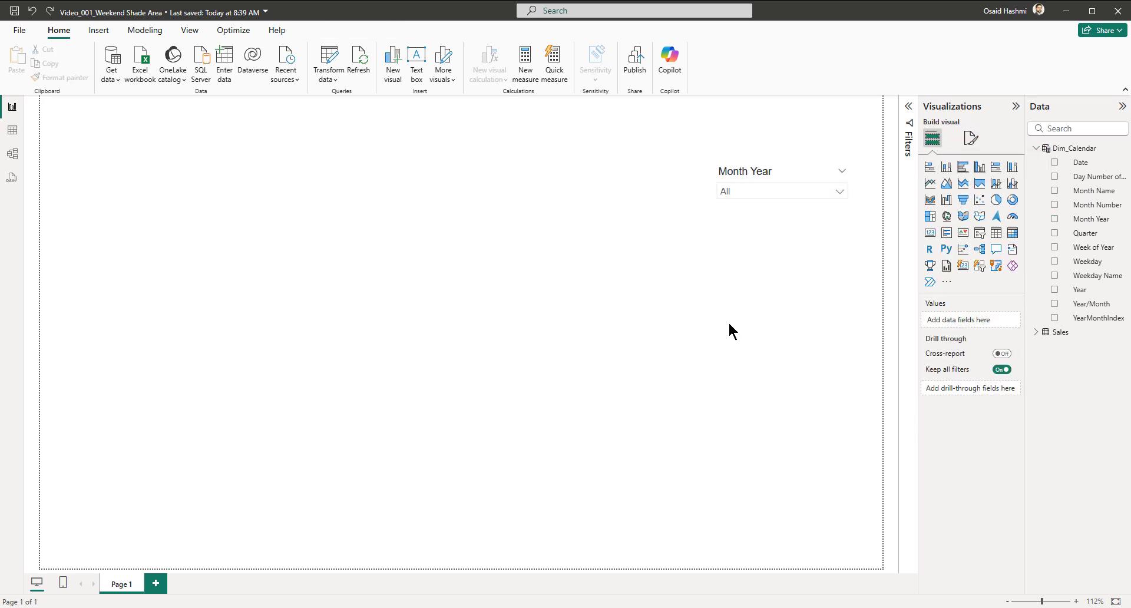
pyautogui.moveTo(997, 183)
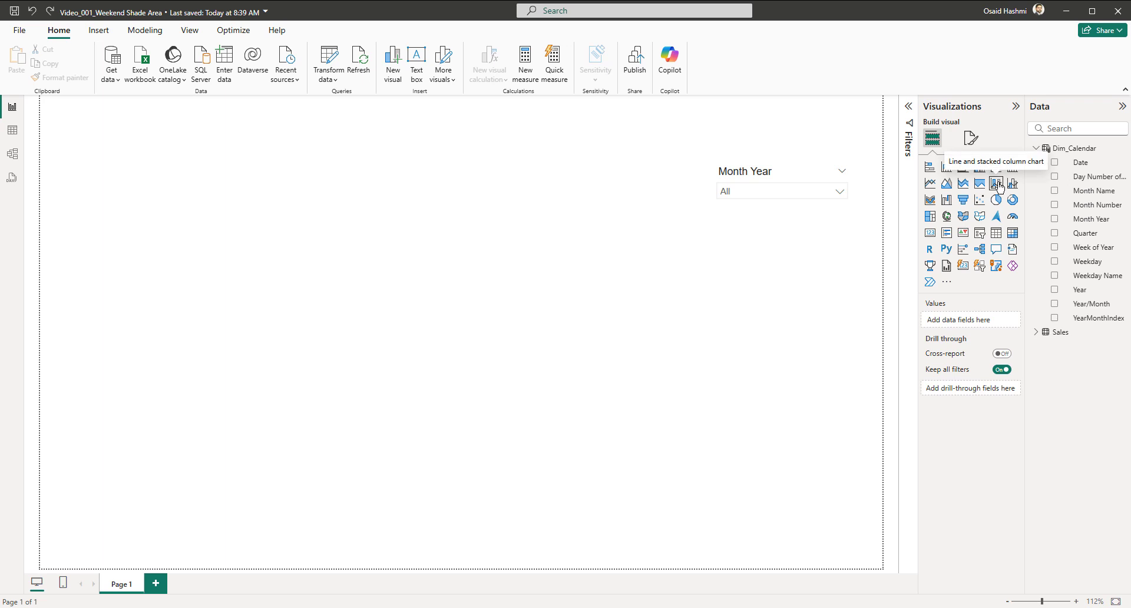
# Step: Insert a line and stacked column chart with Date on the axis and Total Orders as the line
pyautogui.click(996, 183)
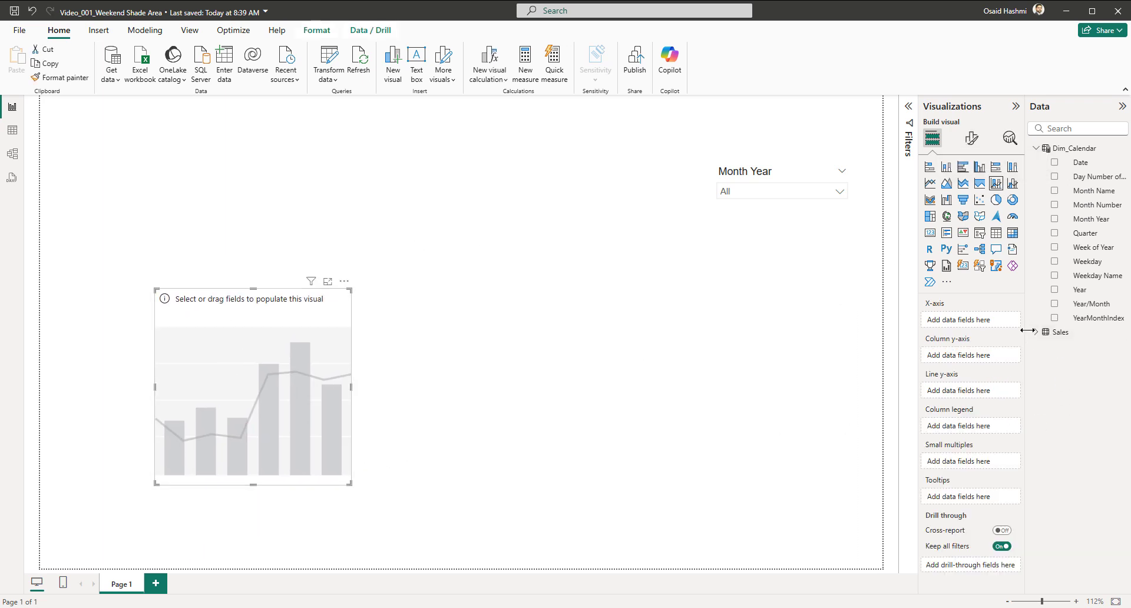
pyautogui.click(1044, 333)
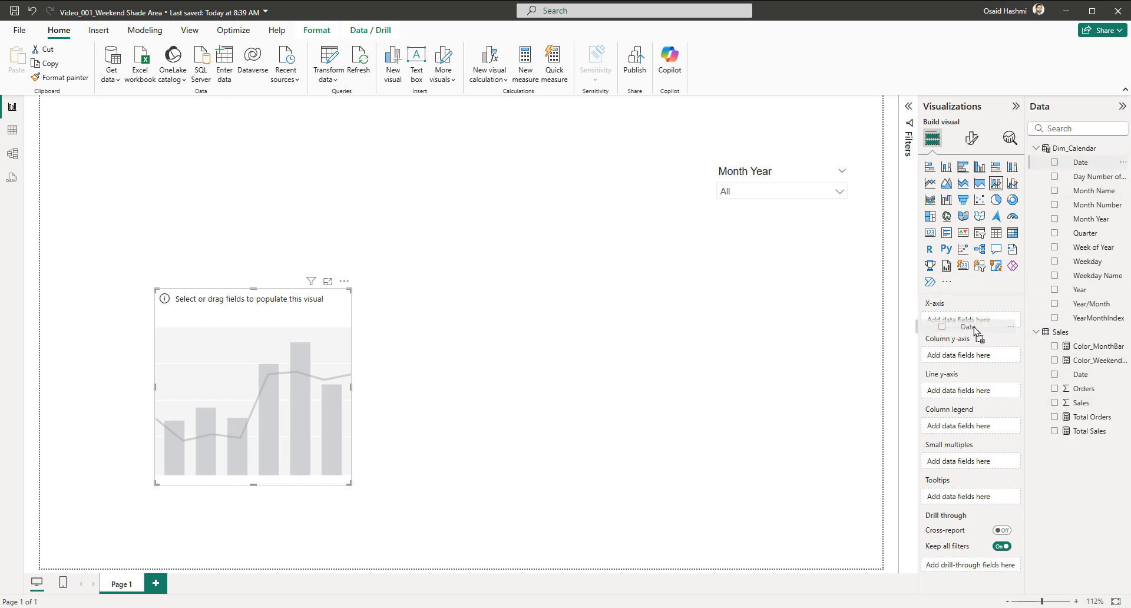
pyautogui.click(1056, 162)
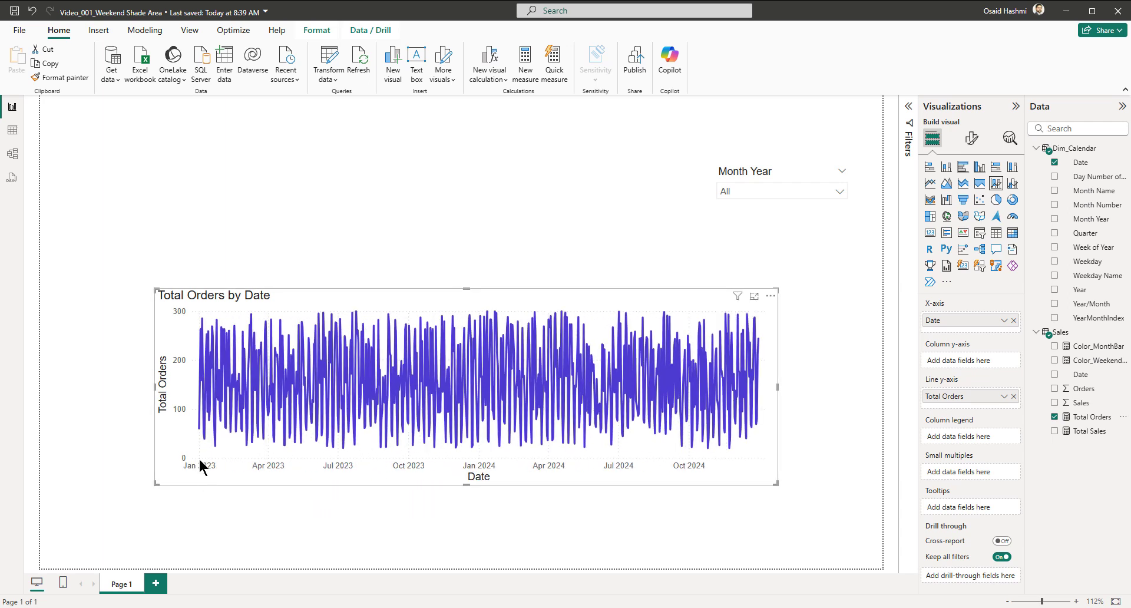
pyautogui.moveTo(193, 439)
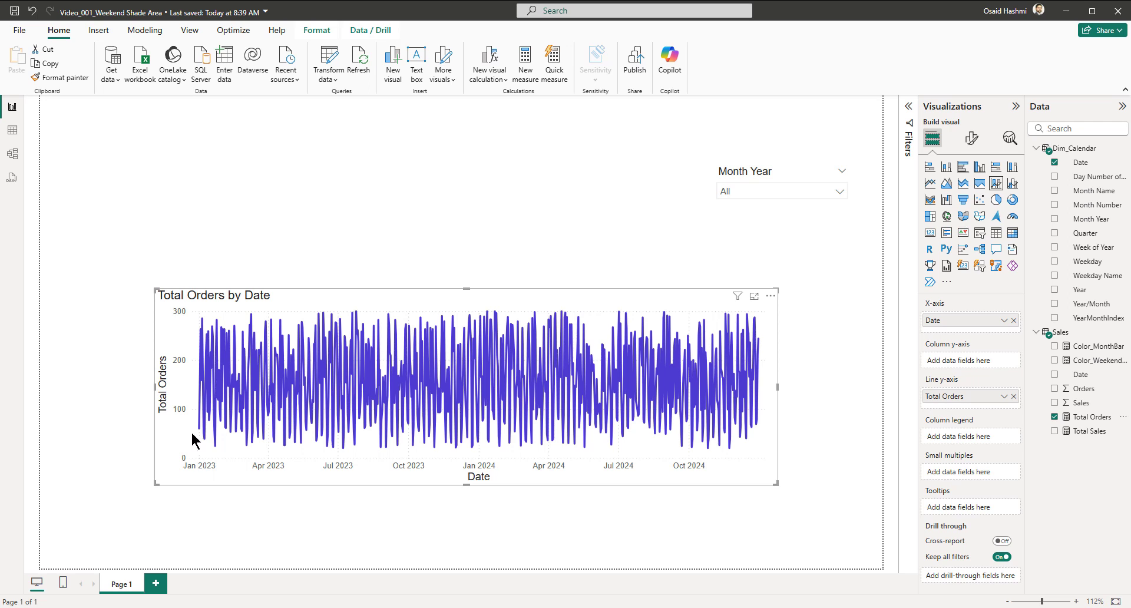
# Step: Filter the report to May 2024 with the Month Year slicer
pyautogui.click(840, 191)
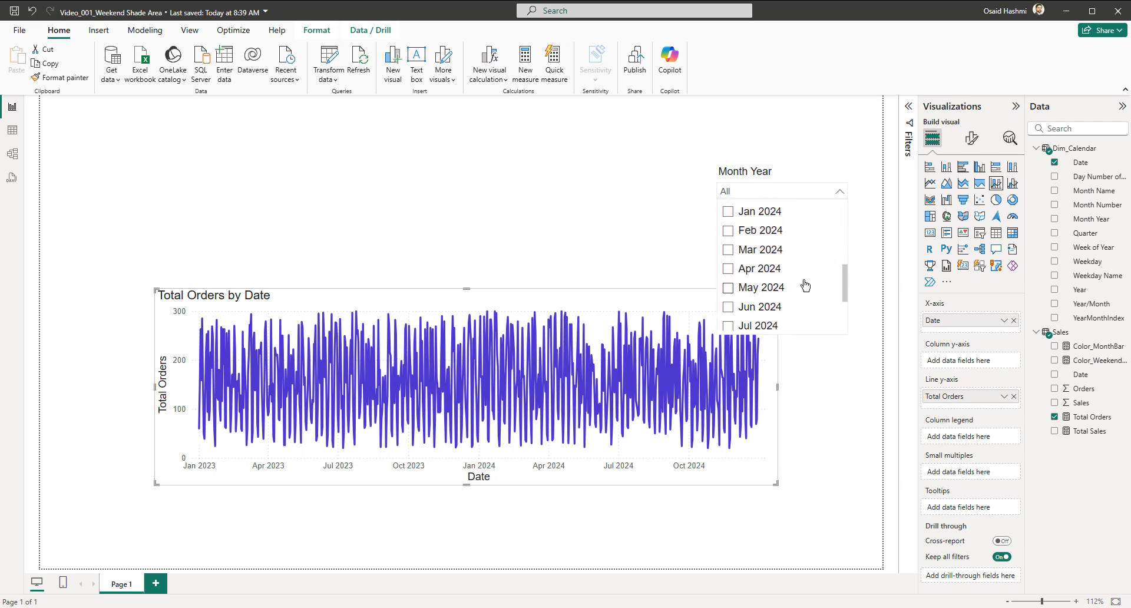
pyautogui.click(763, 288)
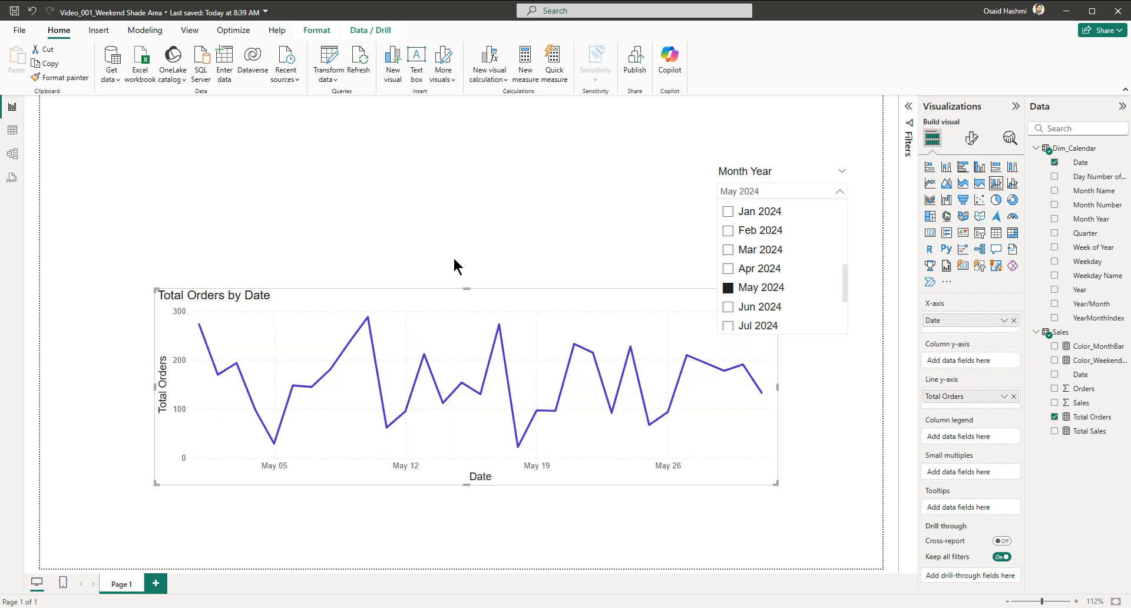
pyautogui.click(838, 192)
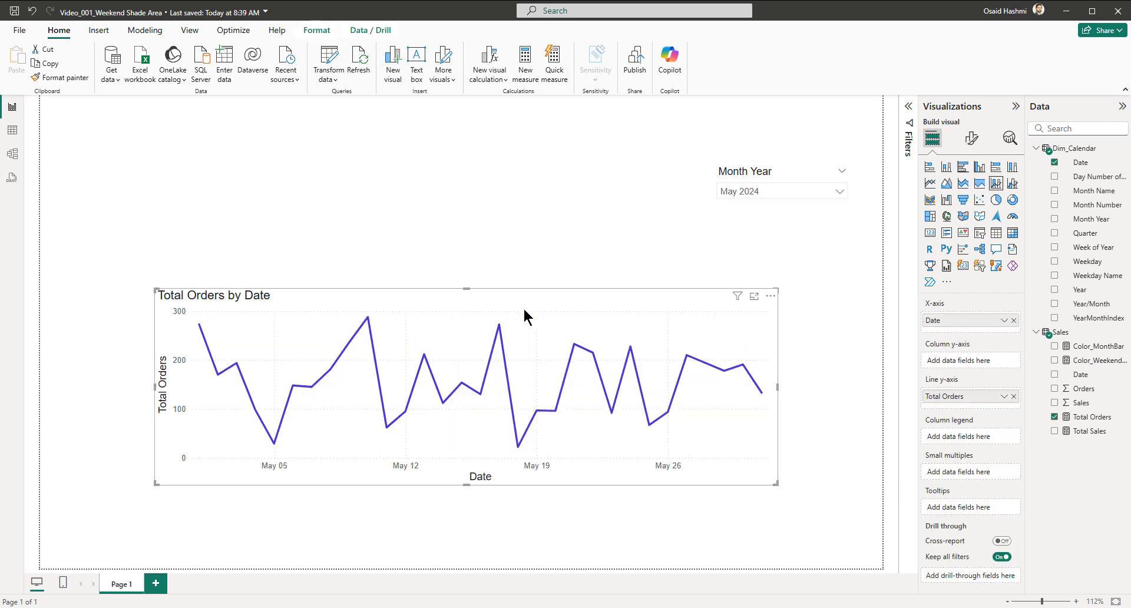
# Step: Set the orders line's interpolation type to Smooth
pyautogui.click(971, 137)
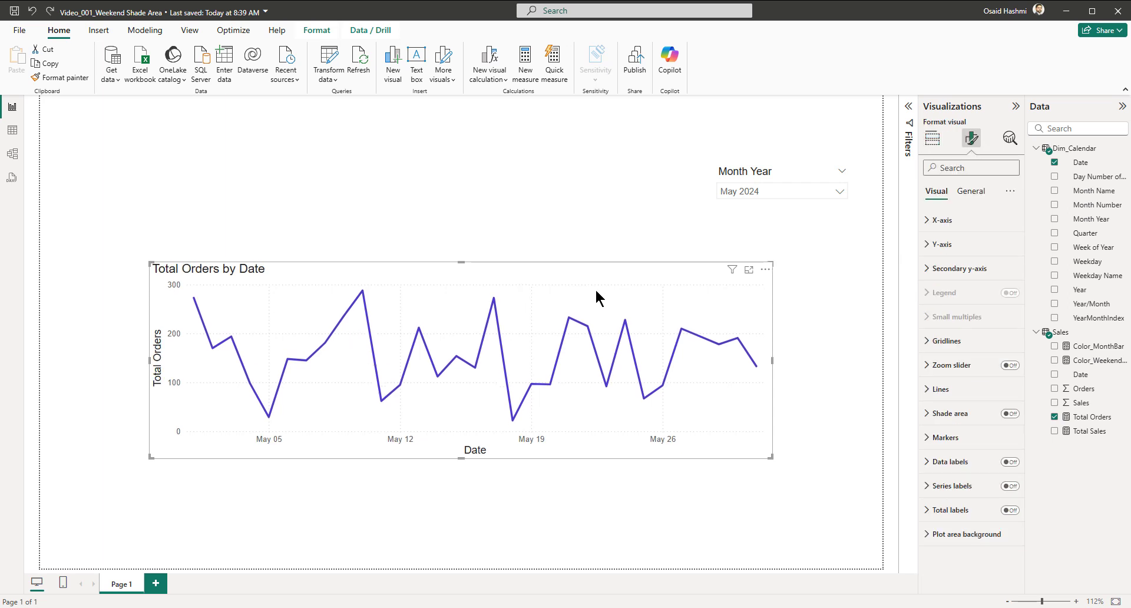
pyautogui.moveTo(975, 341)
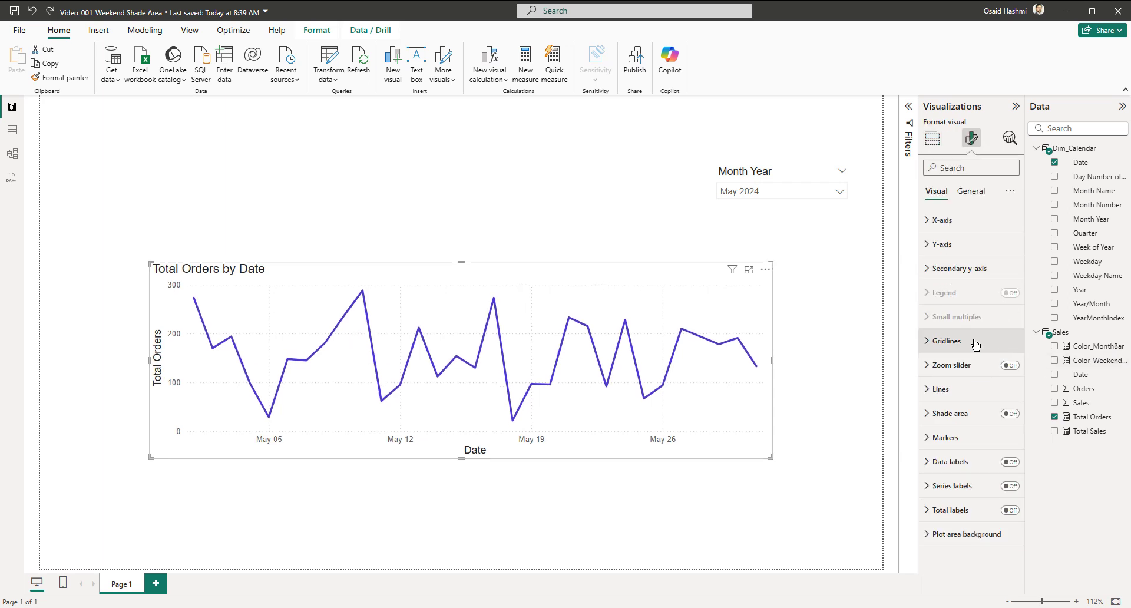
pyautogui.click(947, 341)
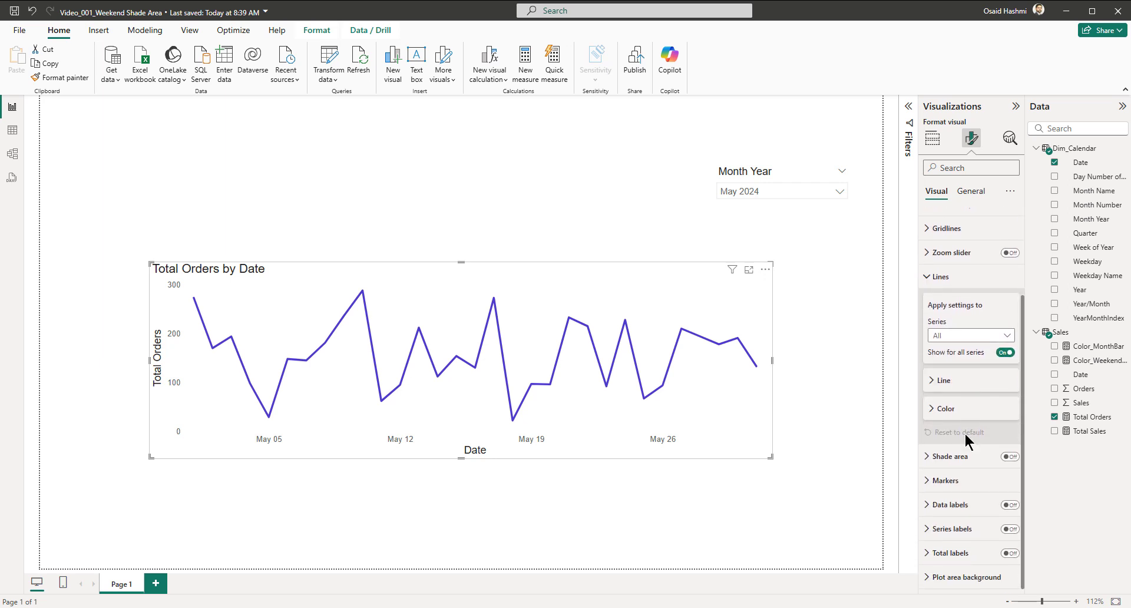
pyautogui.moveTo(947, 390)
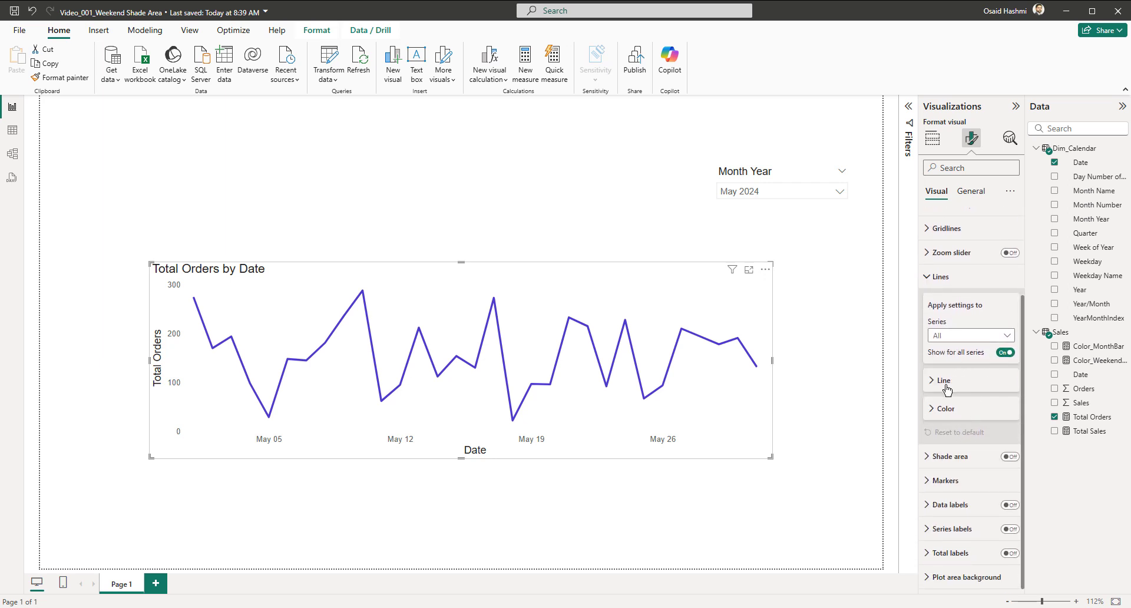
pyautogui.click(966, 380)
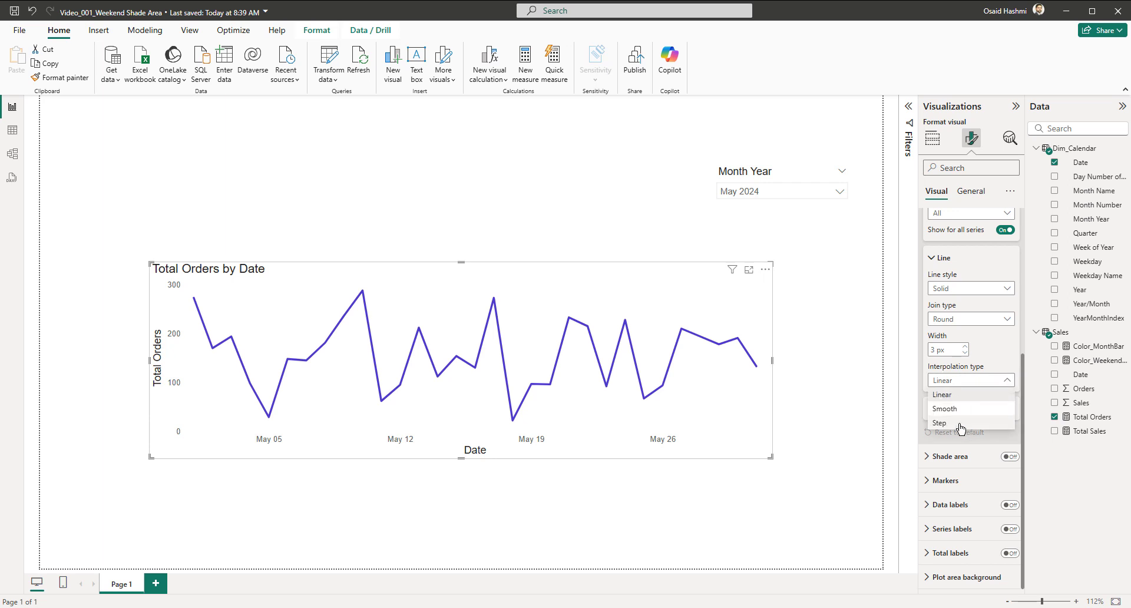
pyautogui.click(944, 408)
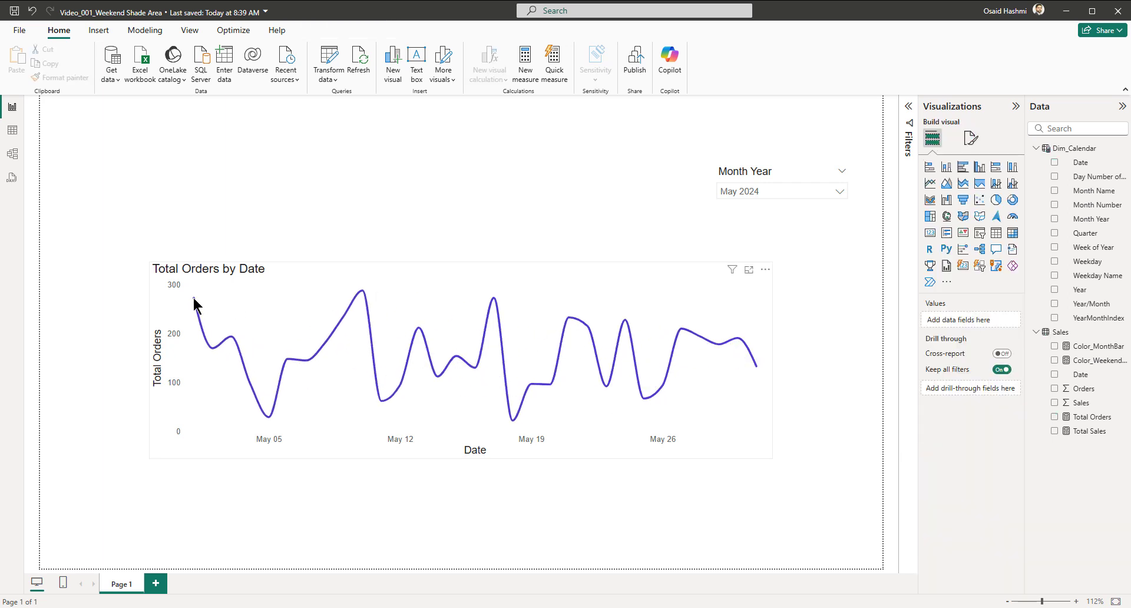
pyautogui.moveTo(198, 456)
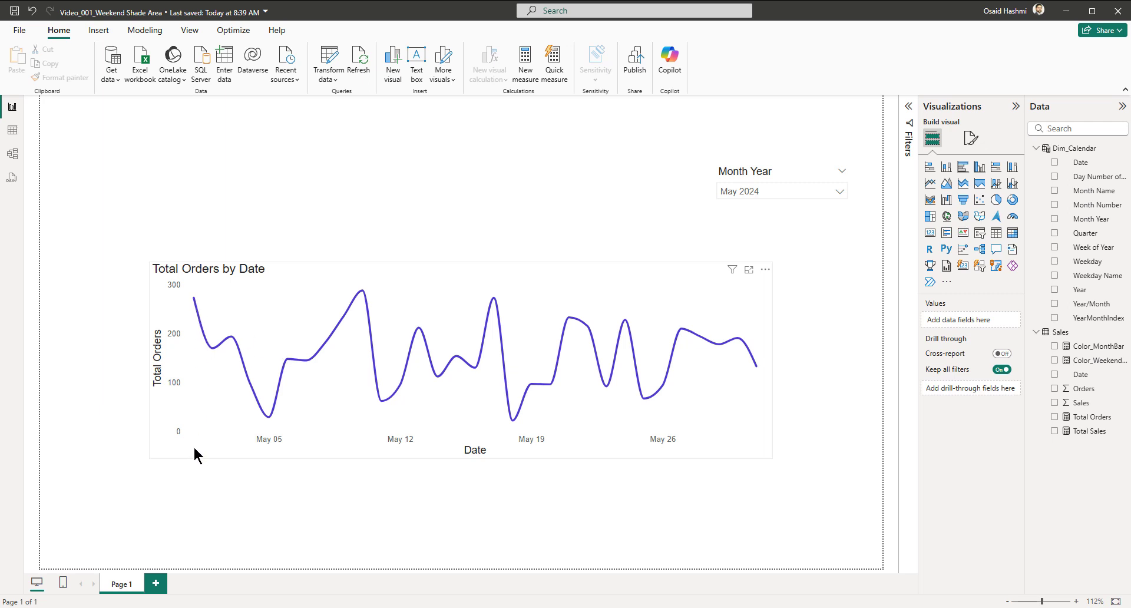
pyautogui.moveTo(768, 449)
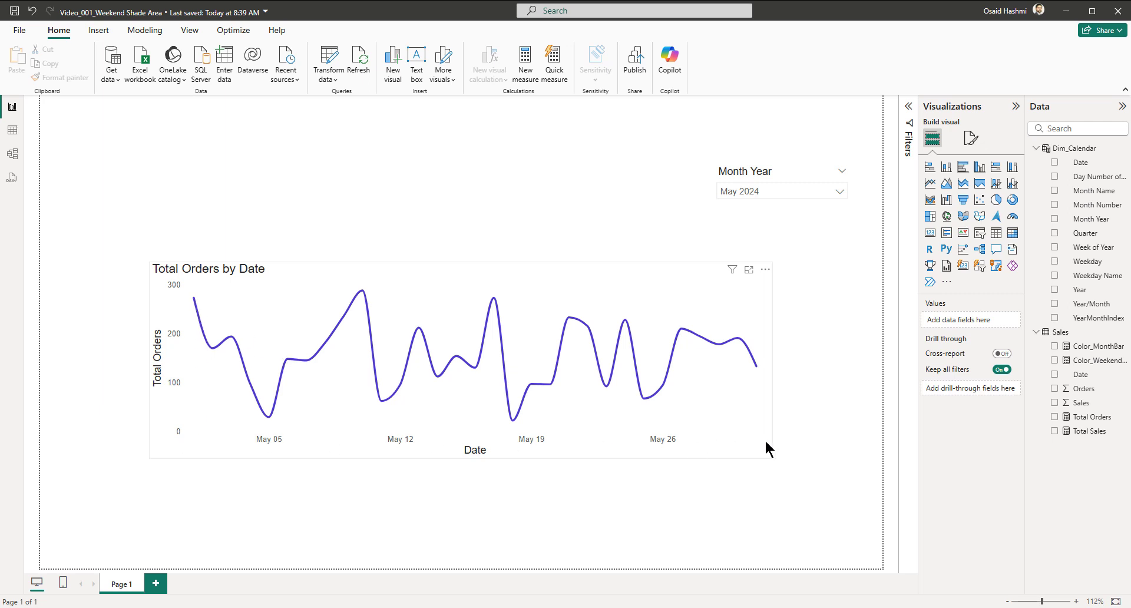
pyautogui.moveTo(763, 449)
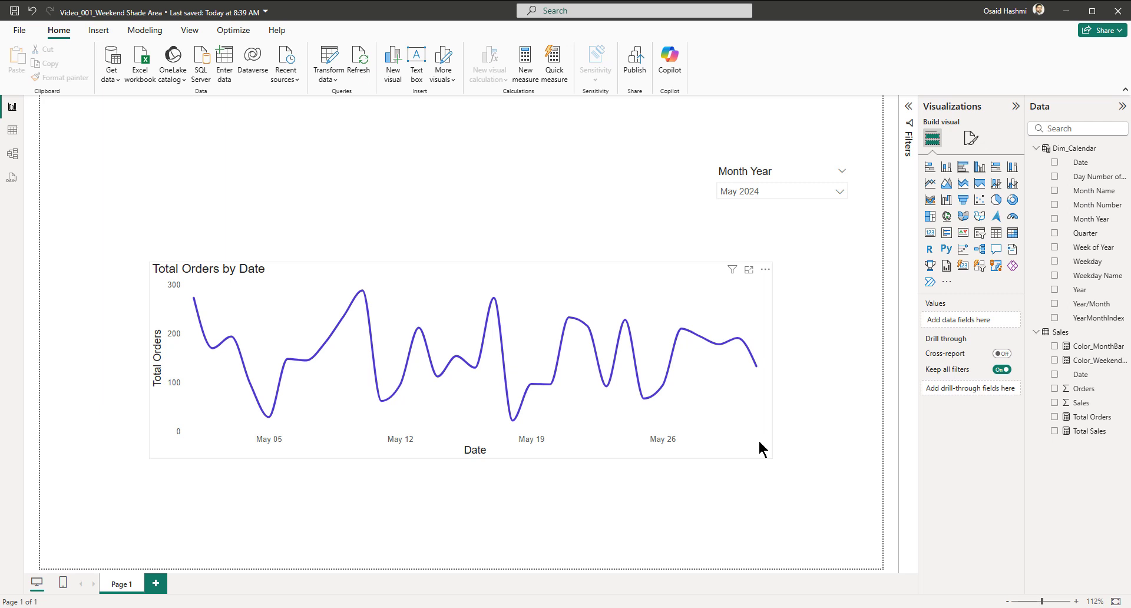
pyautogui.moveTo(296, 348)
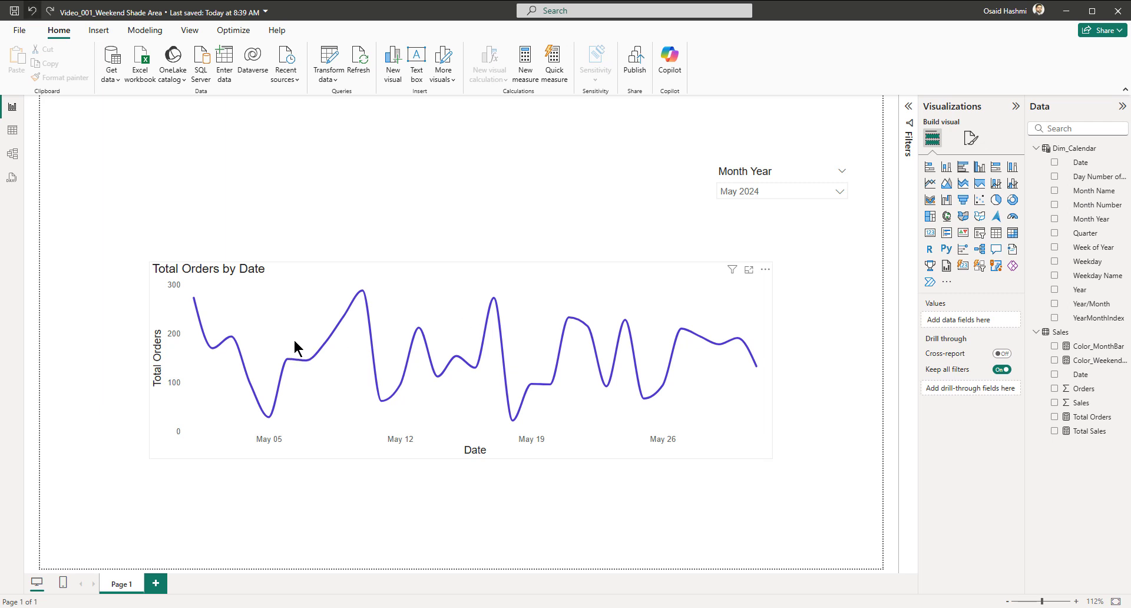
pyautogui.moveTo(767, 196)
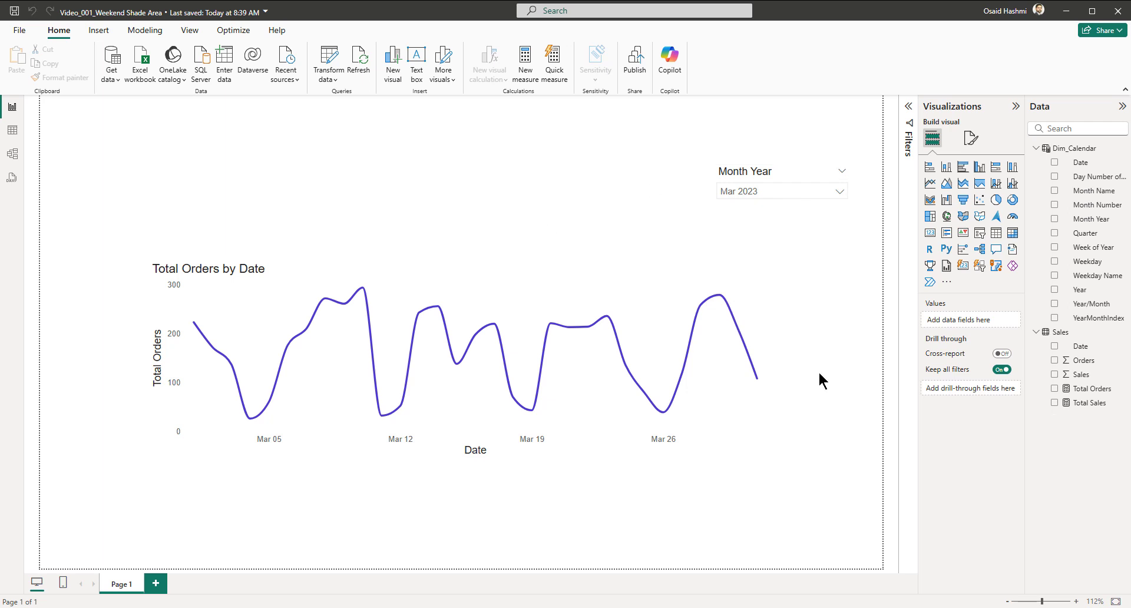
pyautogui.moveTo(1085, 427)
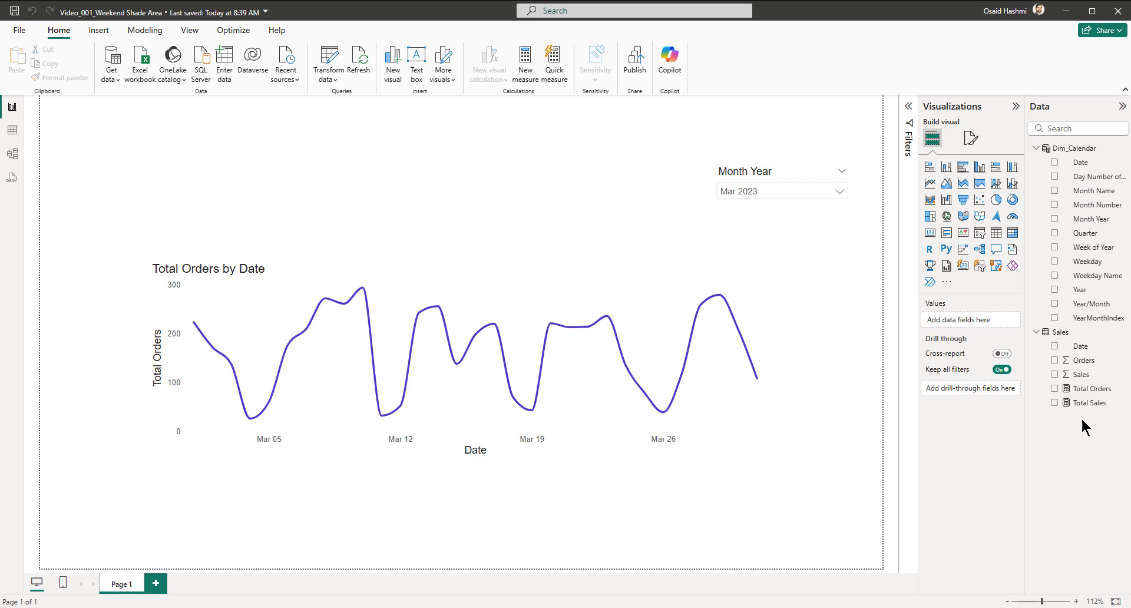
pyautogui.moveTo(550, 345)
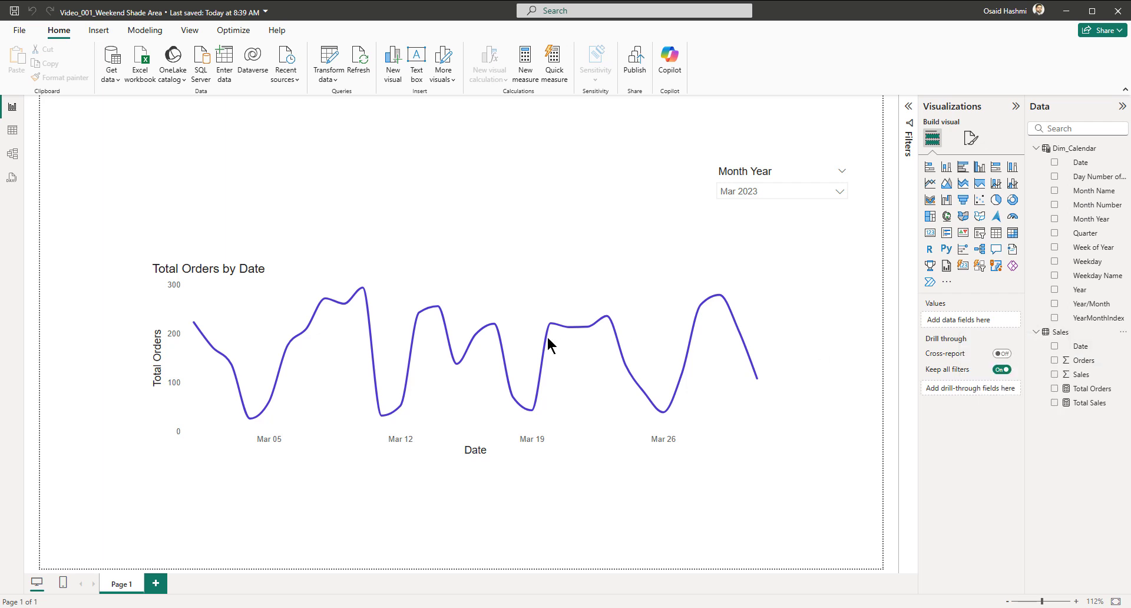
# Step: Define Color_WeekendBar = IF(WEEKDAY(SELECTEDVALUE(Dim_Calendar[Date]),2) > 5, 1, BLANK())
pyautogui.click(526, 61)
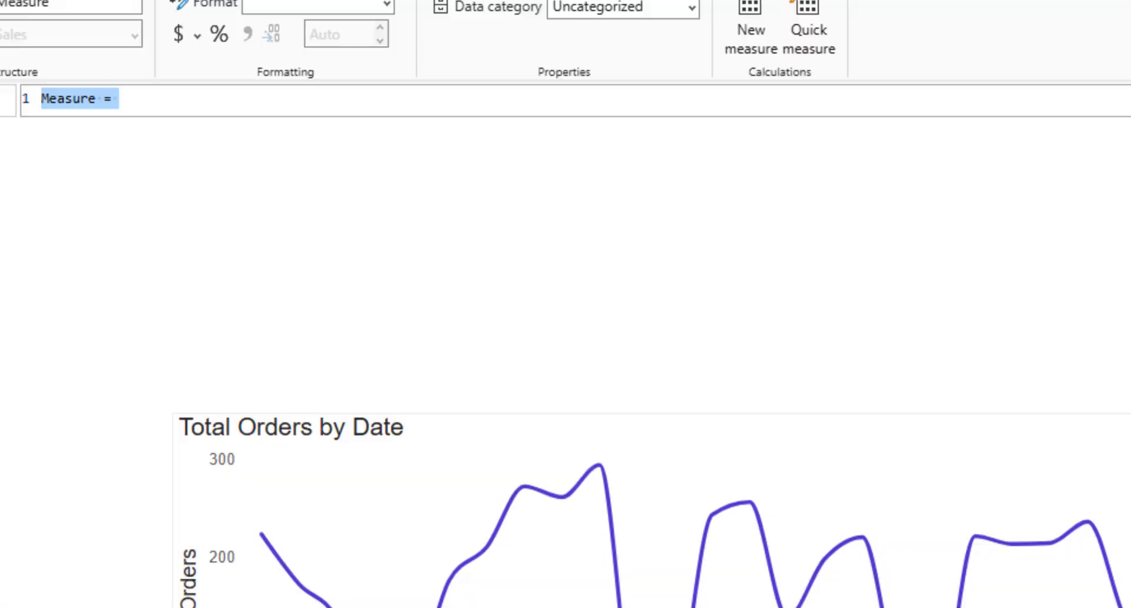
pyautogui.write('Color_W')
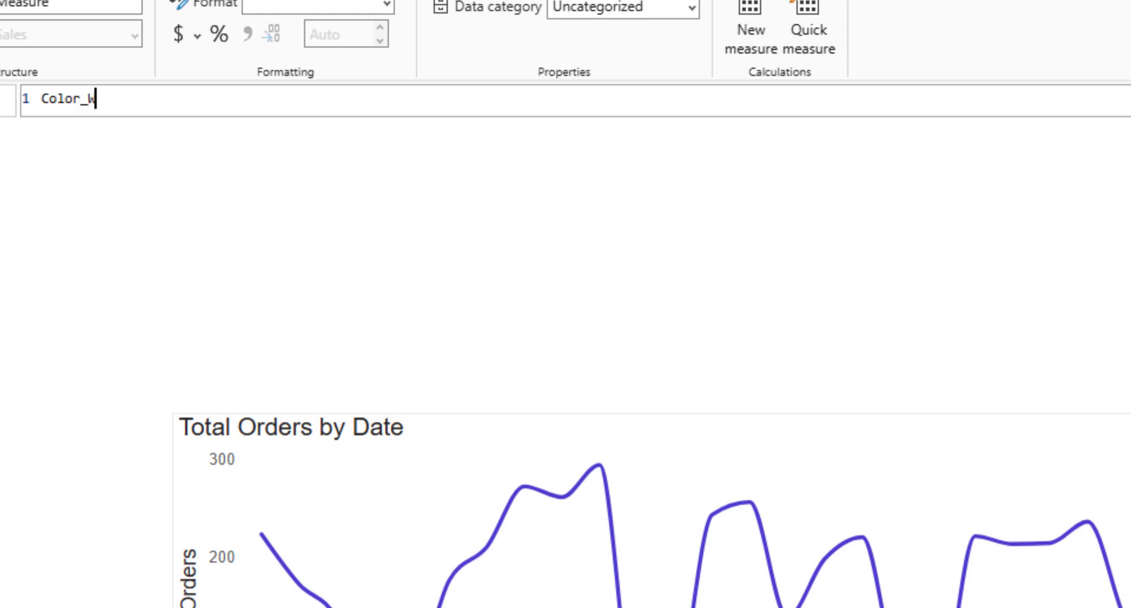
pyautogui.write('eekend')
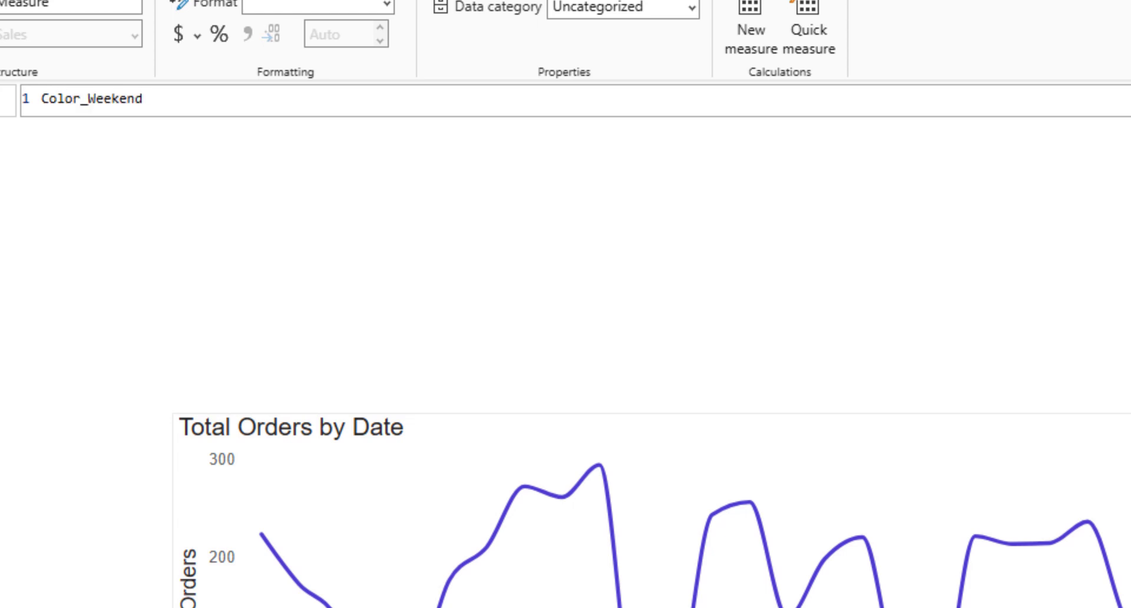
pyautogui.write('Bar')
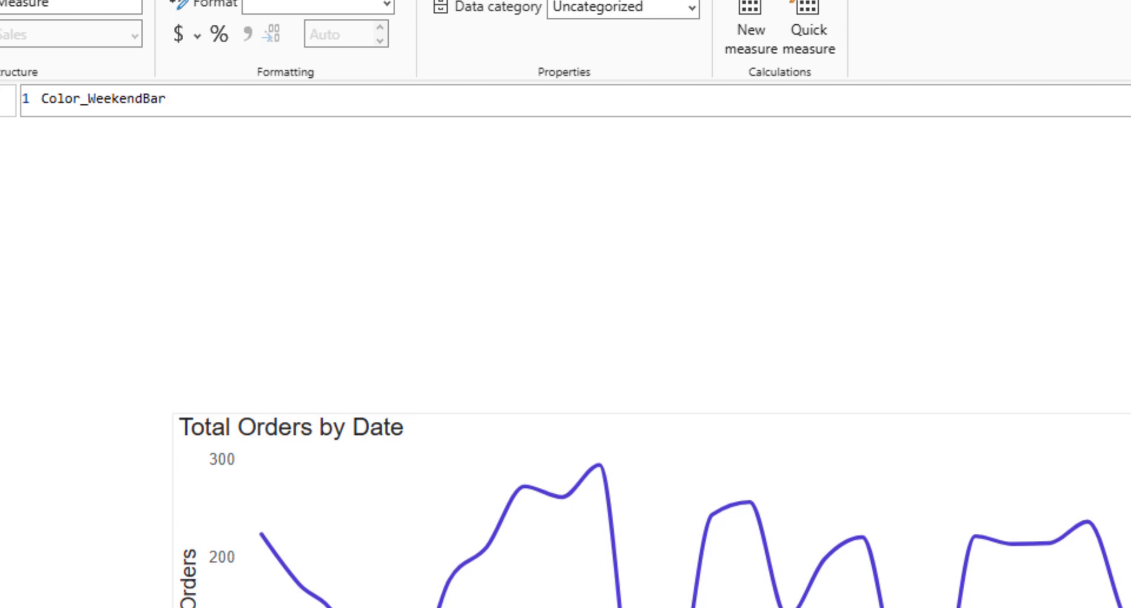
pyautogui.write('=')
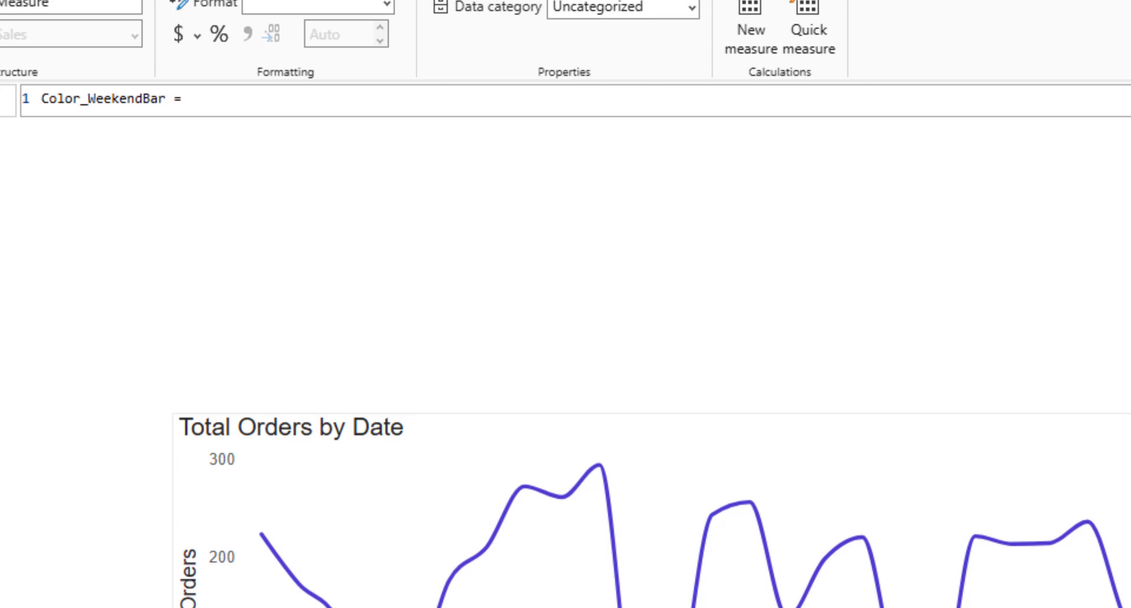
pyautogui.write('IF(')
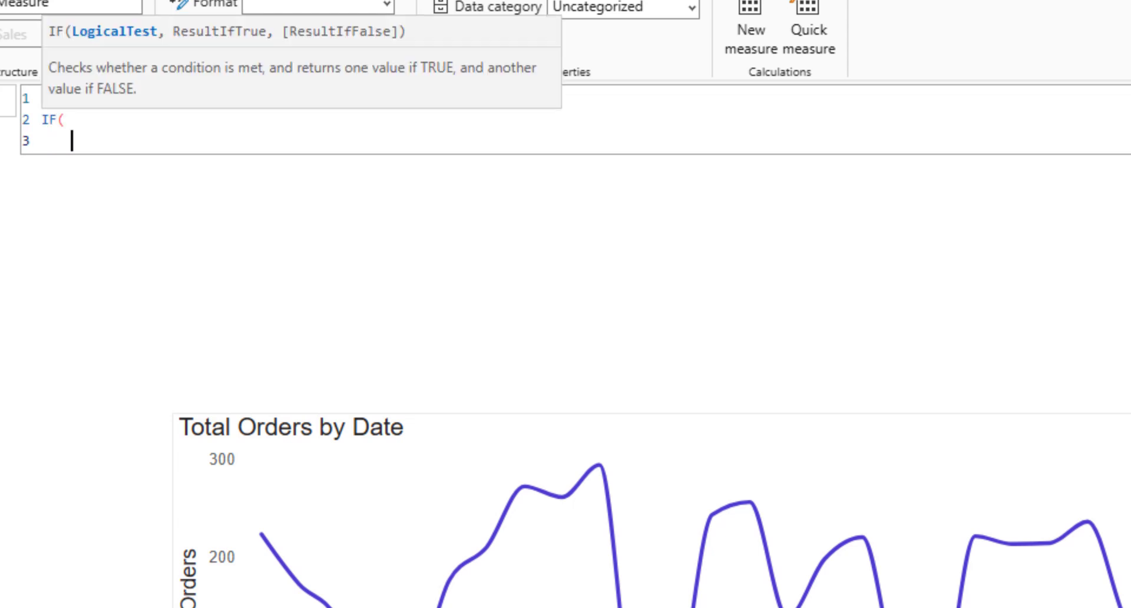
pyautogui.write('WEEKDAY(')
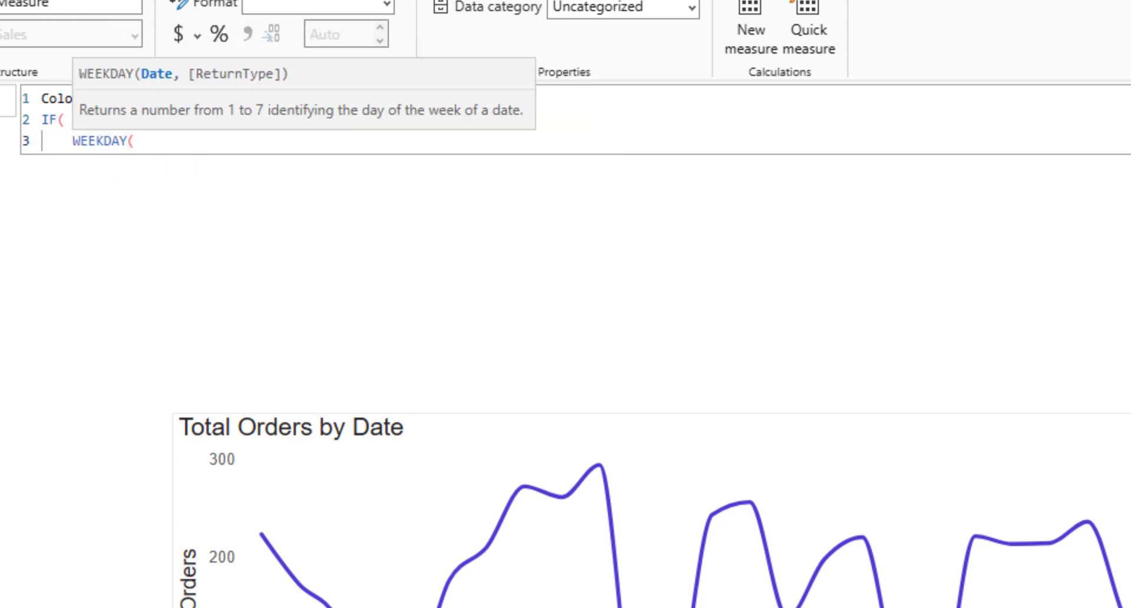
pyautogui.write('selec')
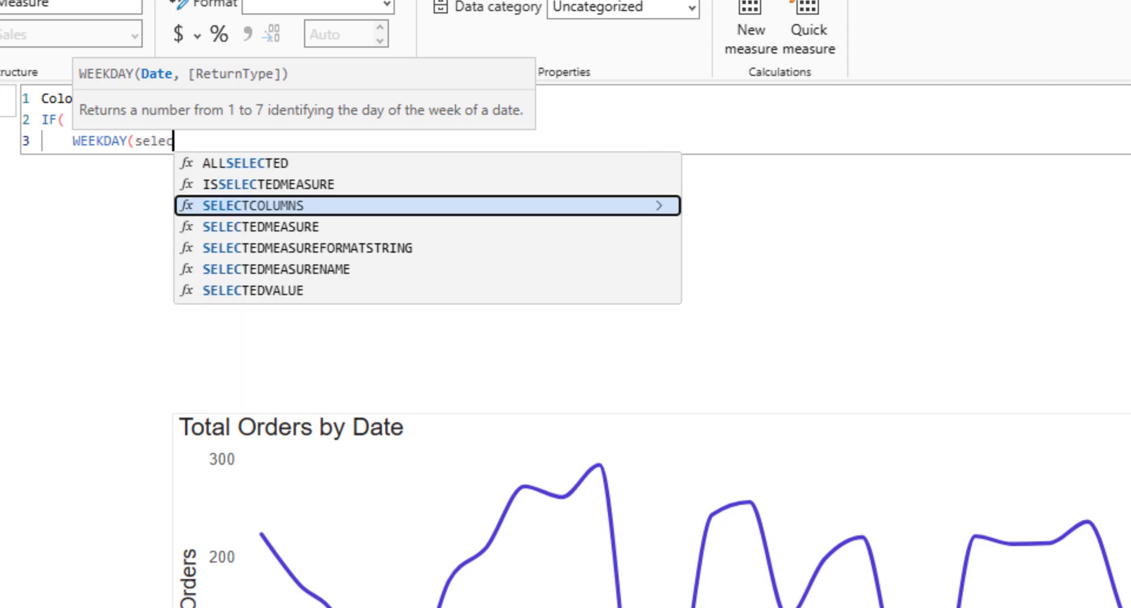
pyautogui.write('tedval')
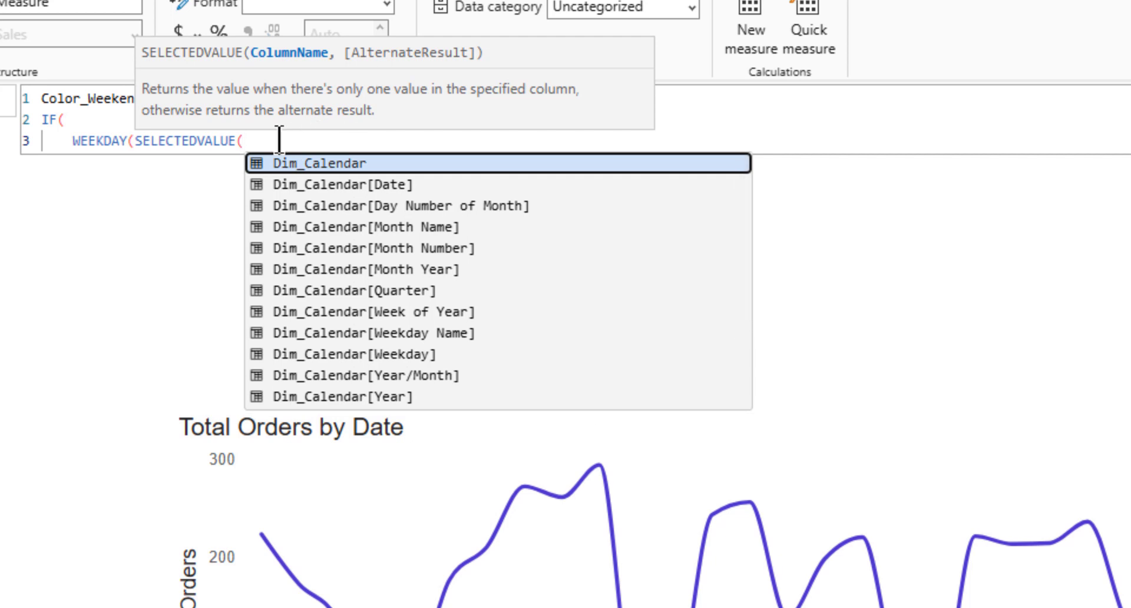
pyautogui.write('dim')
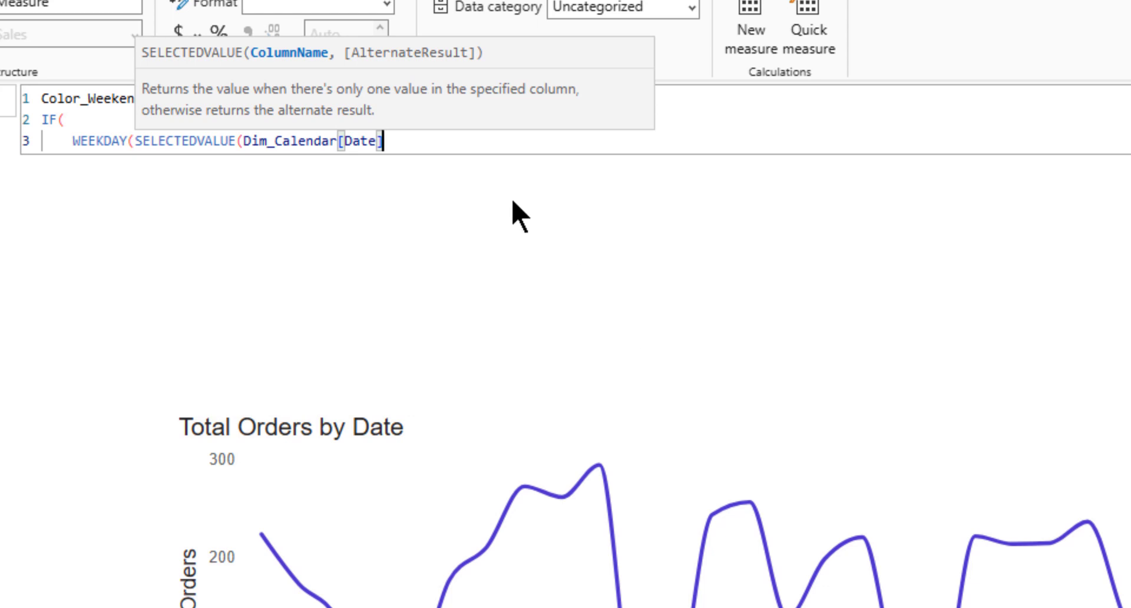
pyautogui.write(',2')
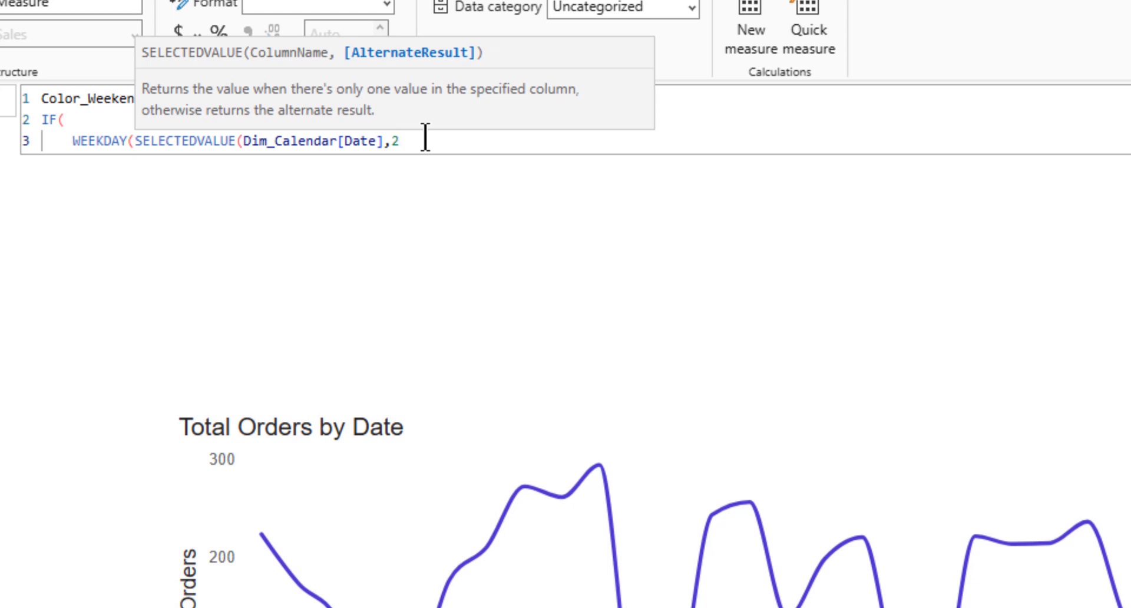
pyautogui.write(')')
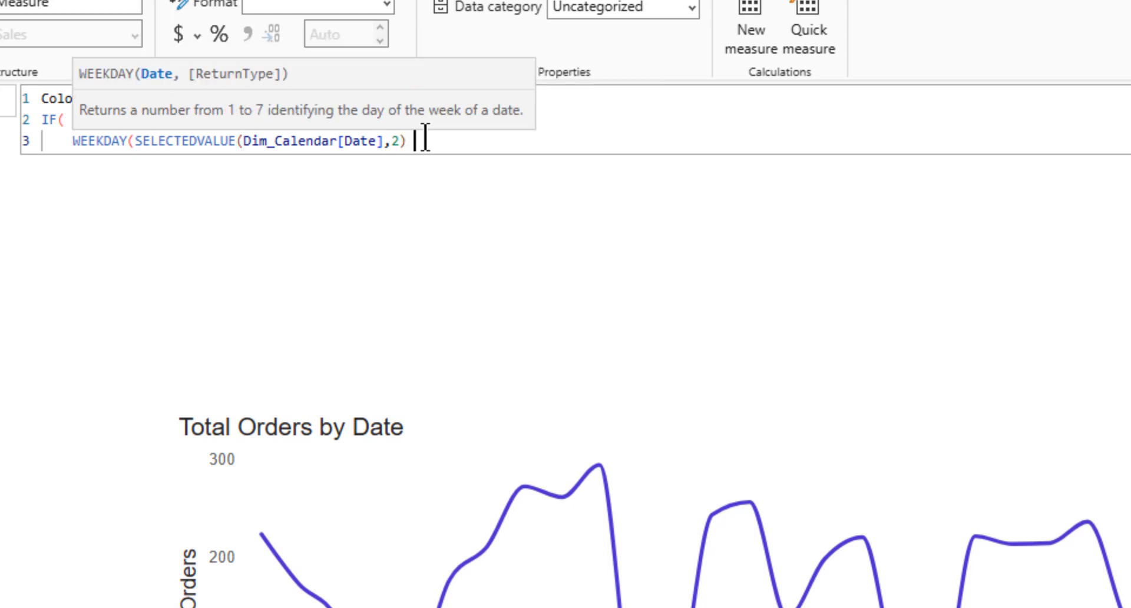
pyautogui.write('> 5')
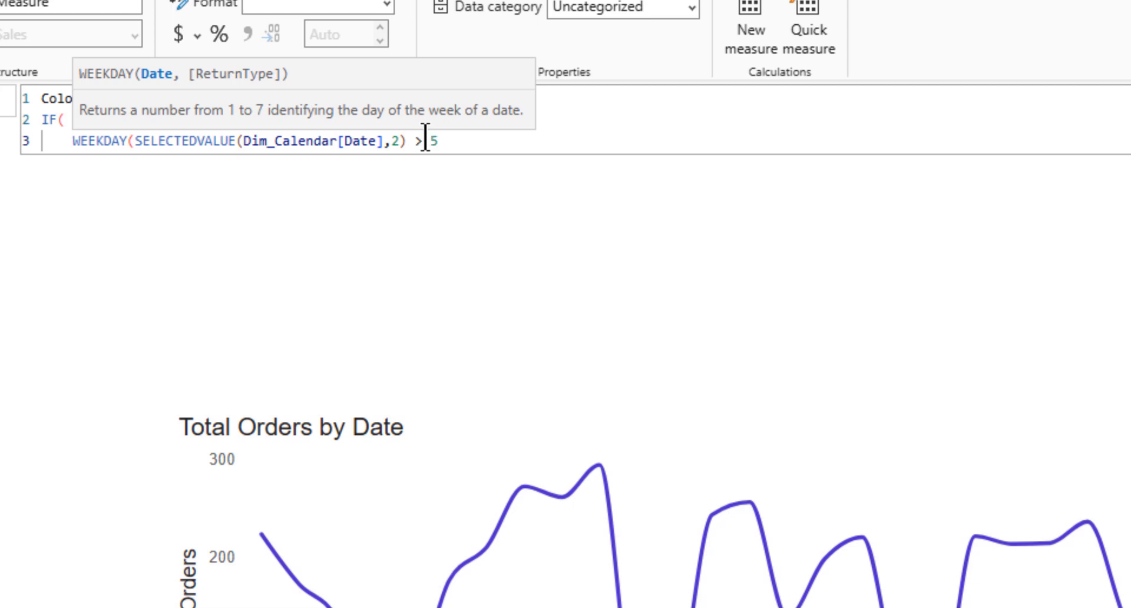
pyautogui.write(',')
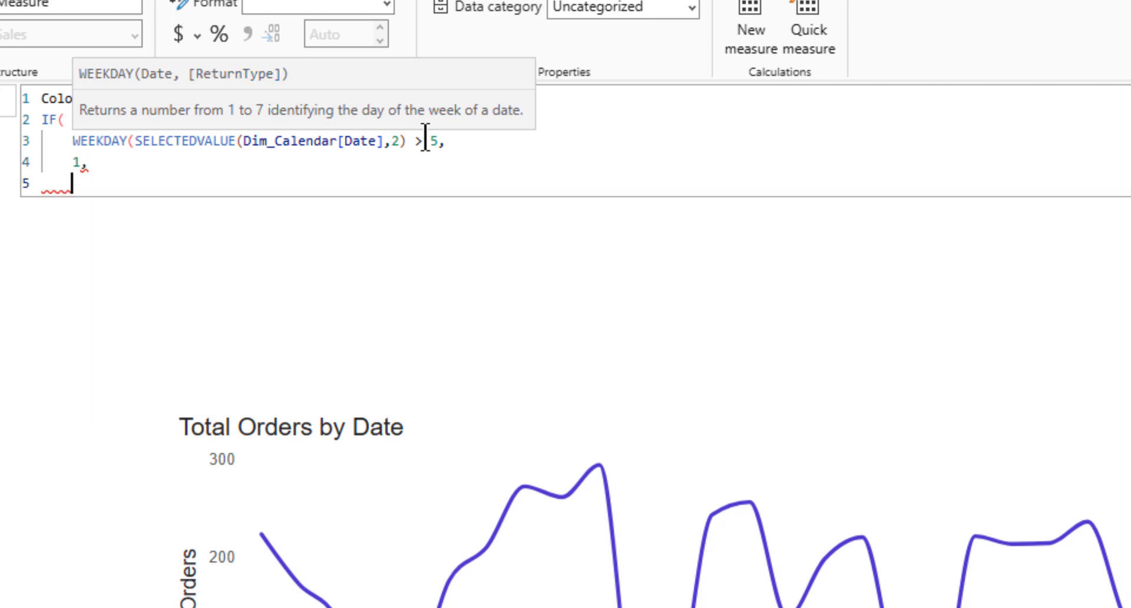
pyautogui.write('bla')
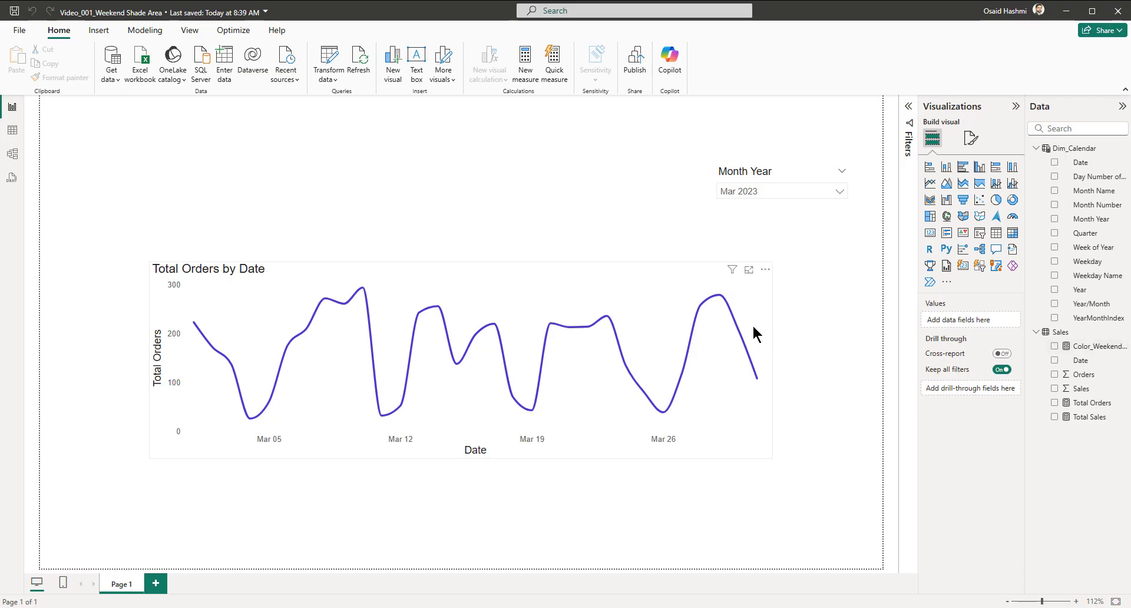
# Step: Add Color_WeekendBar as light grey, 60% transparent columns on the orders chart
pyautogui.click(462, 361)
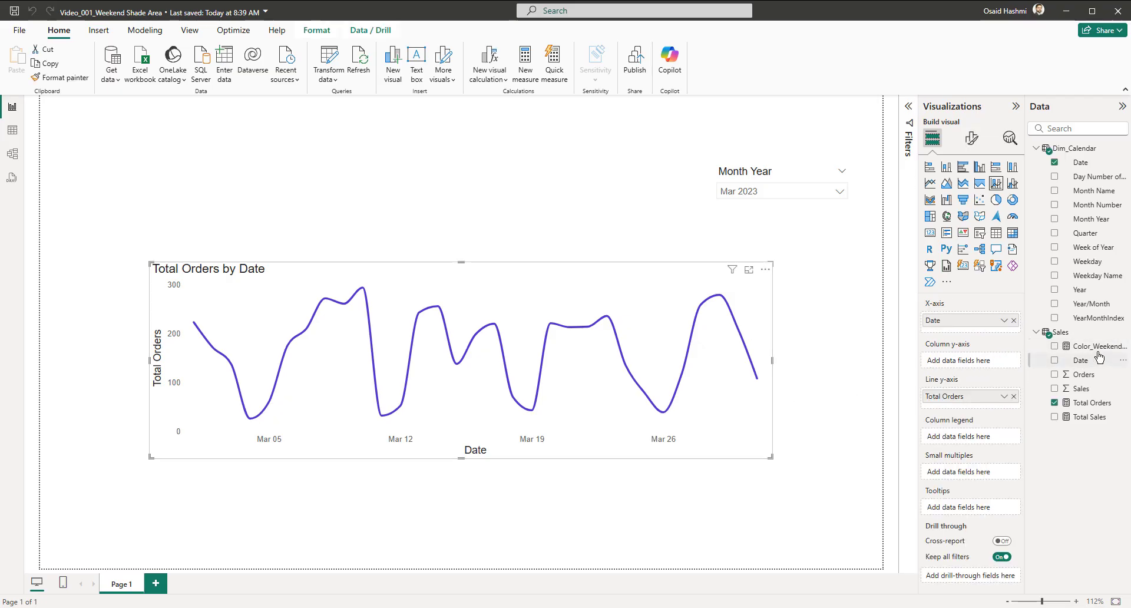
pyautogui.click(1056, 347)
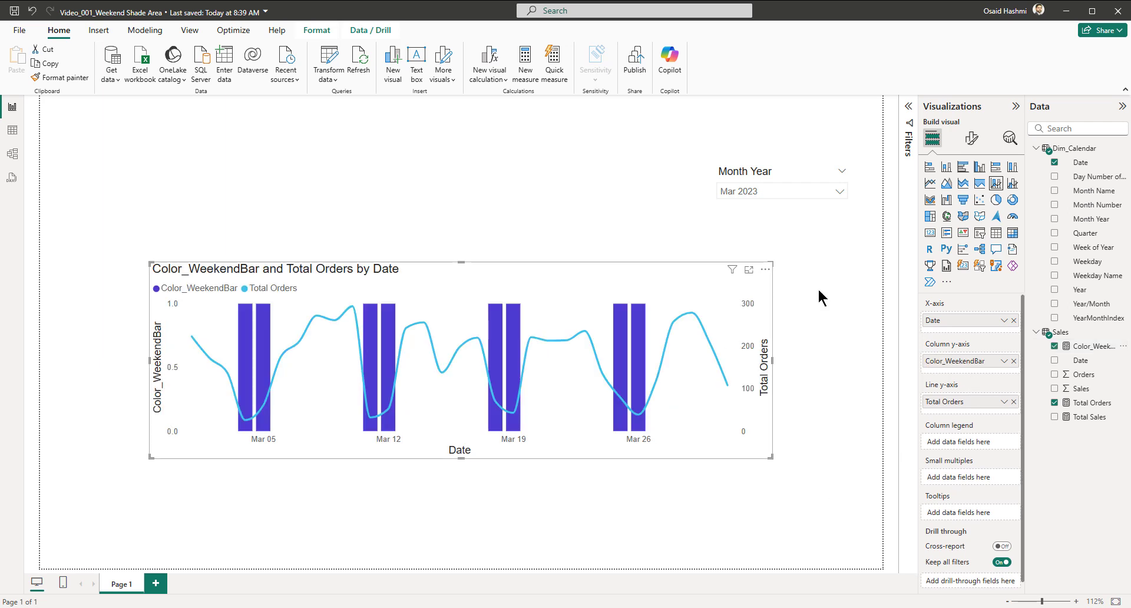
pyautogui.click(971, 139)
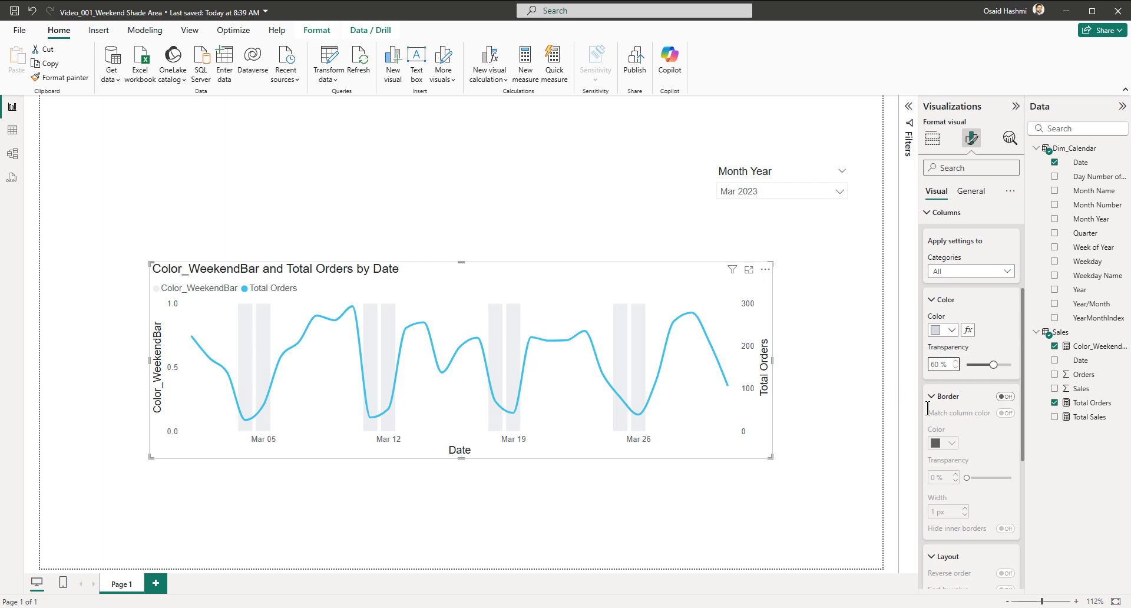
# Step: Set column spacing between categories to 0% so weekends form continuous grey bands
pyautogui.scroll(-3)
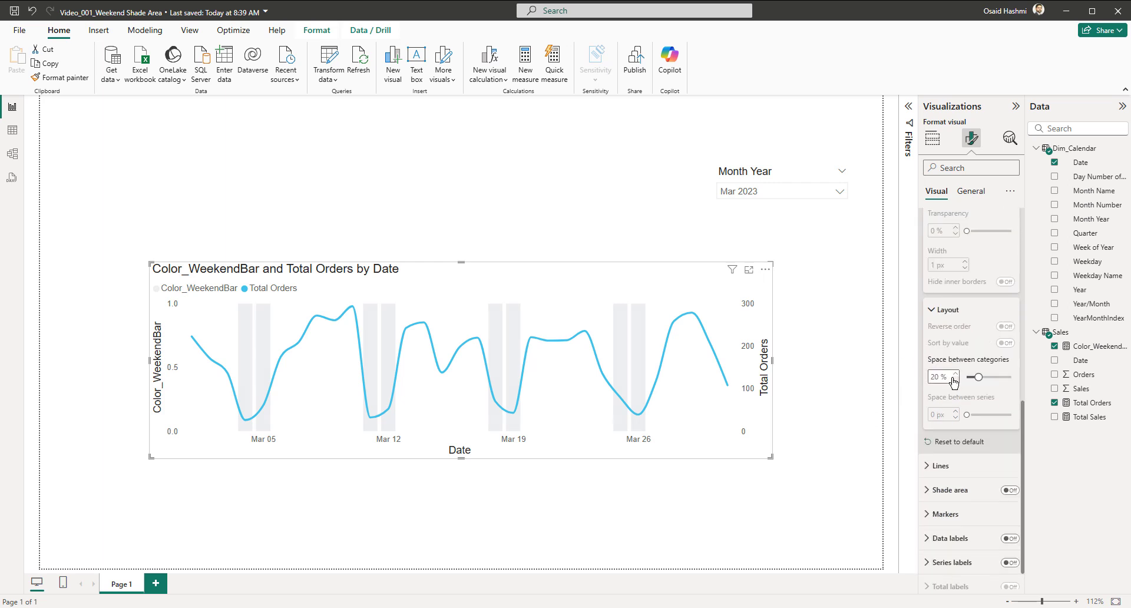
pyautogui.scroll(-3)
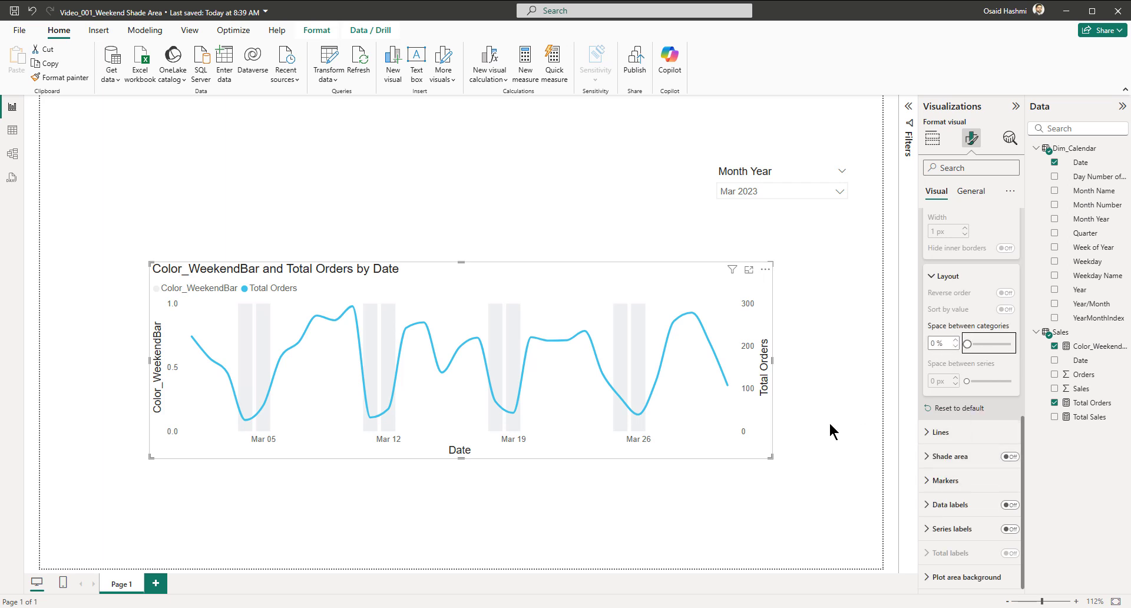
pyautogui.click(933, 137)
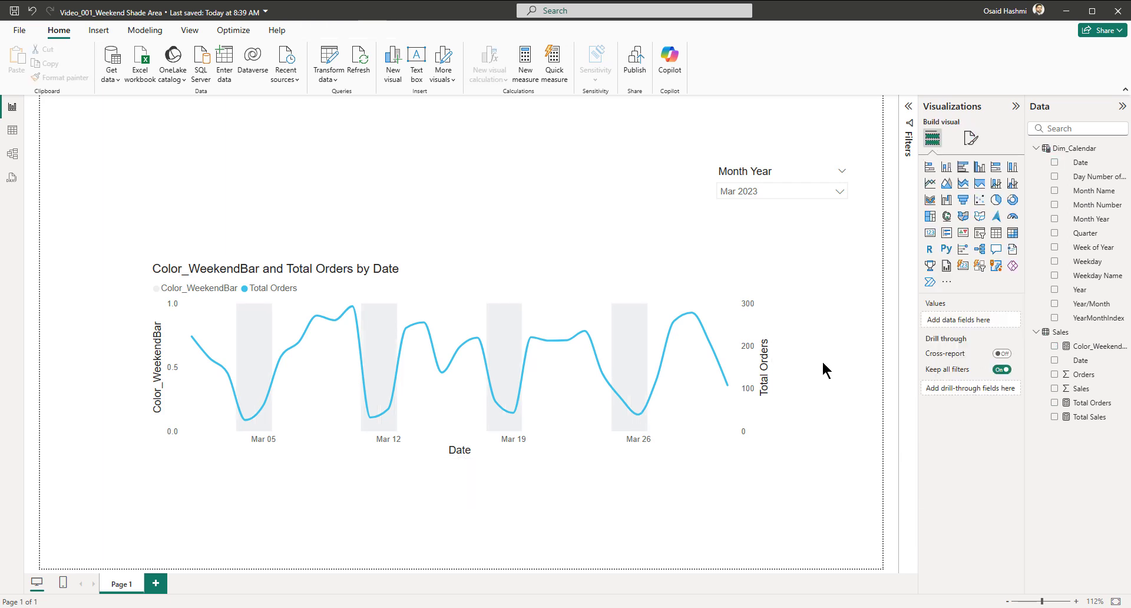
pyautogui.moveTo(528, 340)
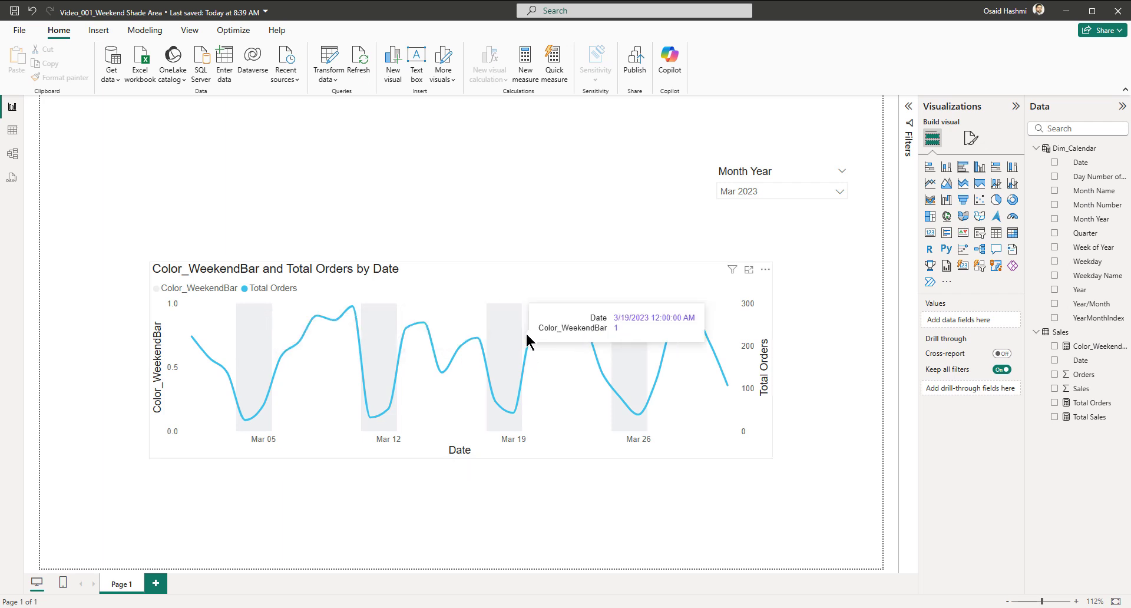
pyautogui.moveTo(793, 350)
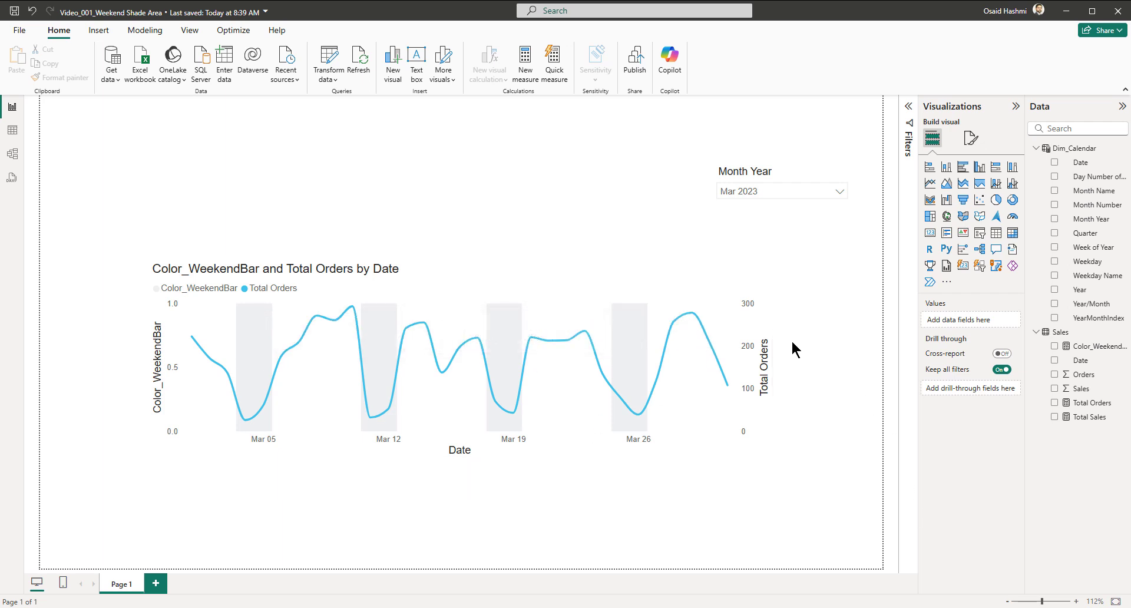
pyautogui.moveTo(723, 416)
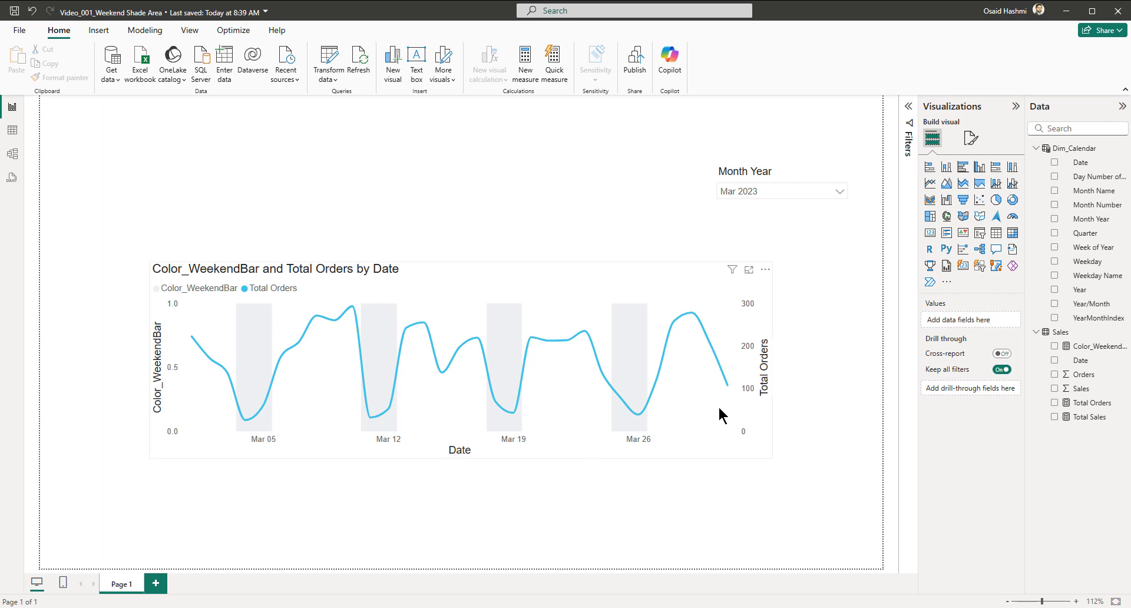
# Step: Turn off the secondary y-axis title on the orders chart
pyautogui.click(459, 361)
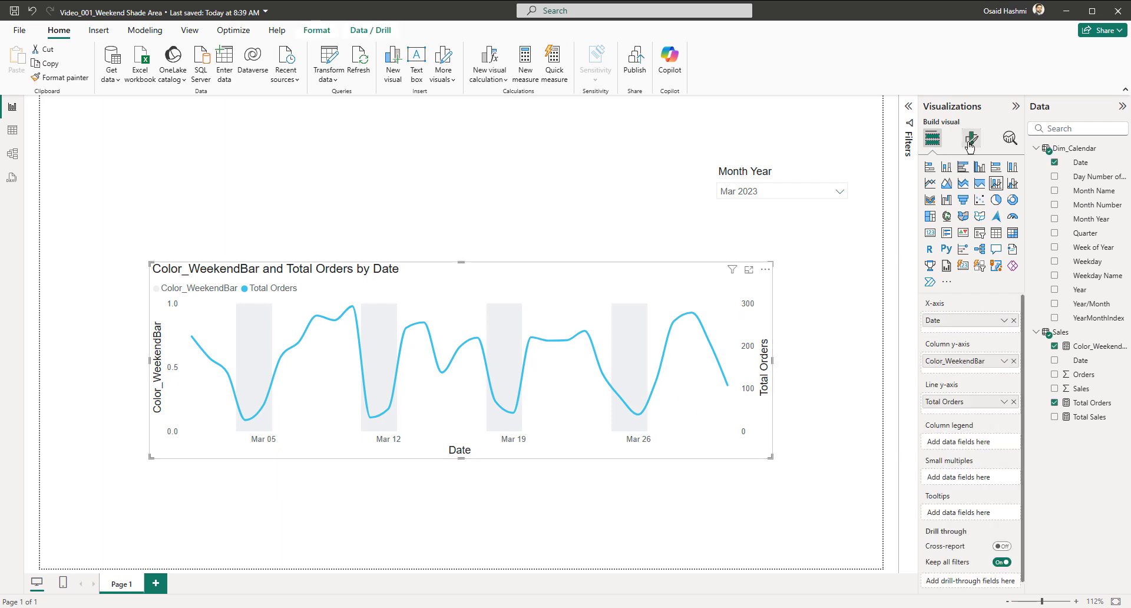
pyautogui.click(969, 138)
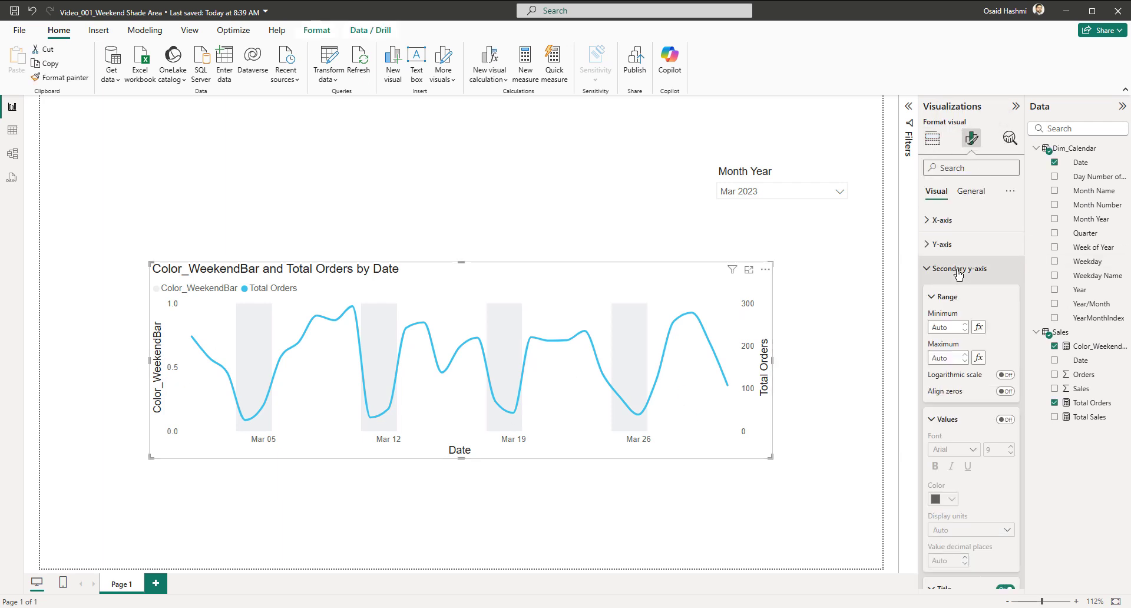
pyautogui.moveTo(976, 313)
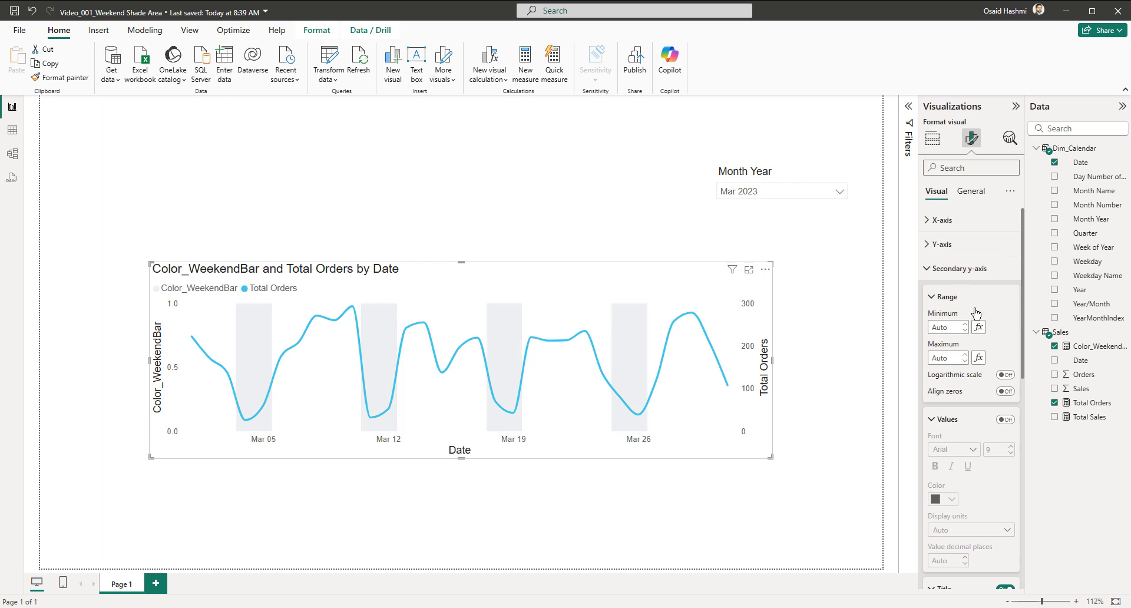
pyautogui.scroll(-3)
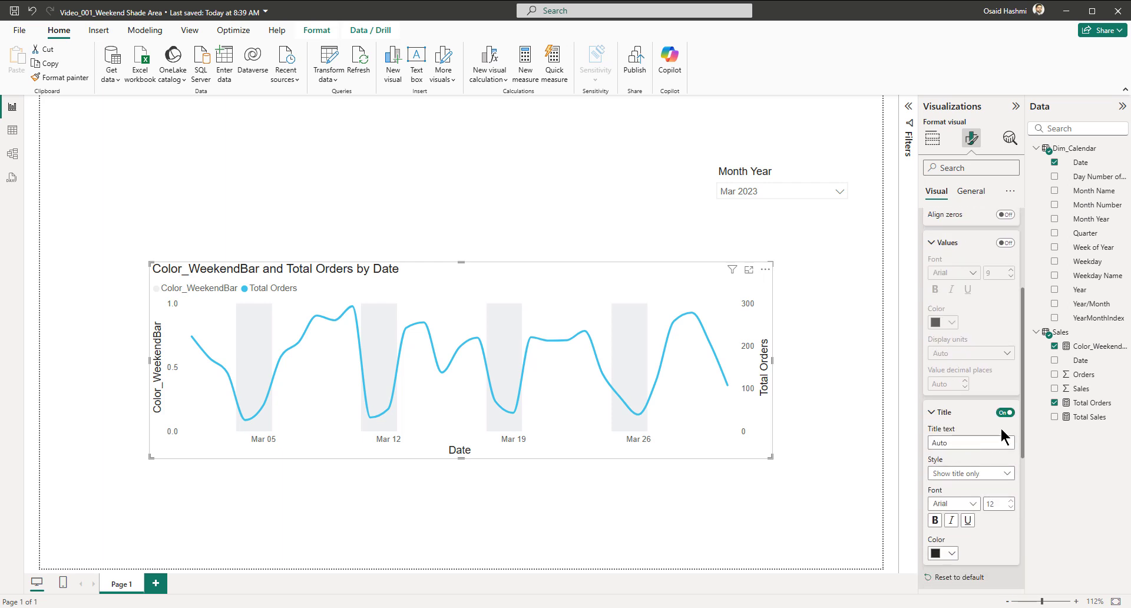
pyautogui.click(1004, 412)
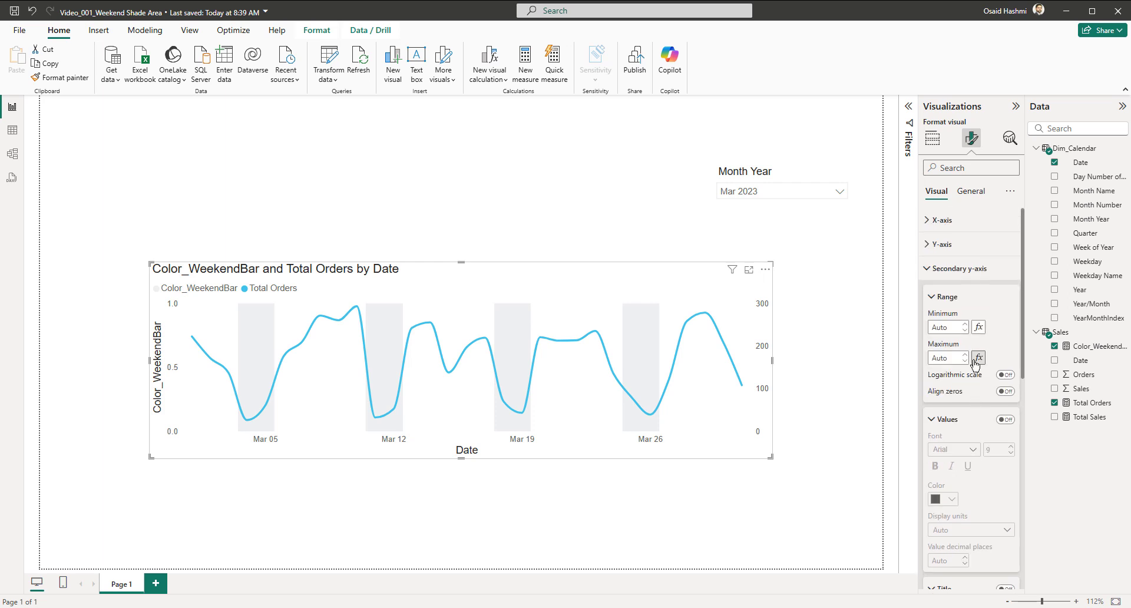
pyautogui.click(961, 268)
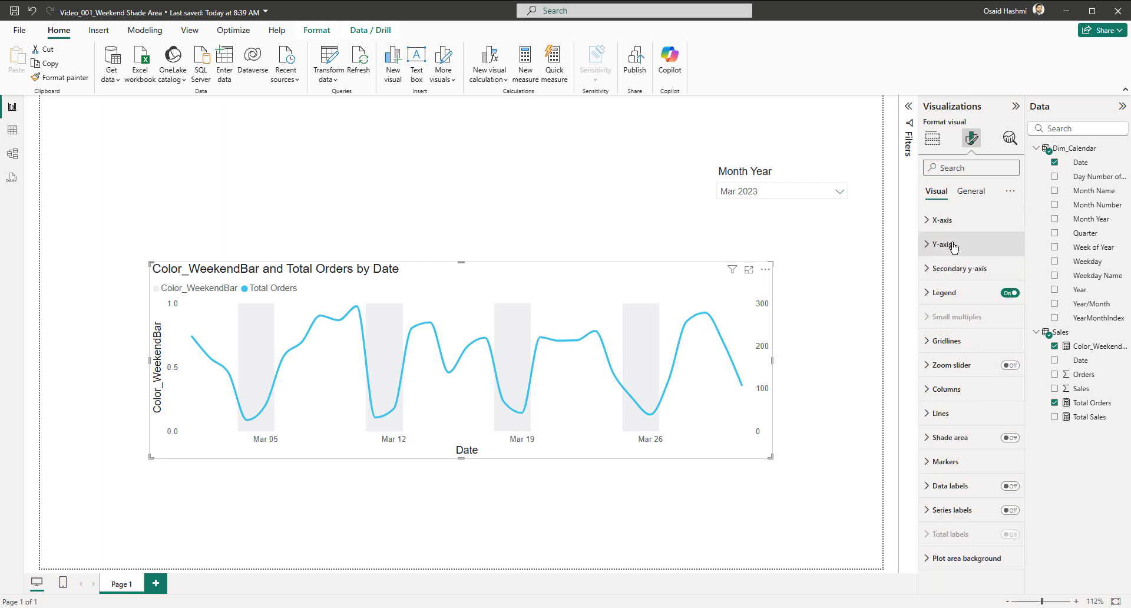
# Step: Hide the left axis values and title and the chart legend
pyautogui.click(939, 244)
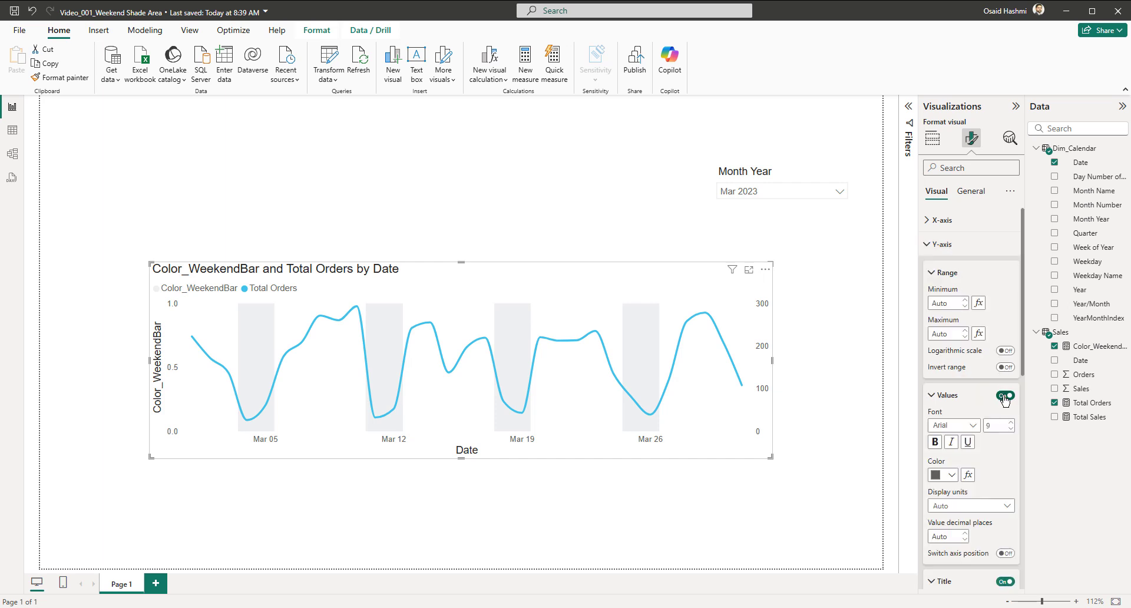
pyautogui.click(1004, 395)
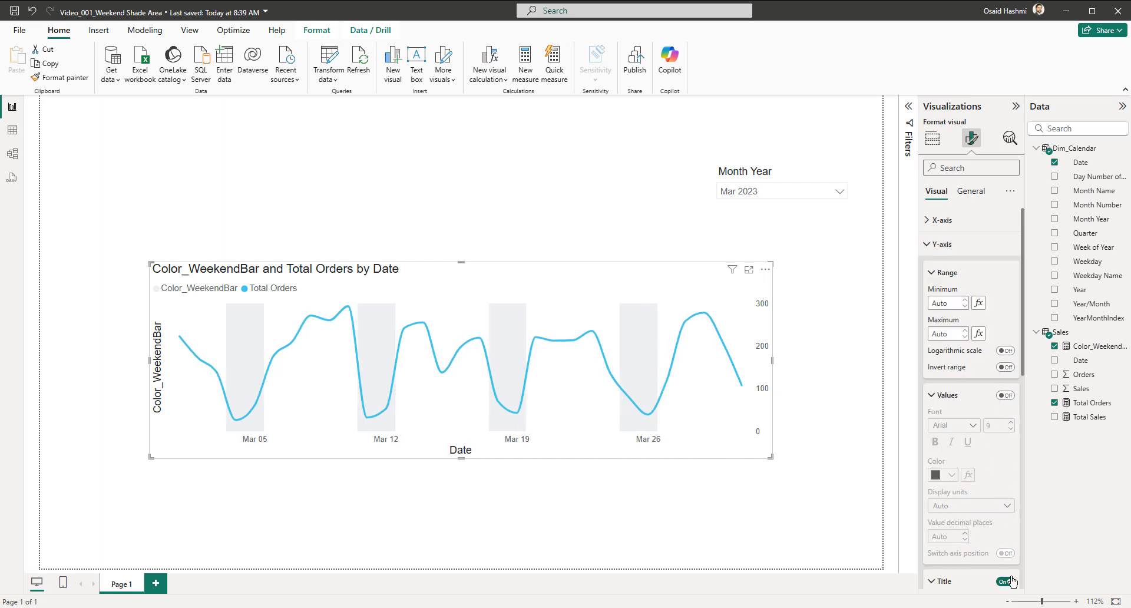
pyautogui.click(939, 244)
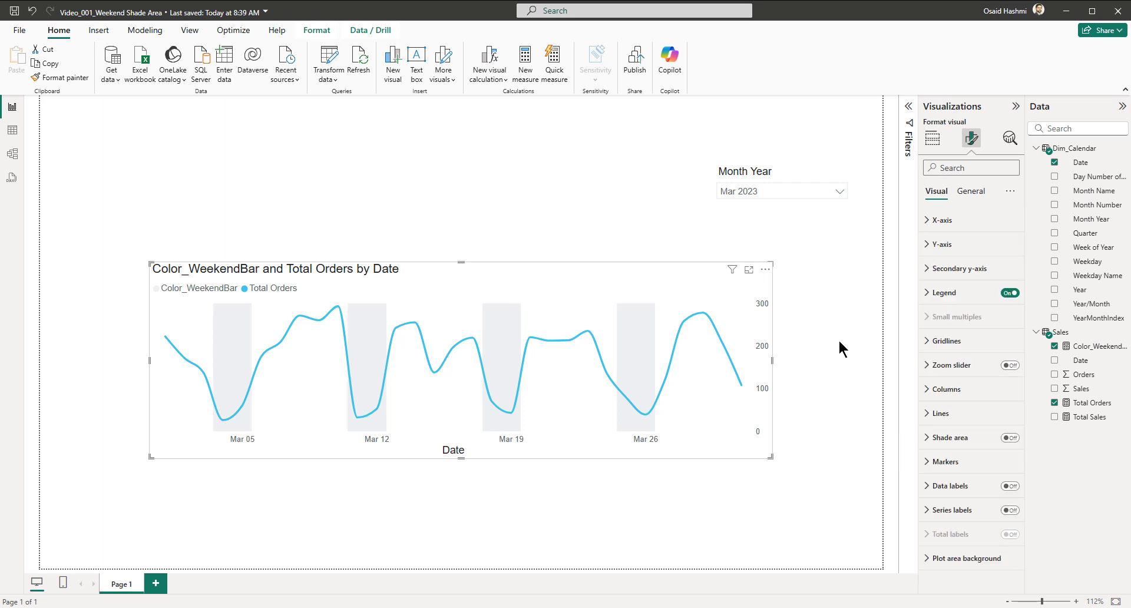
pyautogui.click(1008, 292)
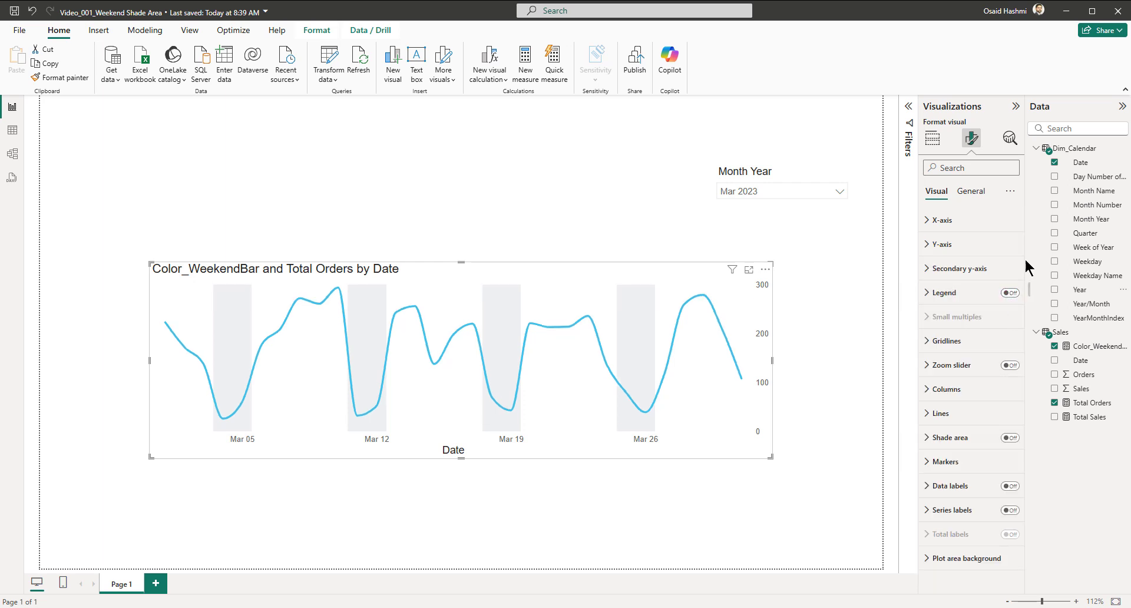
# Step: Retitle the chart 'Total Order by Date'
pyautogui.click(970, 191)
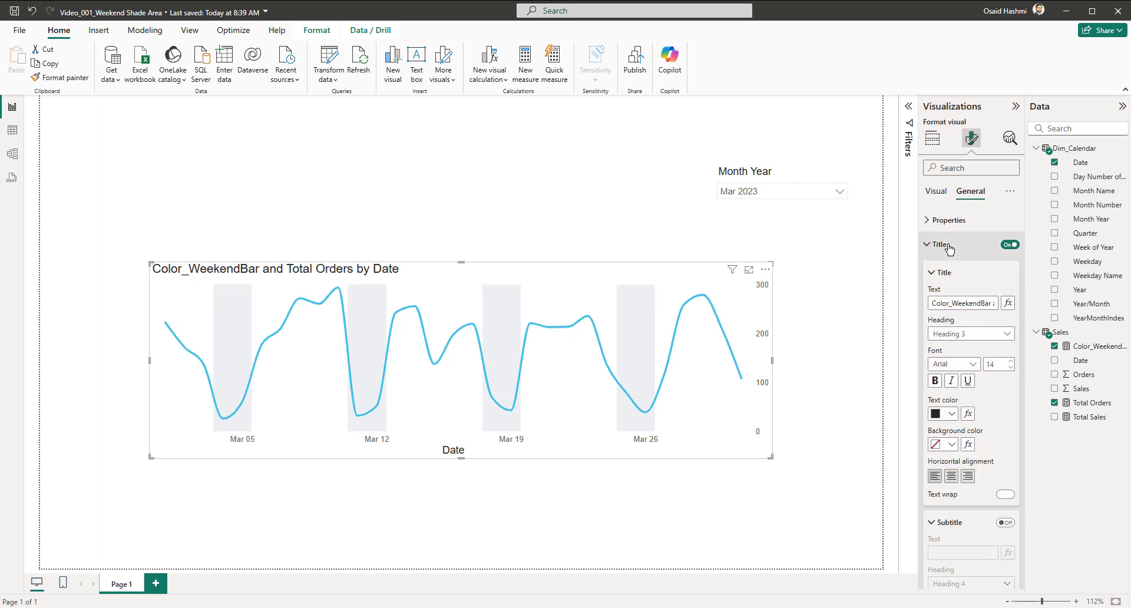
pyautogui.click(1001, 493)
pyautogui.write('Total')
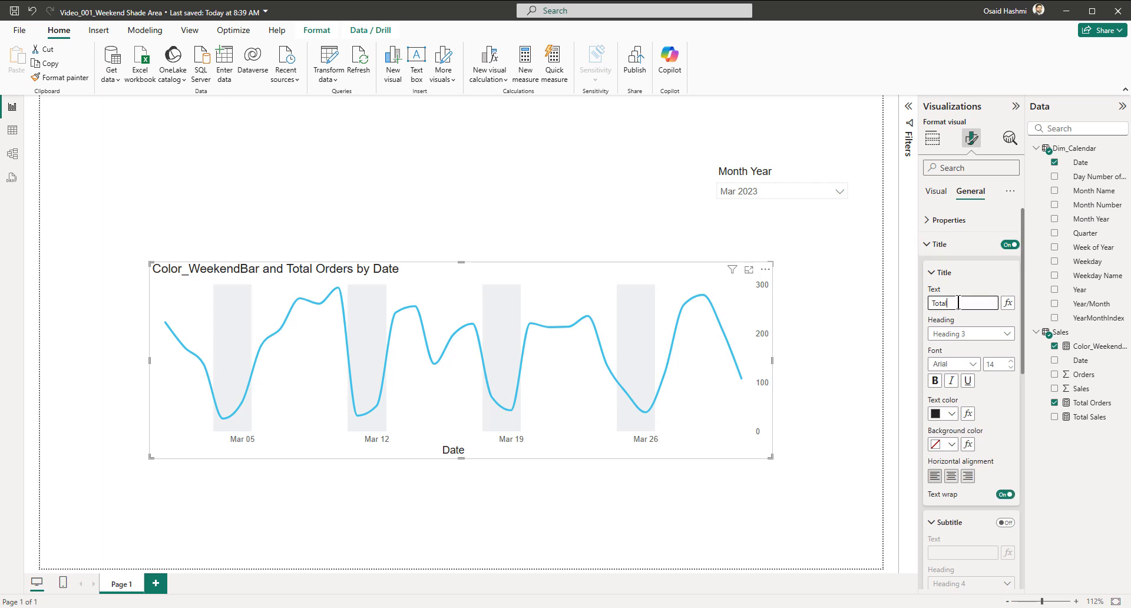
pyautogui.write('Order by Date')
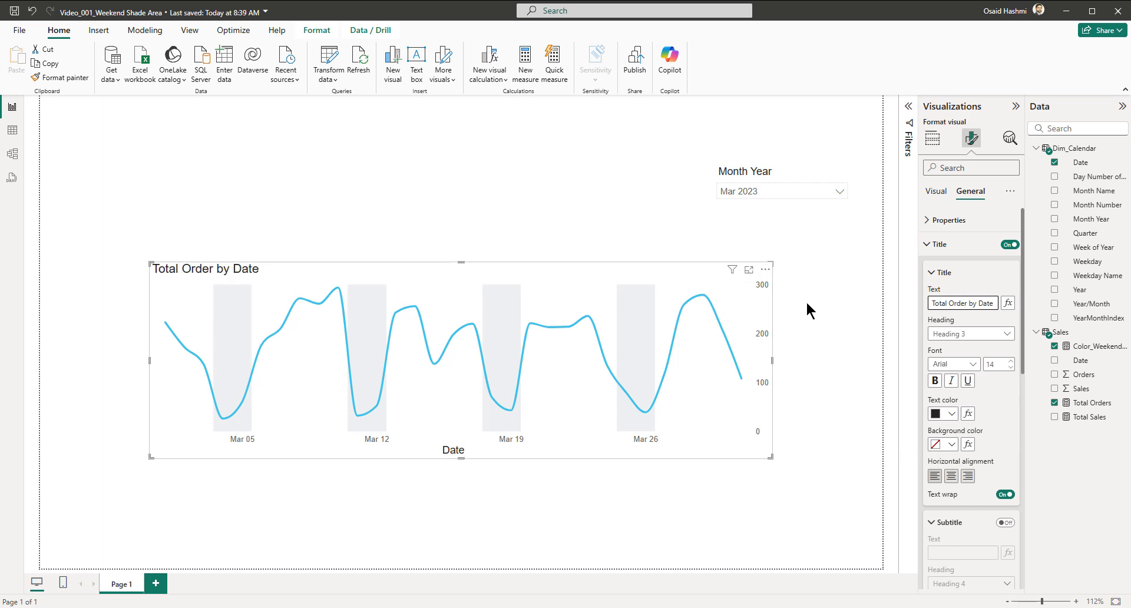
pyautogui.click(934, 138)
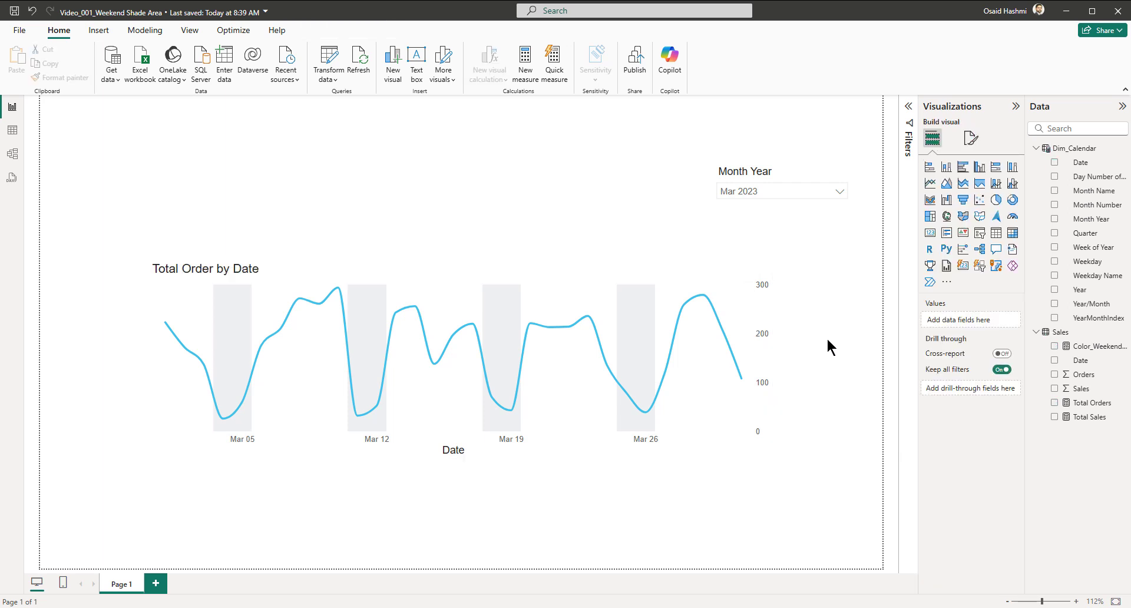
pyautogui.moveTo(732, 364)
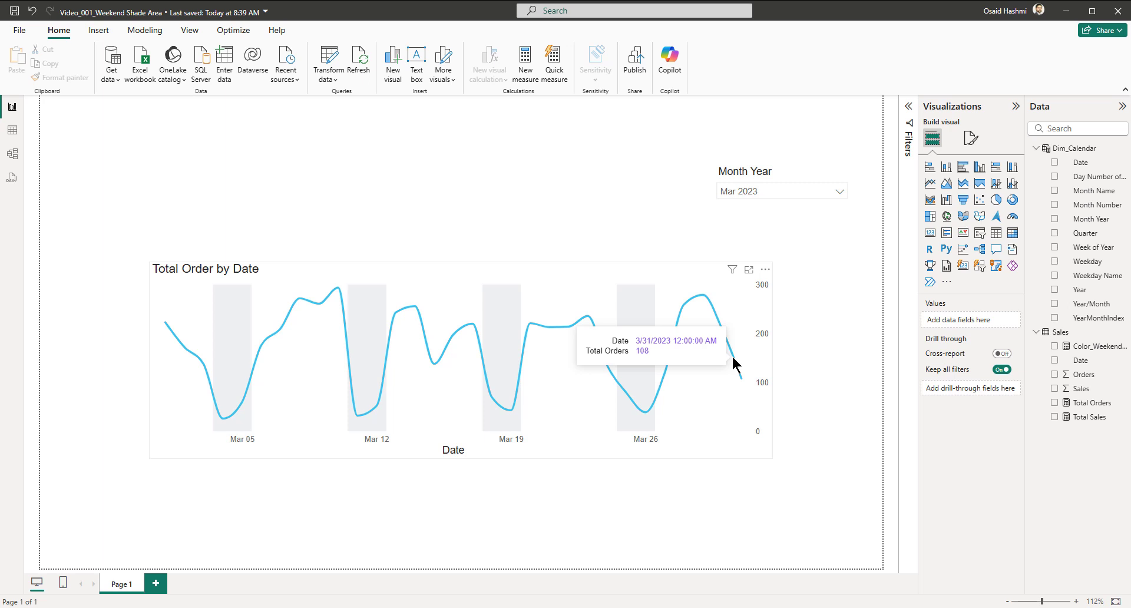
pyautogui.moveTo(731, 358)
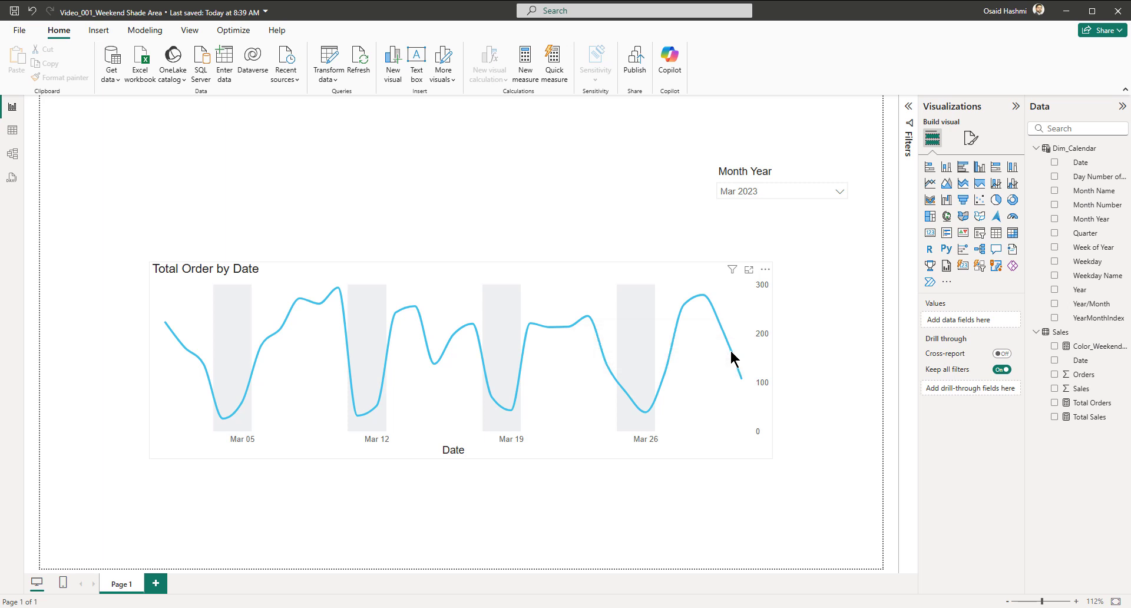
pyautogui.moveTo(652, 413)
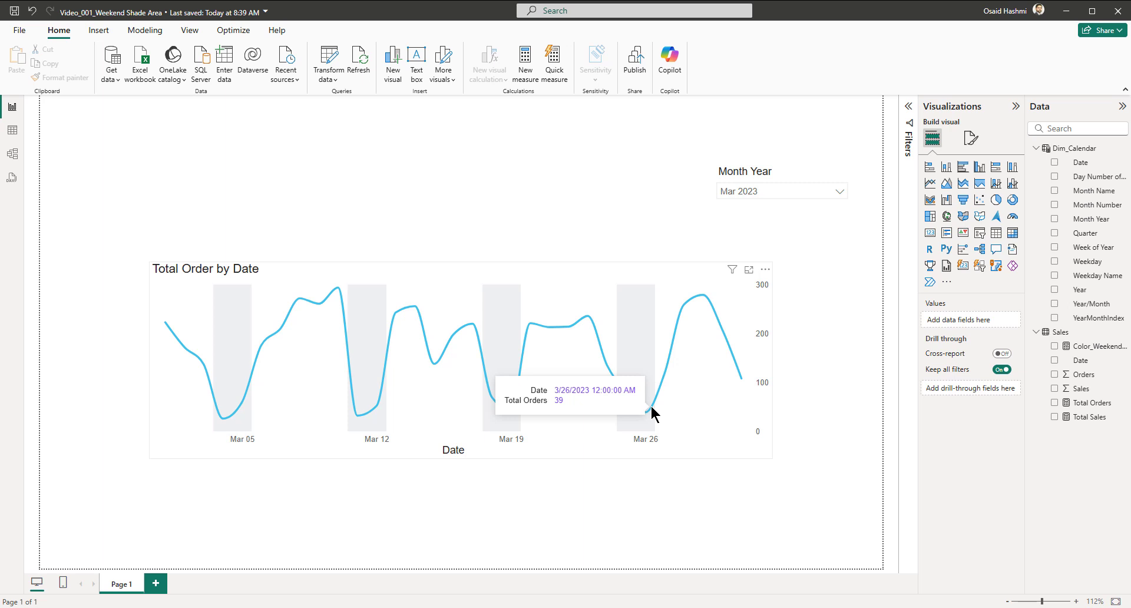
pyautogui.moveTo(637, 354)
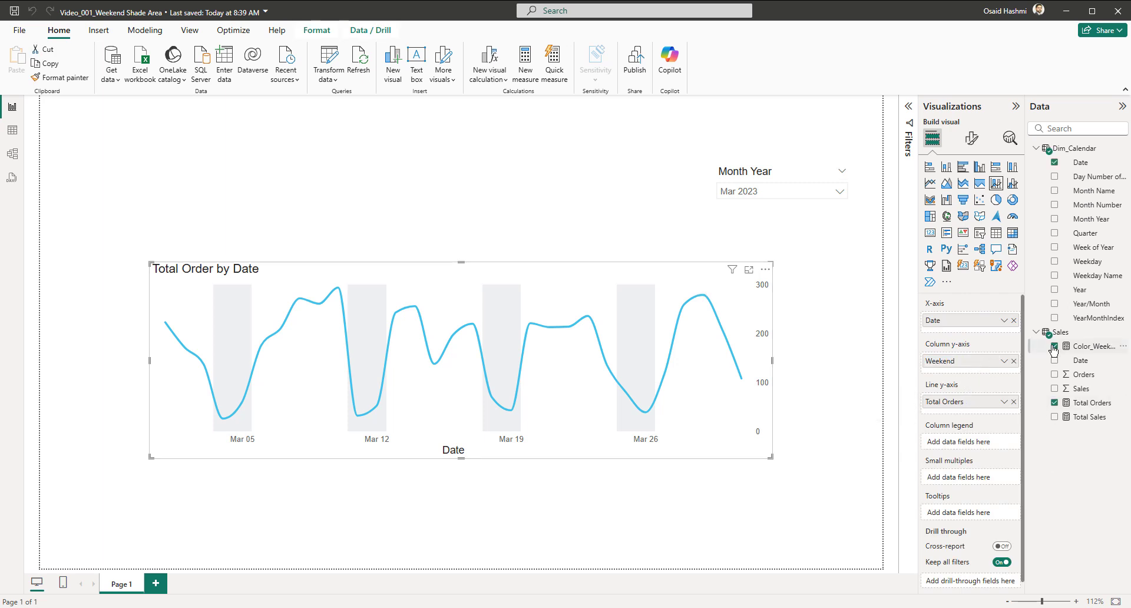
# Step: Deselect the finished chart to view the weekend-shaded orders line on the page
pyautogui.click(577, 494)
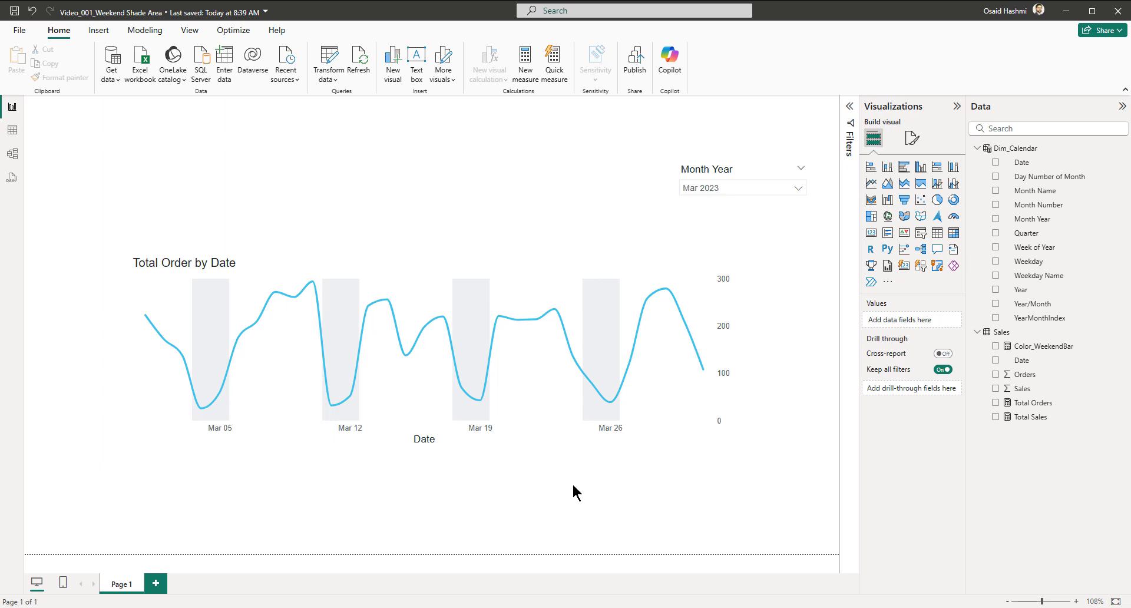
pyautogui.moveTo(551, 467)
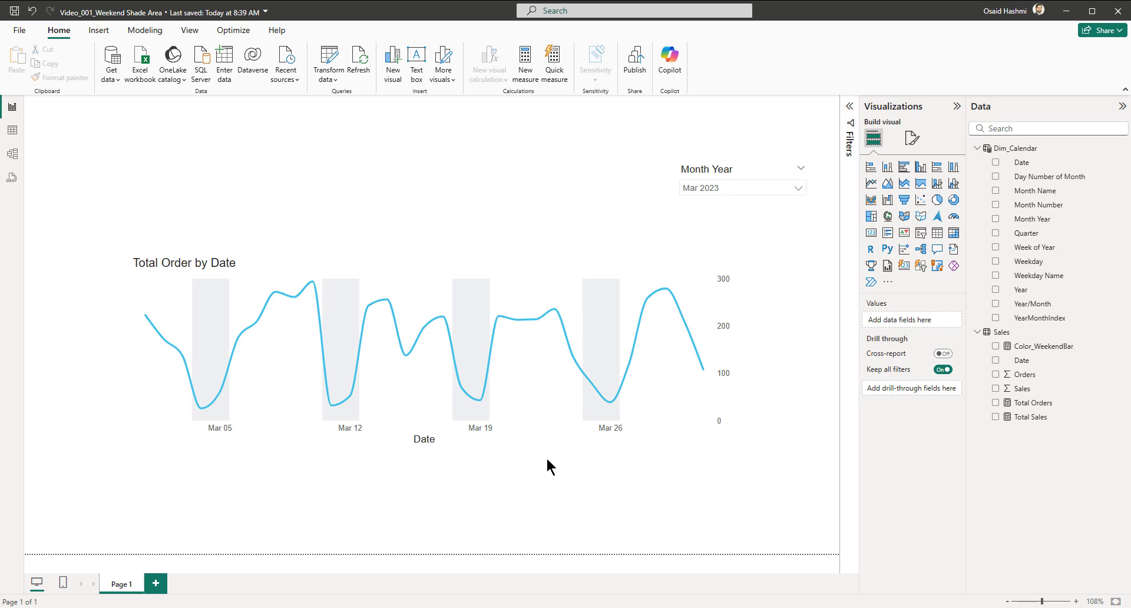
# Step: Add Page 2 and set its canvas type to Tooltip
pyautogui.click(156, 583)
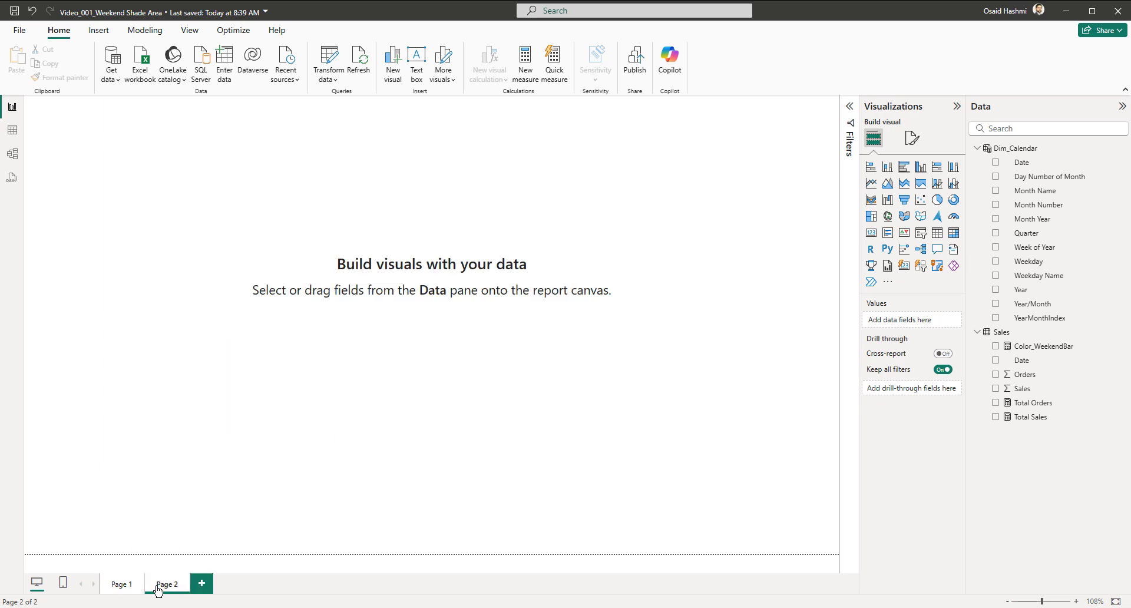
pyautogui.click(913, 138)
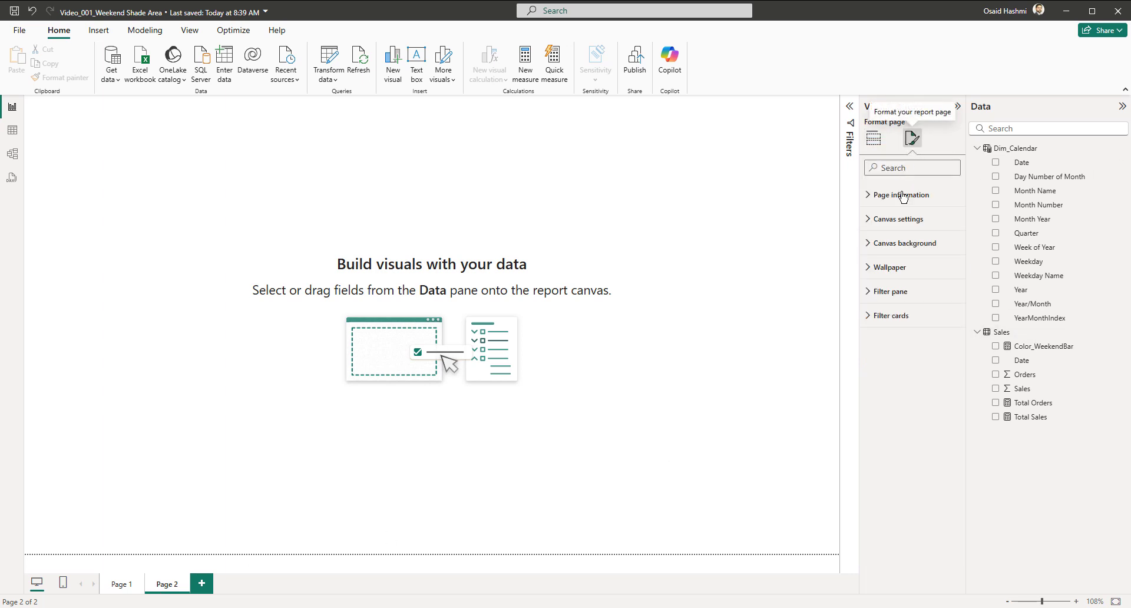
pyautogui.click(900, 218)
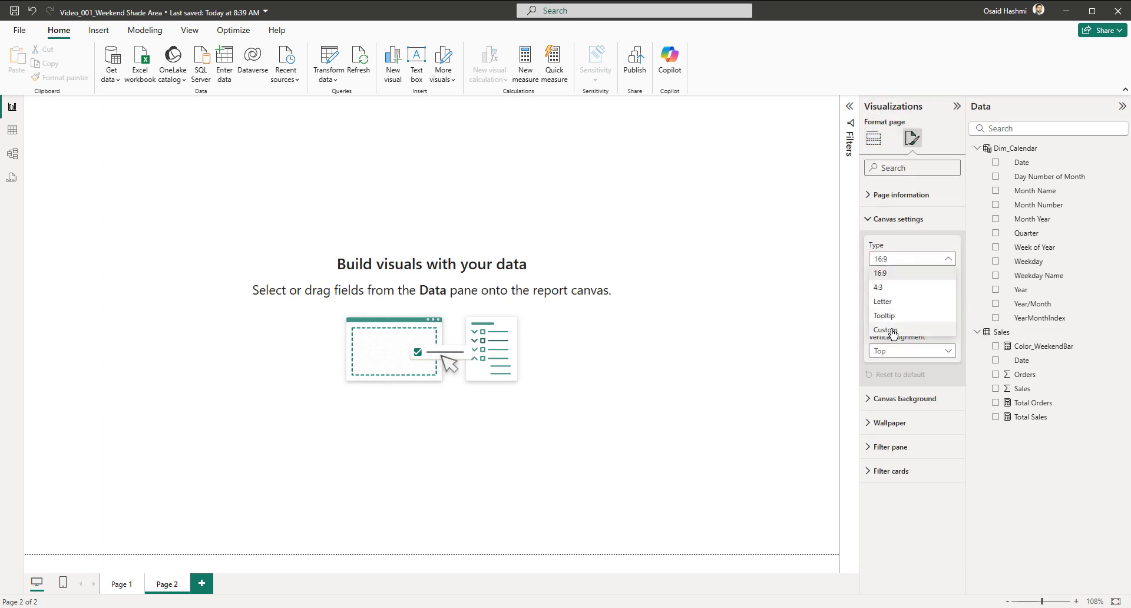
pyautogui.click(884, 314)
pyautogui.write('D')
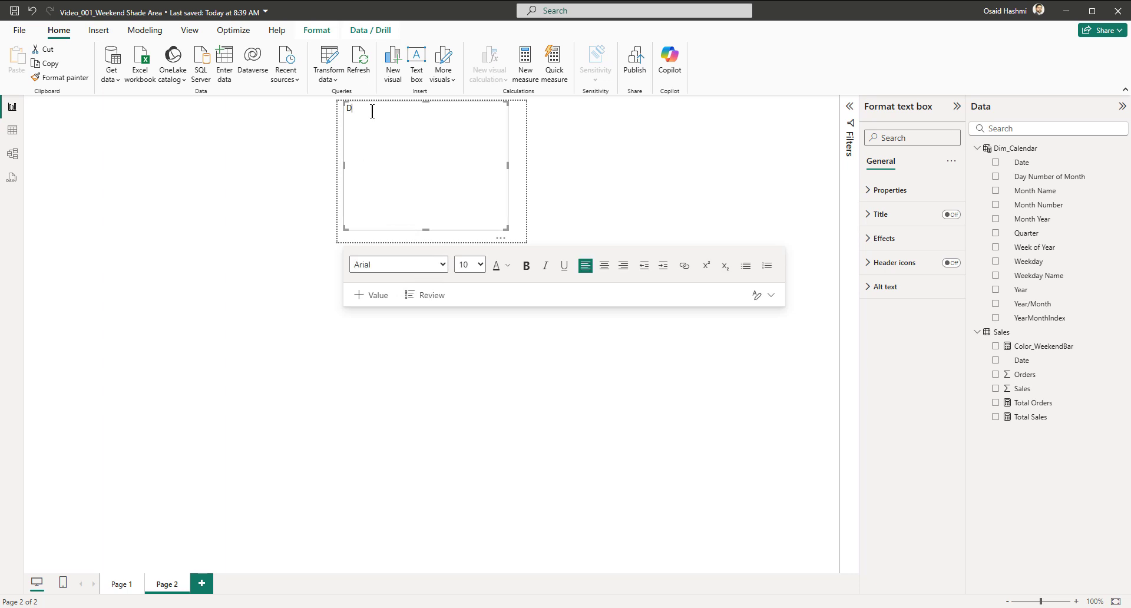
# Step: Label the text box 'Date'
pyautogui.write('ate')
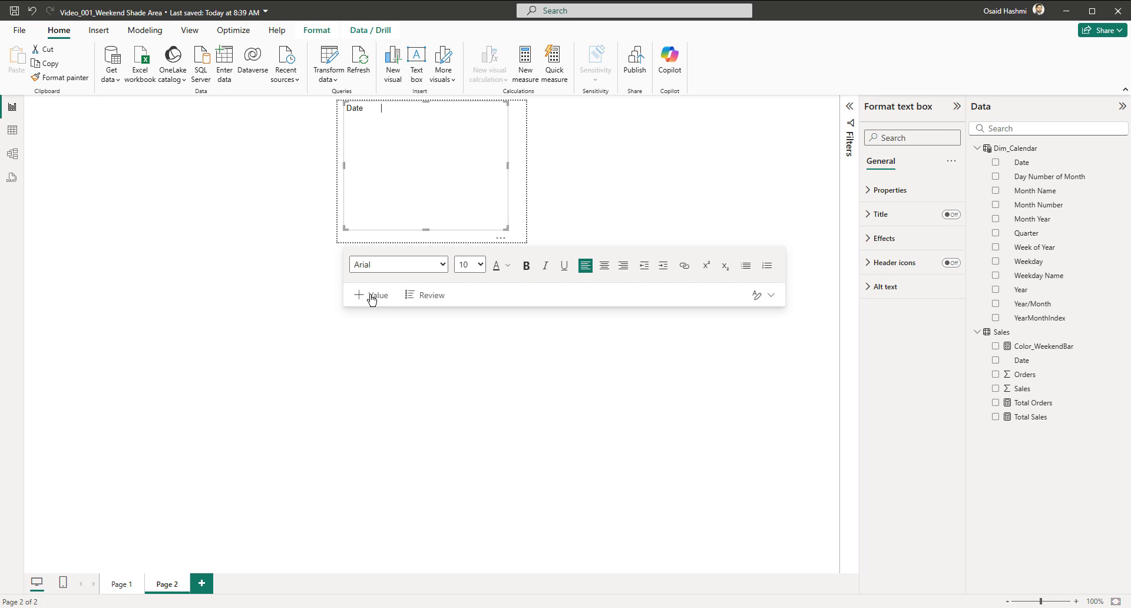
pyautogui.moveTo(1010, 337)
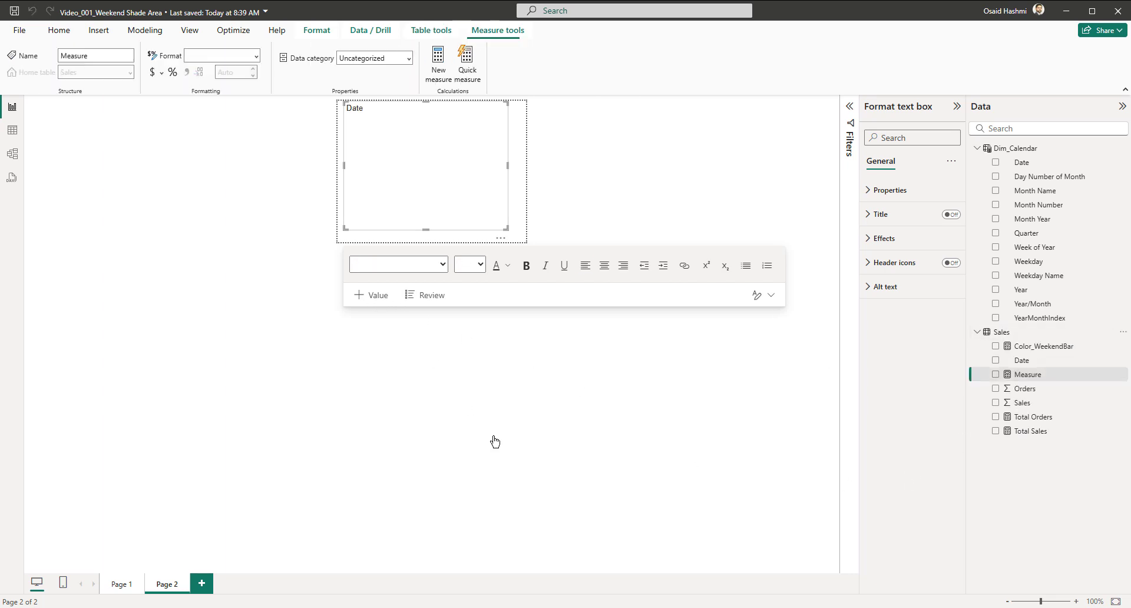
# Step: Enter Tooltip_Date = FORMAT(SELECTEDVALUE(Dim_Calendar[Date]), "MM/DD/YYYY") and commit it
pyautogui.write('Tot')
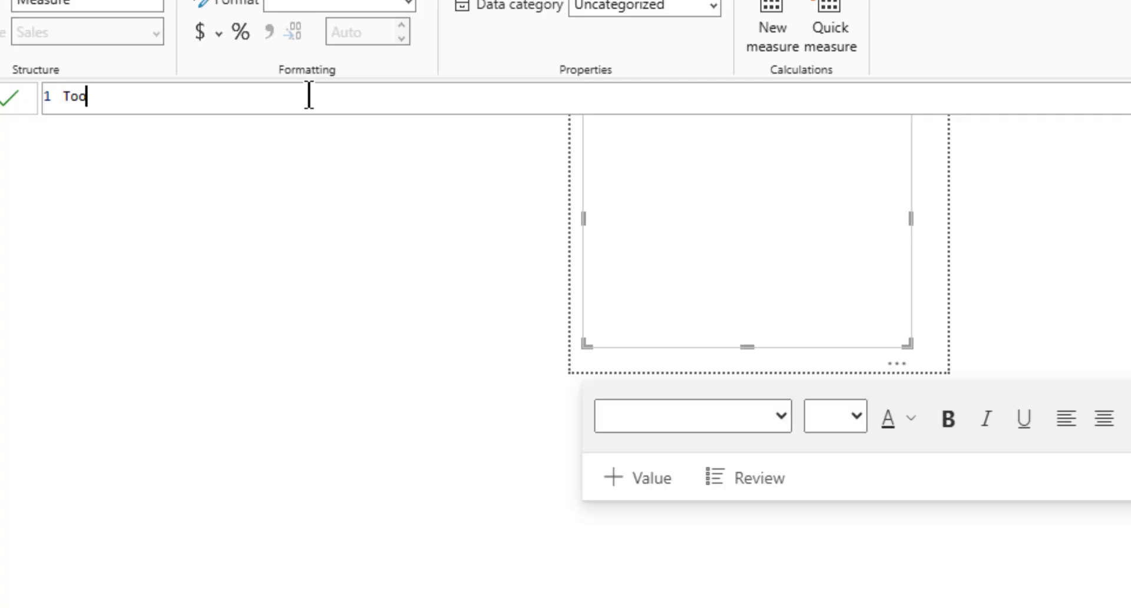
pyautogui.write('ltip')
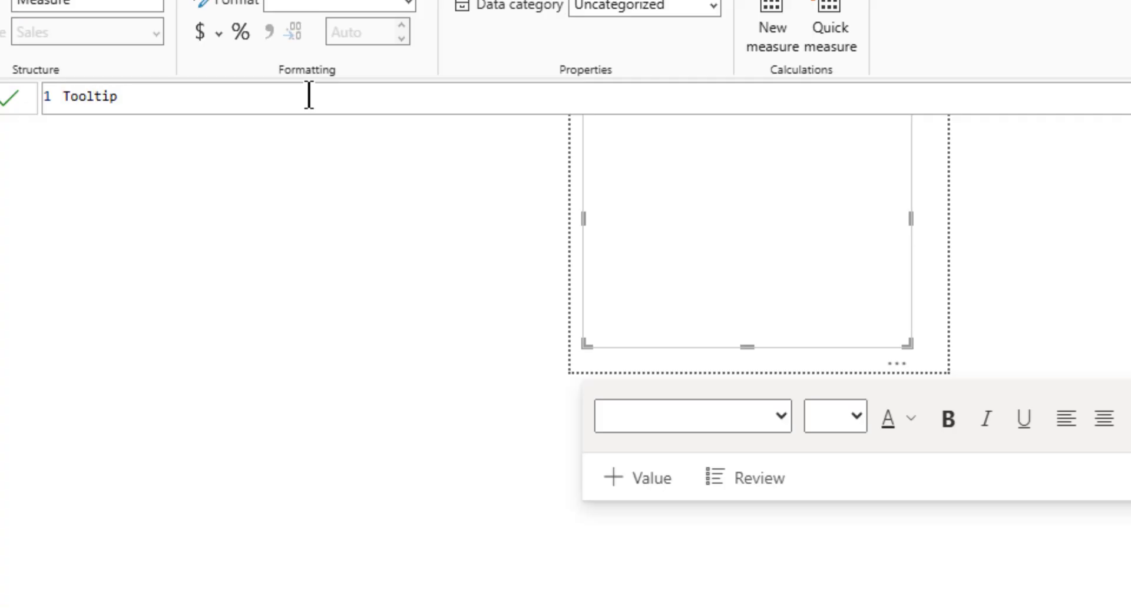
pyautogui.write('_Date =')
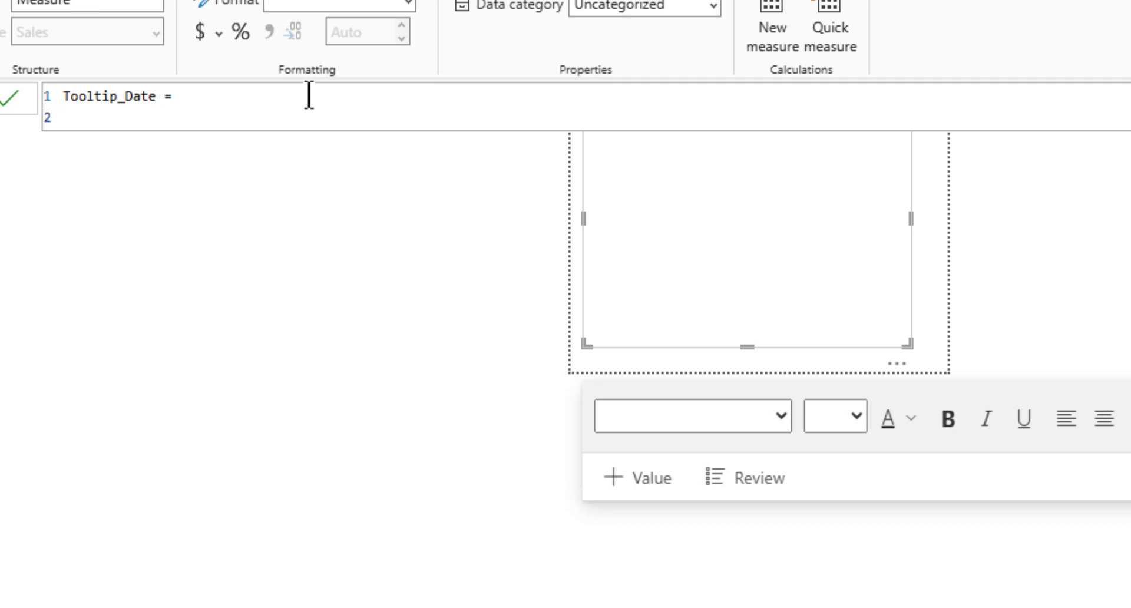
pyautogui.write('FORMAT(')
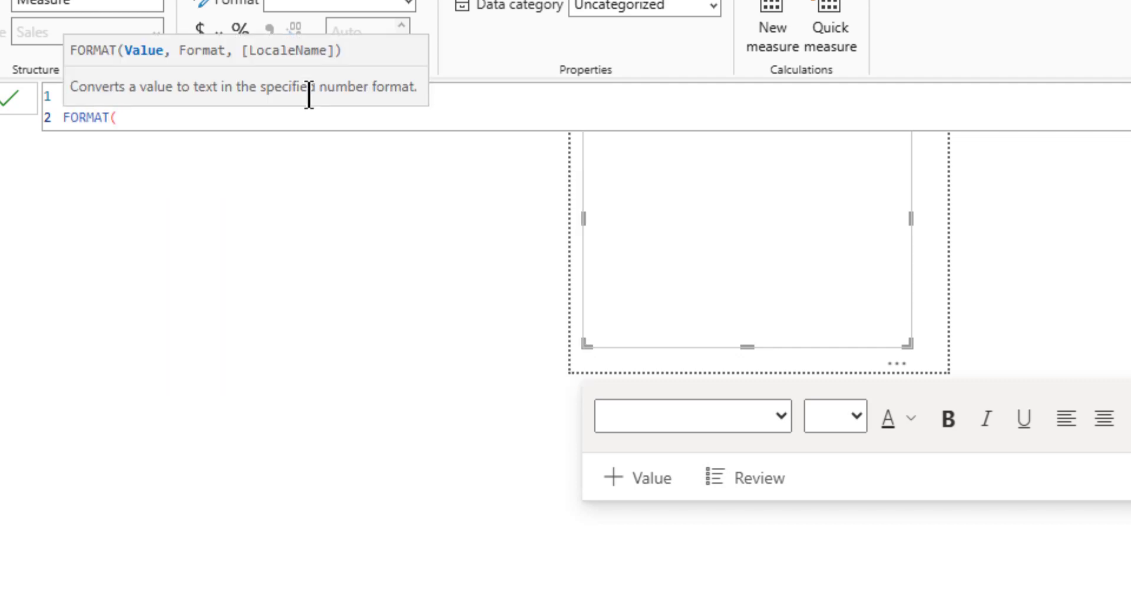
pyautogui.write('SELECTEDVALUE(')
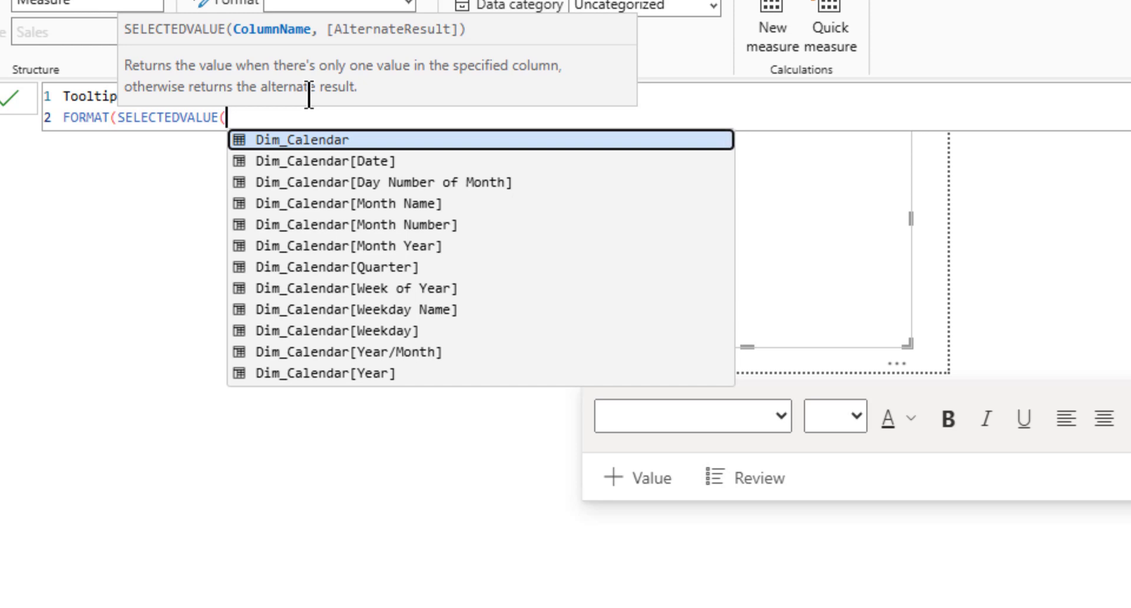
pyautogui.write('D')
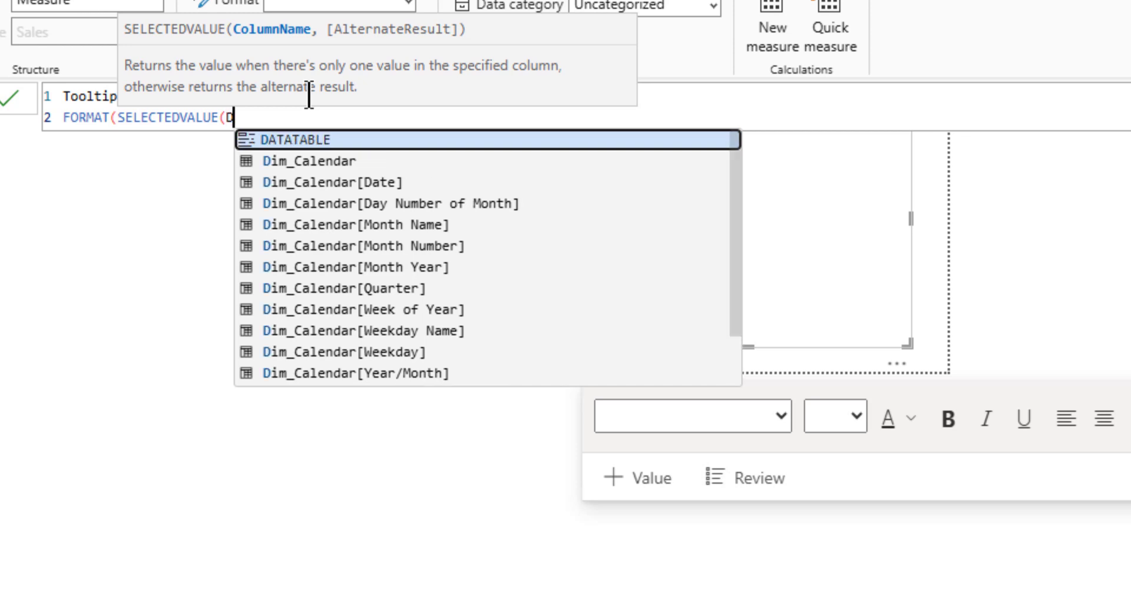
pyautogui.write('IM_CALE')
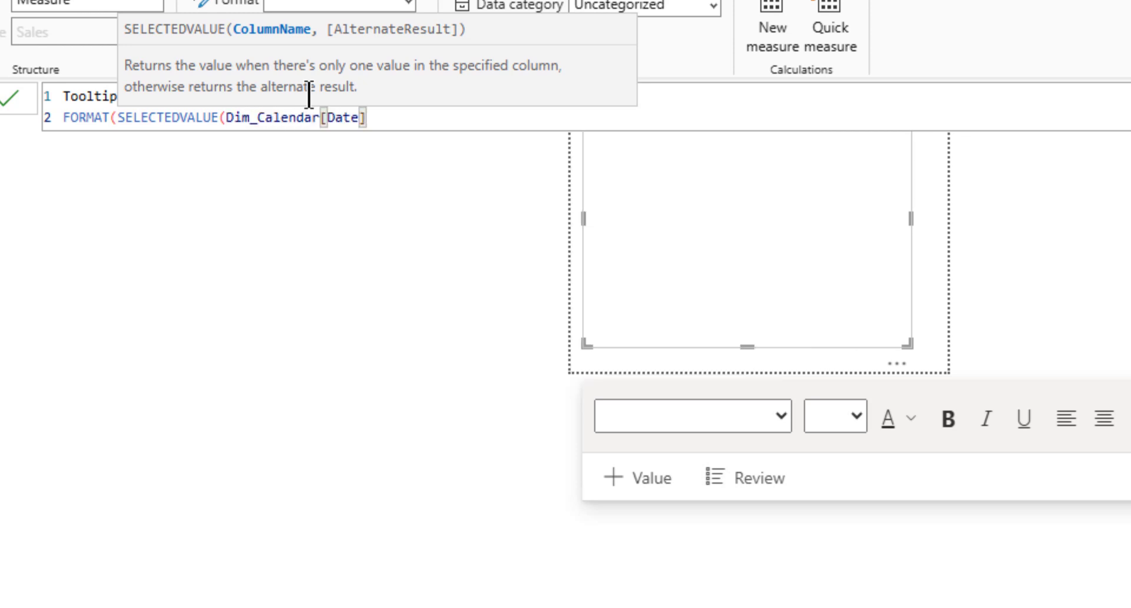
pyautogui.write(')')
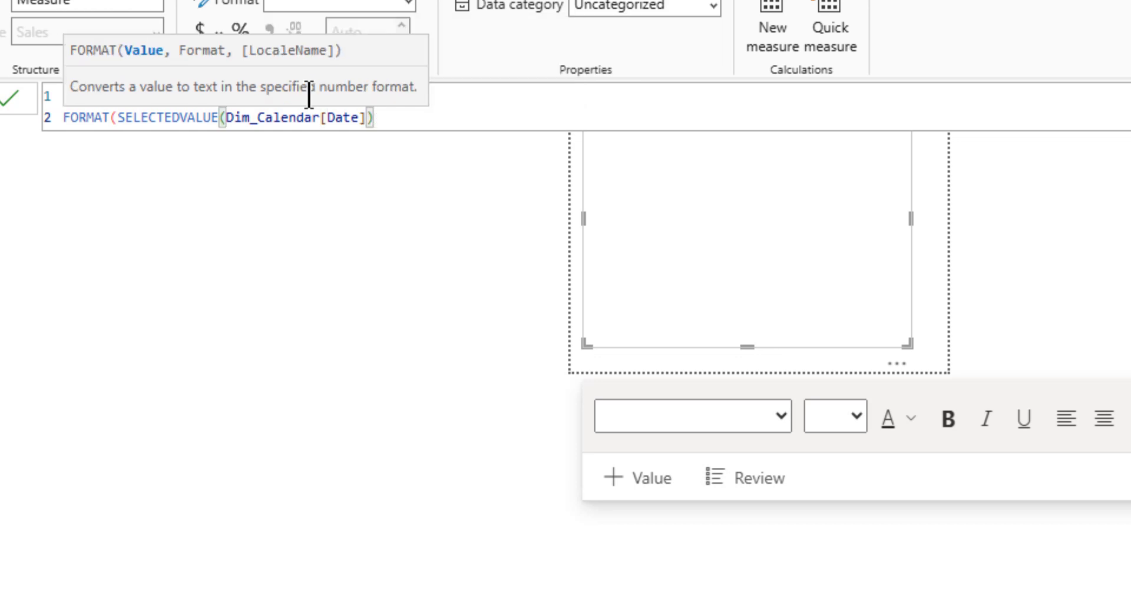
pyautogui.write(',')
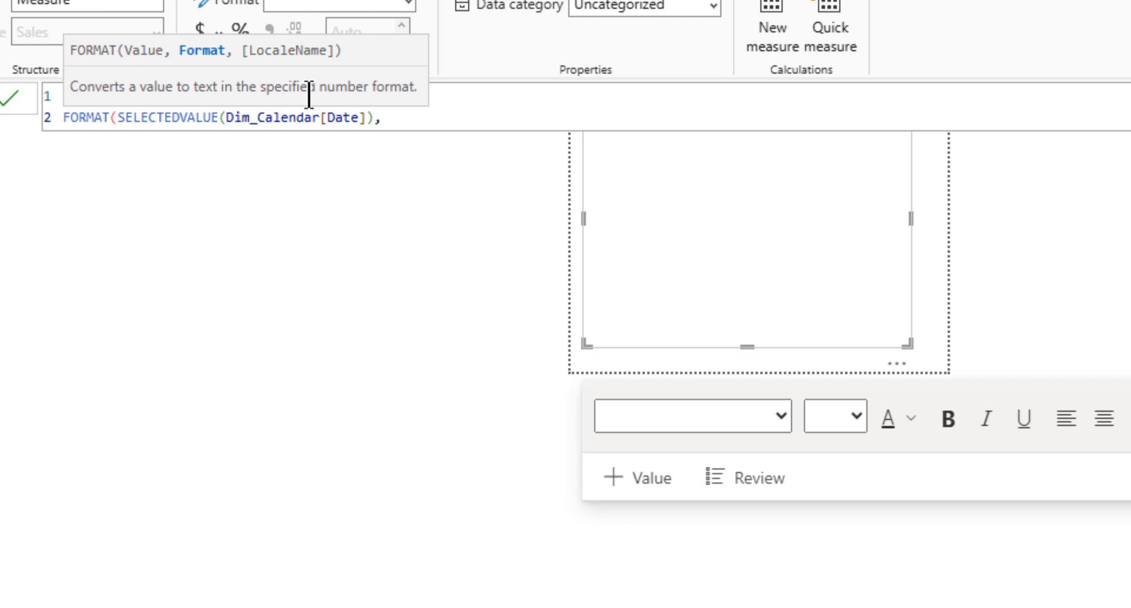
pyautogui.write('"MM')
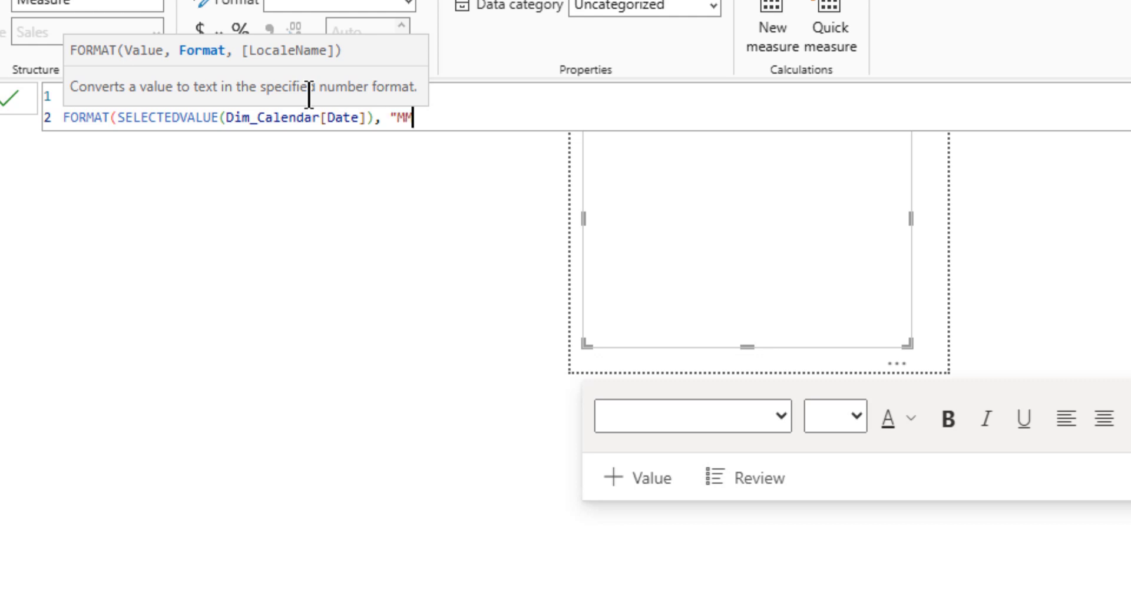
pyautogui.write('DD/')
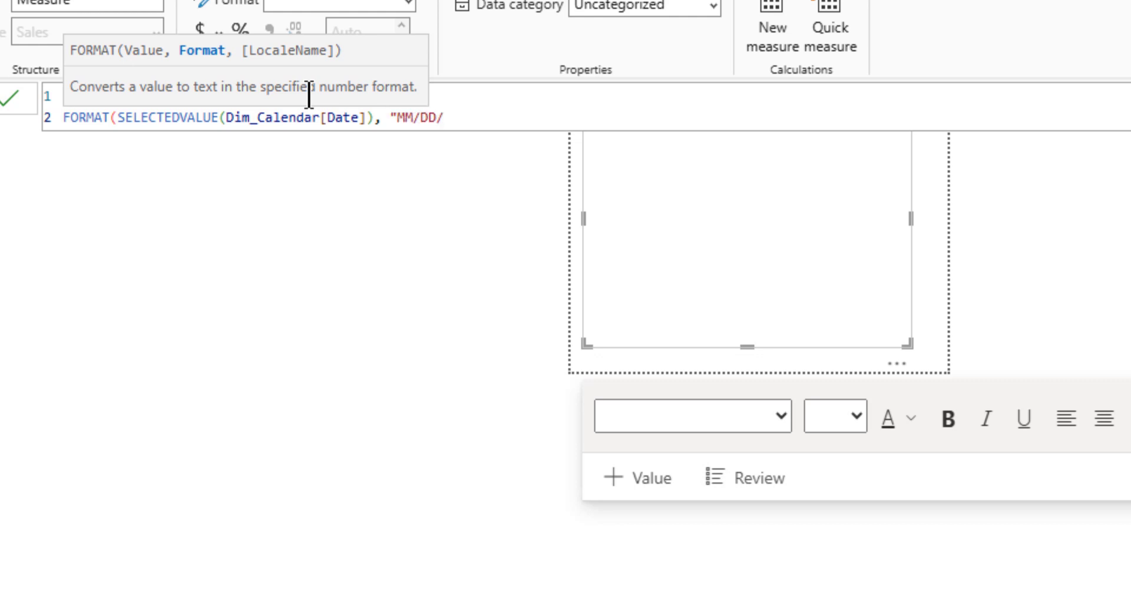
pyautogui.write('YYYY"')
pyautogui.click(746, 239)
pyautogui.write('Date')
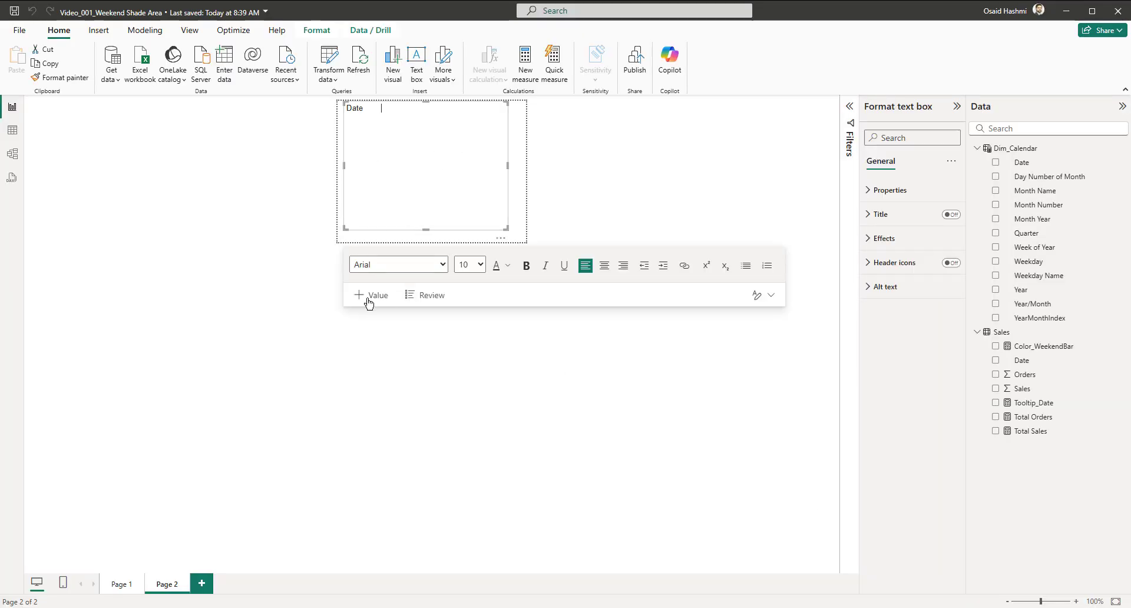
# Step: Insert the Tooltip_Date dynamic value beside 'Date' and add a 'Total Orders' label below
pyautogui.click(371, 296)
pyautogui.write('TOOLTIP')
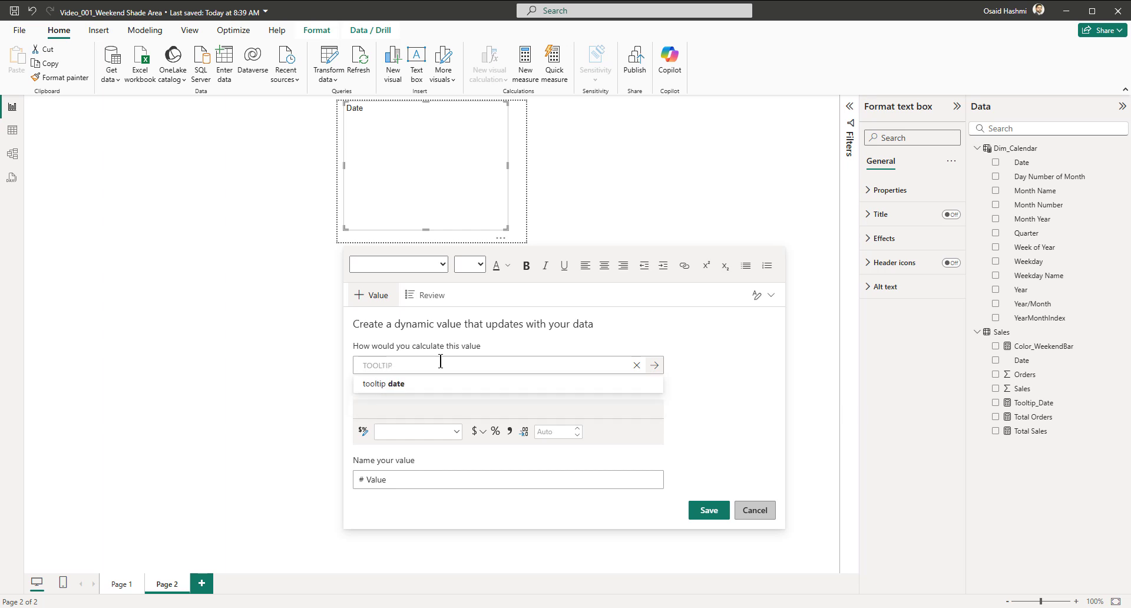
pyautogui.write('_D')
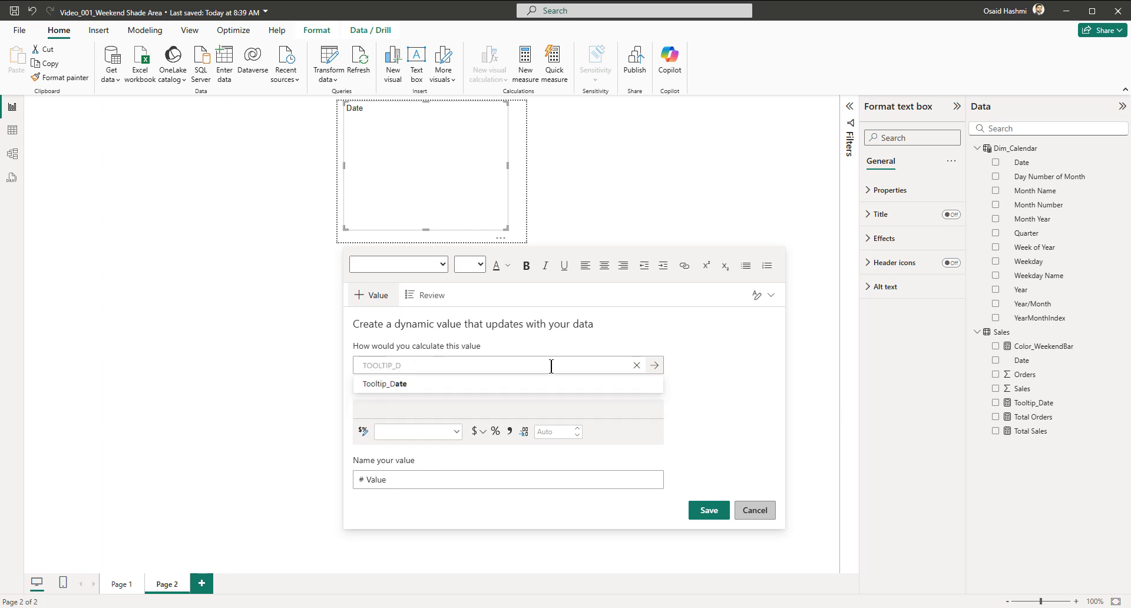
pyautogui.click(385, 384)
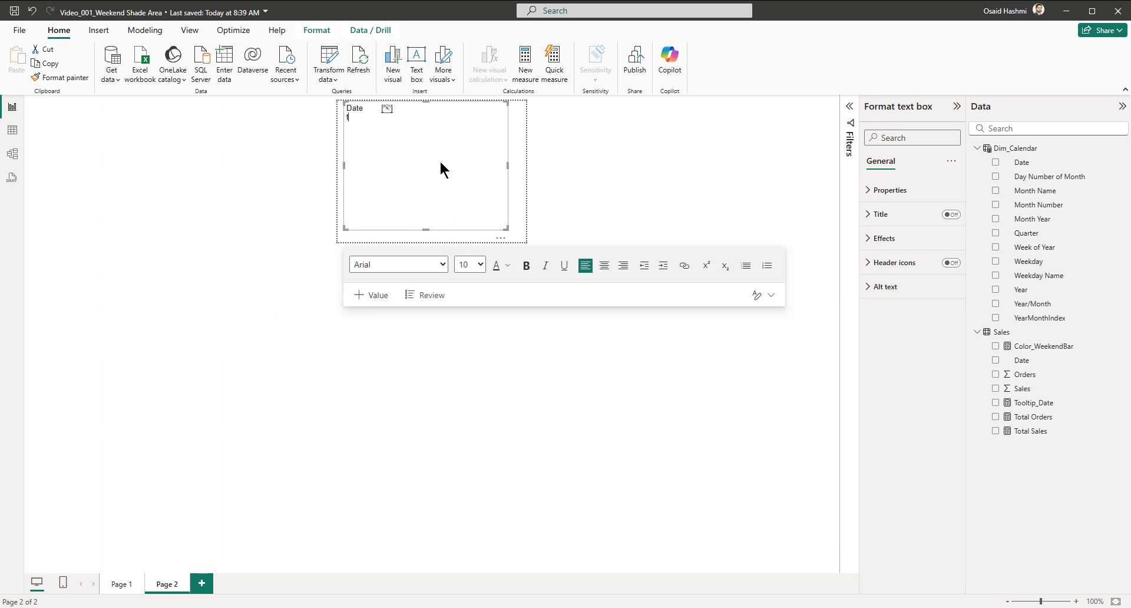
pyautogui.write('T')
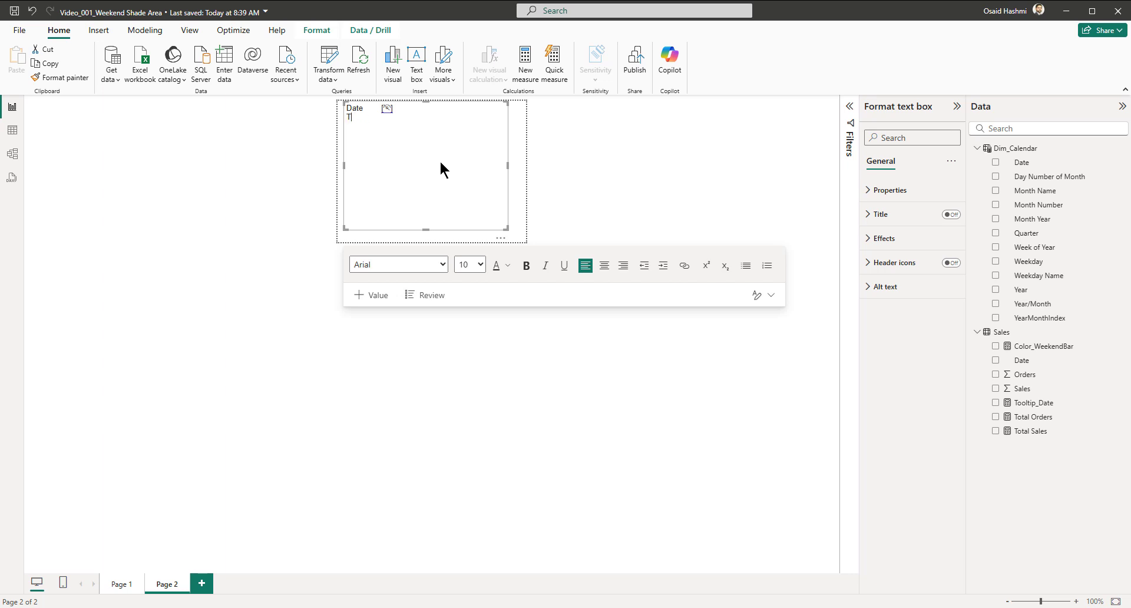
pyautogui.write('otal Orders')
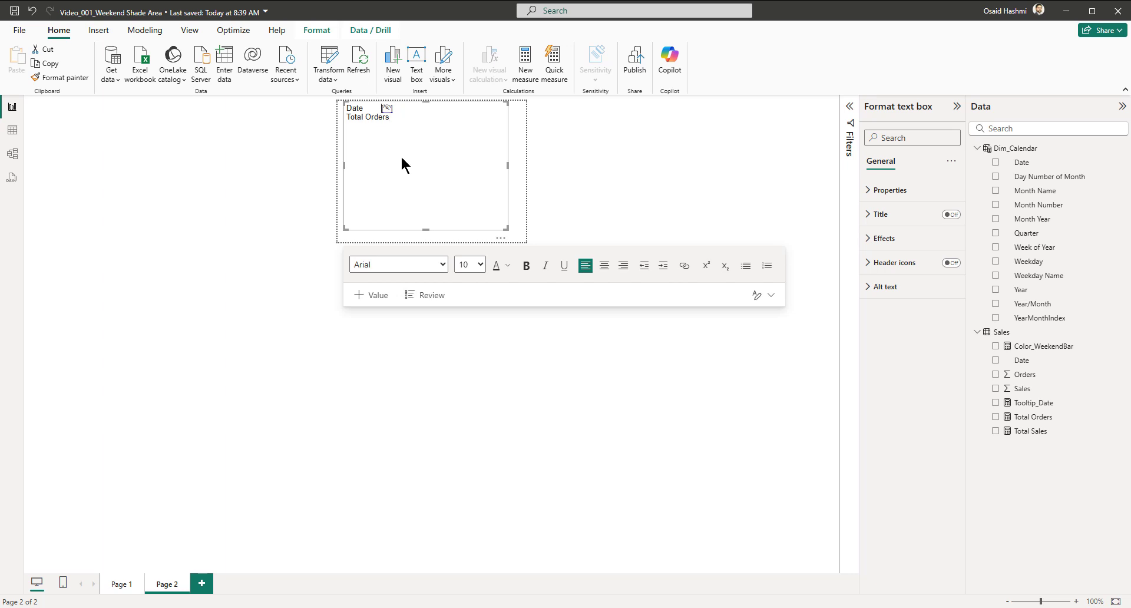
pyautogui.moveTo(404, 117)
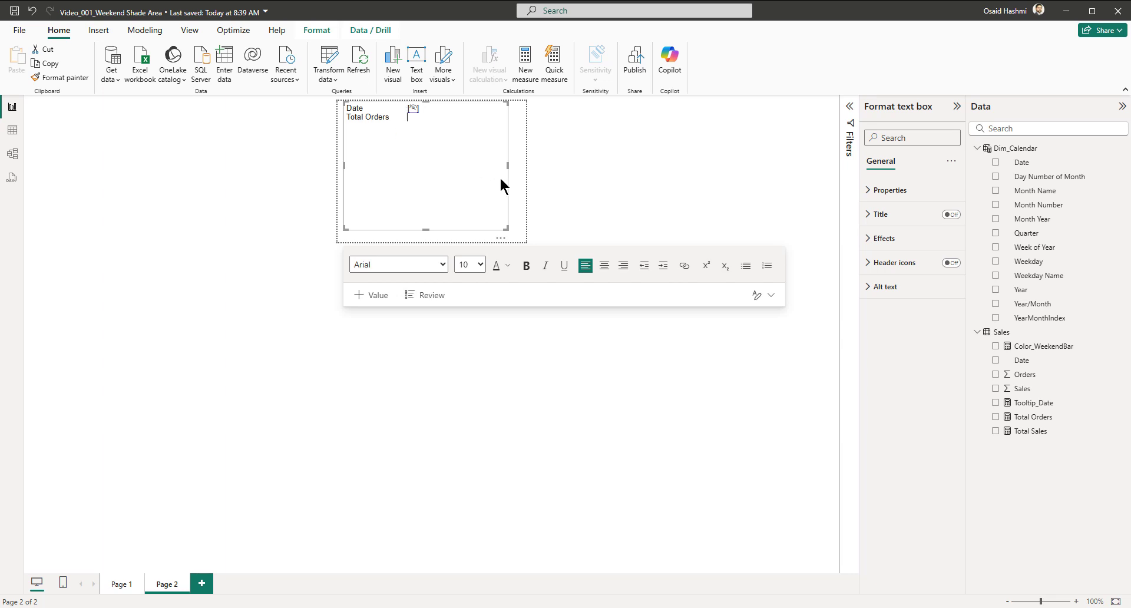
# Step: Insert the total orders dynamic value (114945) beside the 'Total Orders' label
pyautogui.click(371, 294)
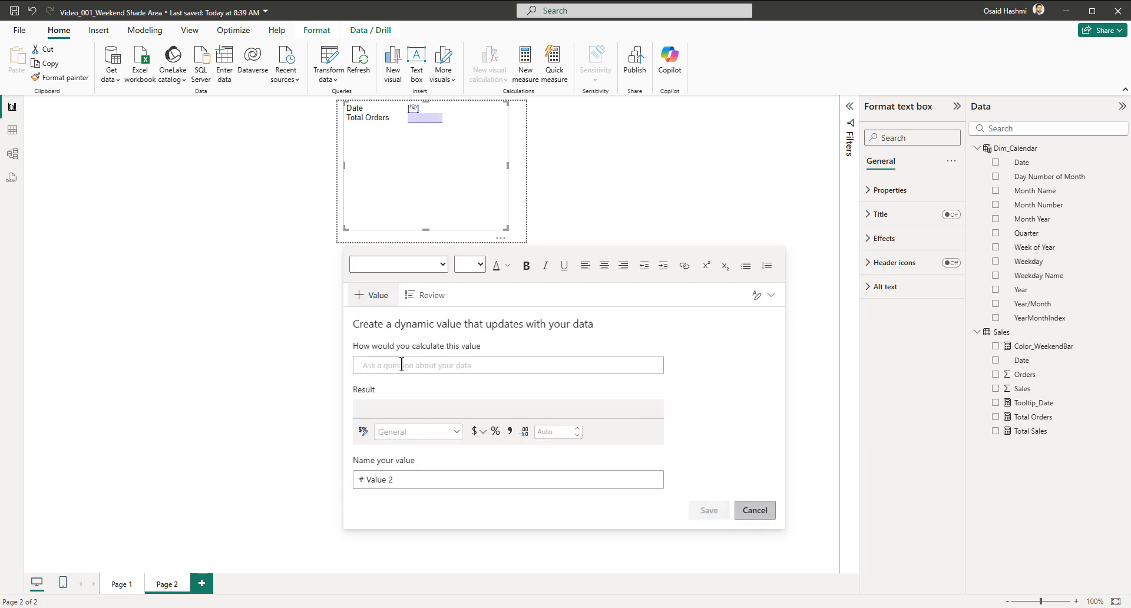
pyautogui.write('total')
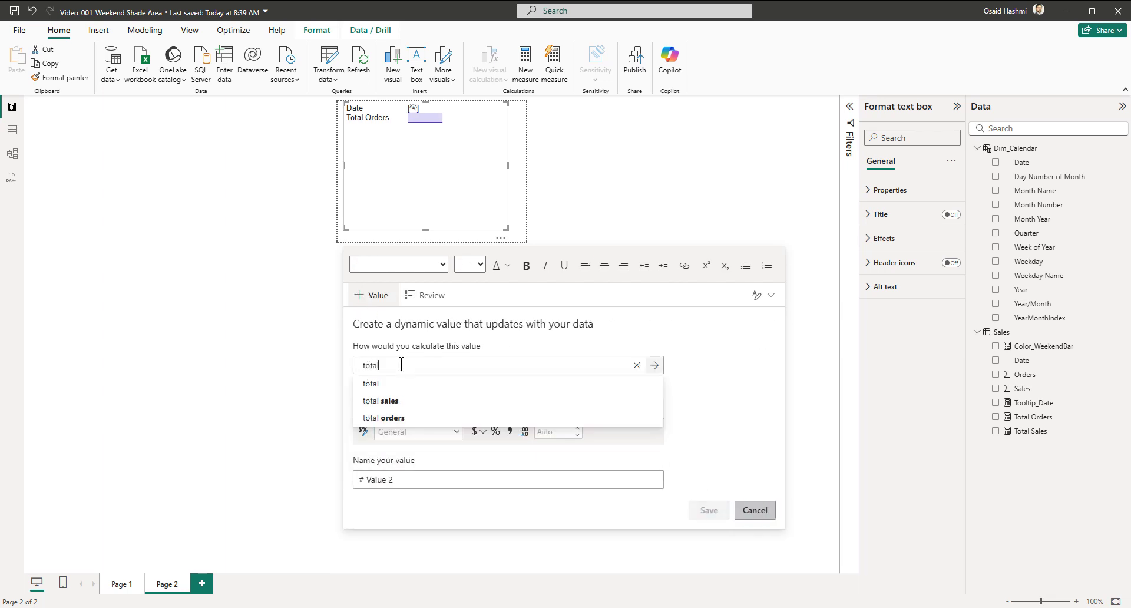
pyautogui.write('order')
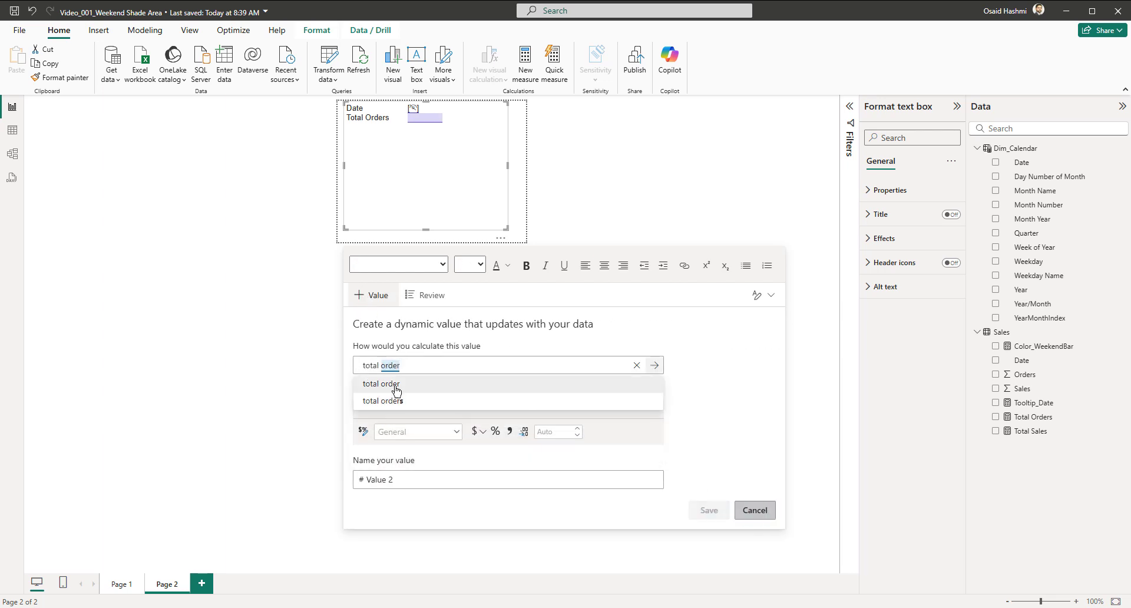
pyautogui.click(381, 401)
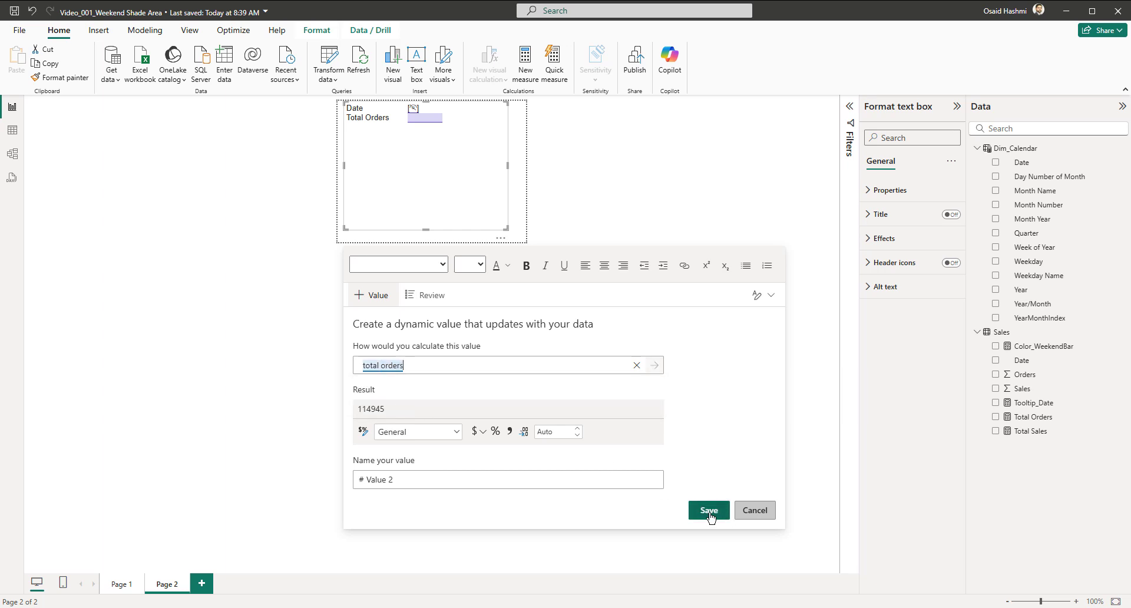
# Step: Colour the 114945 value purple in the tooltip text box
pyautogui.click(708, 511)
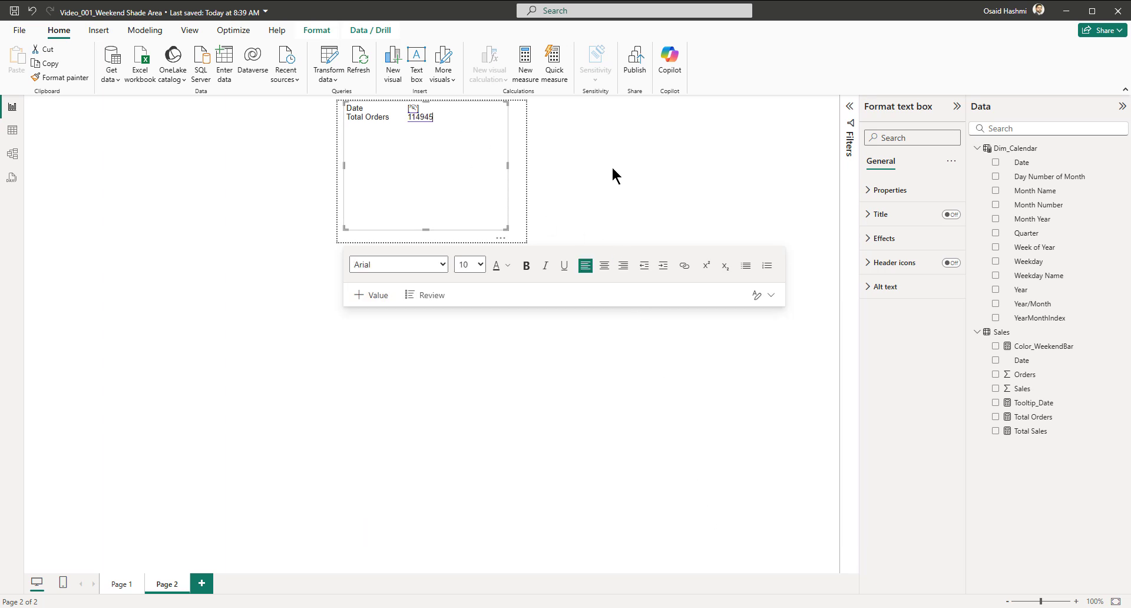
pyautogui.moveTo(629, 215)
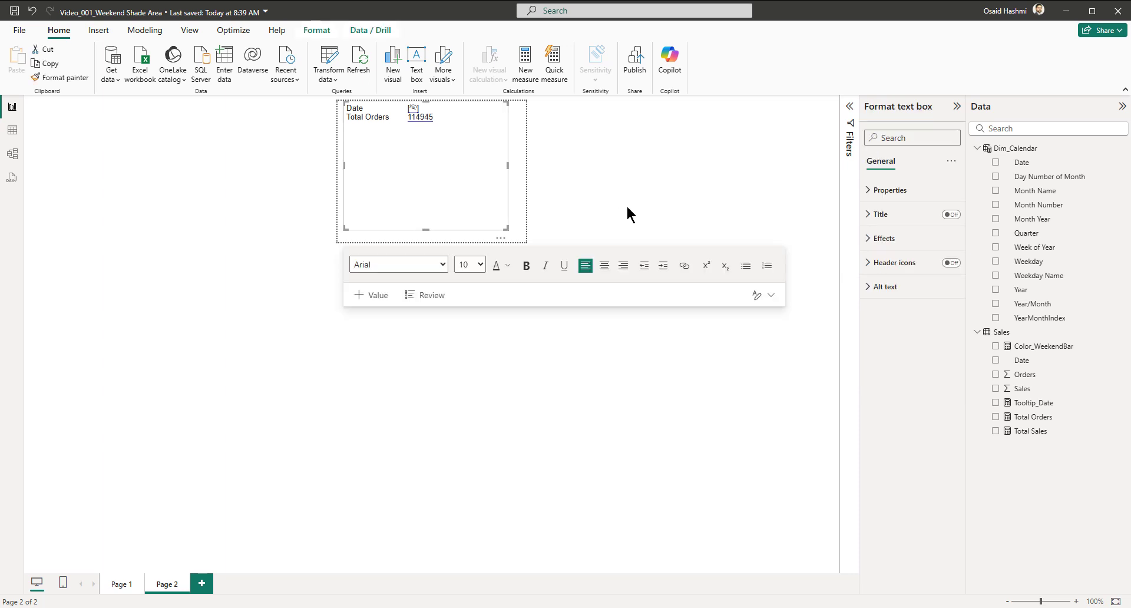
pyautogui.doubleClick(420, 115)
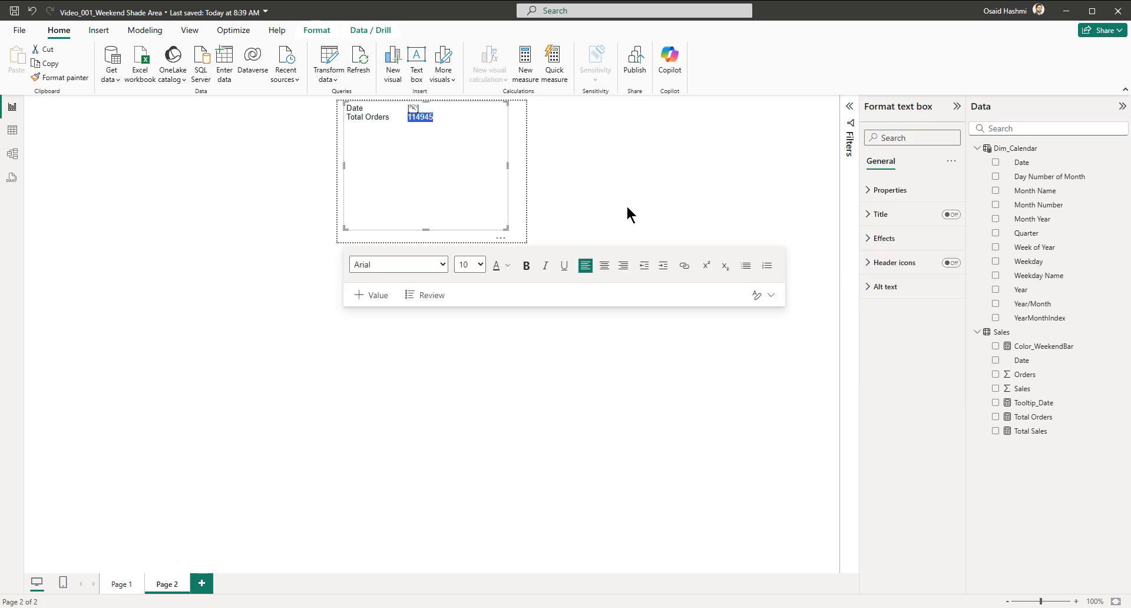
pyautogui.click(496, 266)
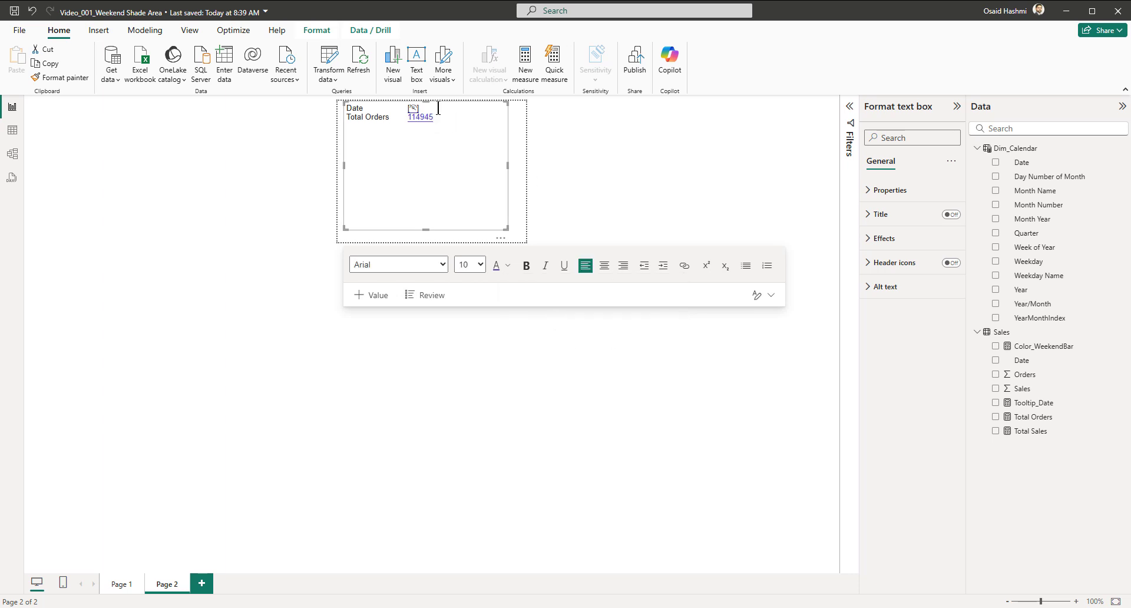
pyautogui.moveTo(638, 164)
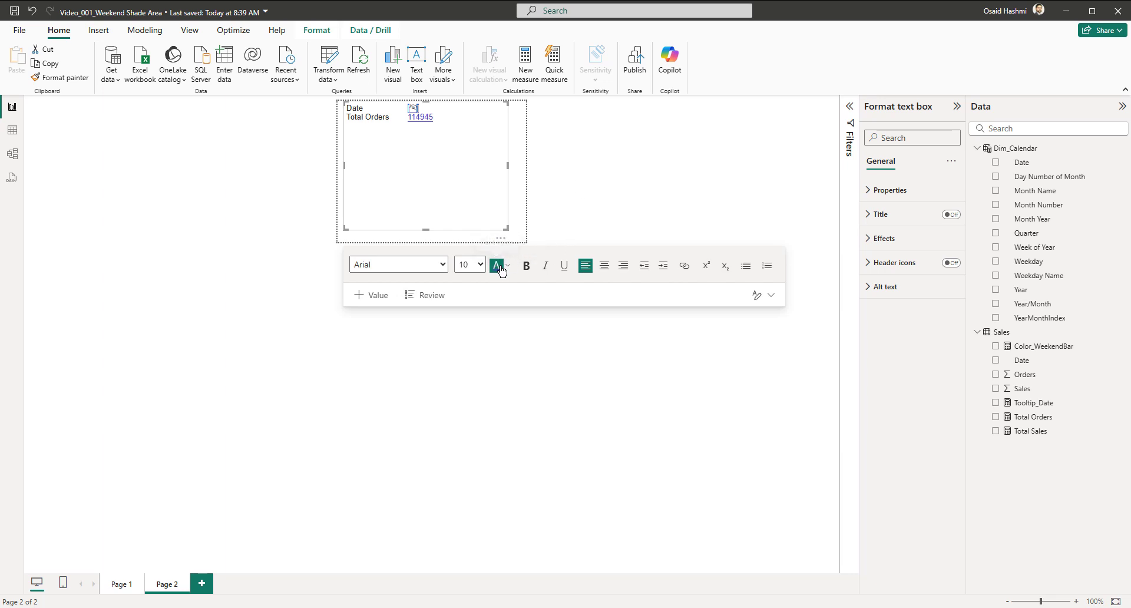
pyautogui.moveTo(555, 317)
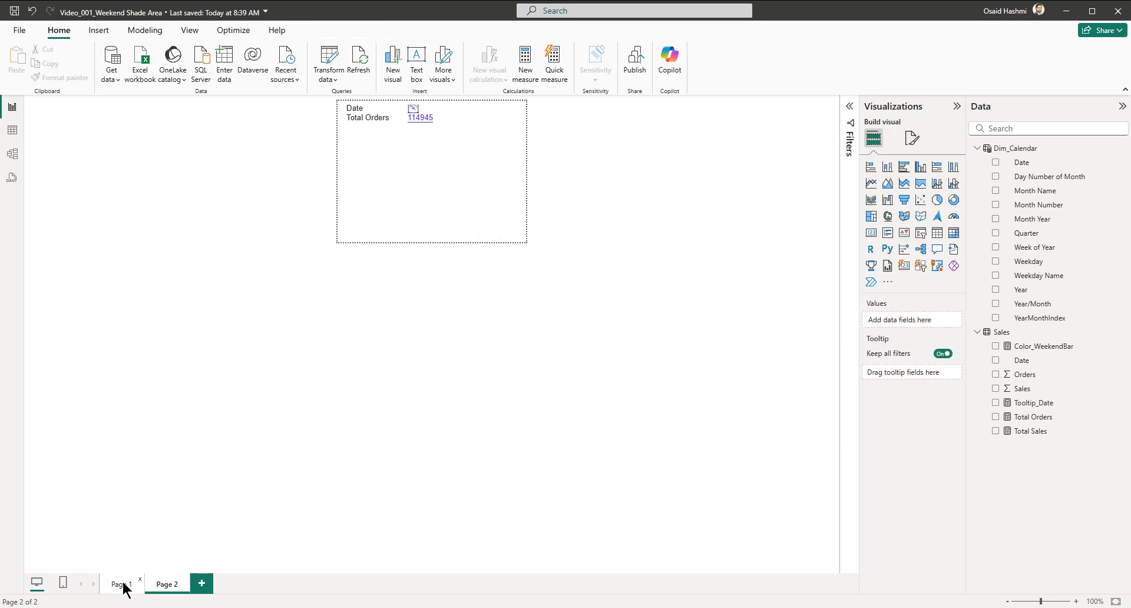
# Step: Set the Page 1 Total Order by Date chart's tooltip to report page Page 2
pyautogui.click(122, 584)
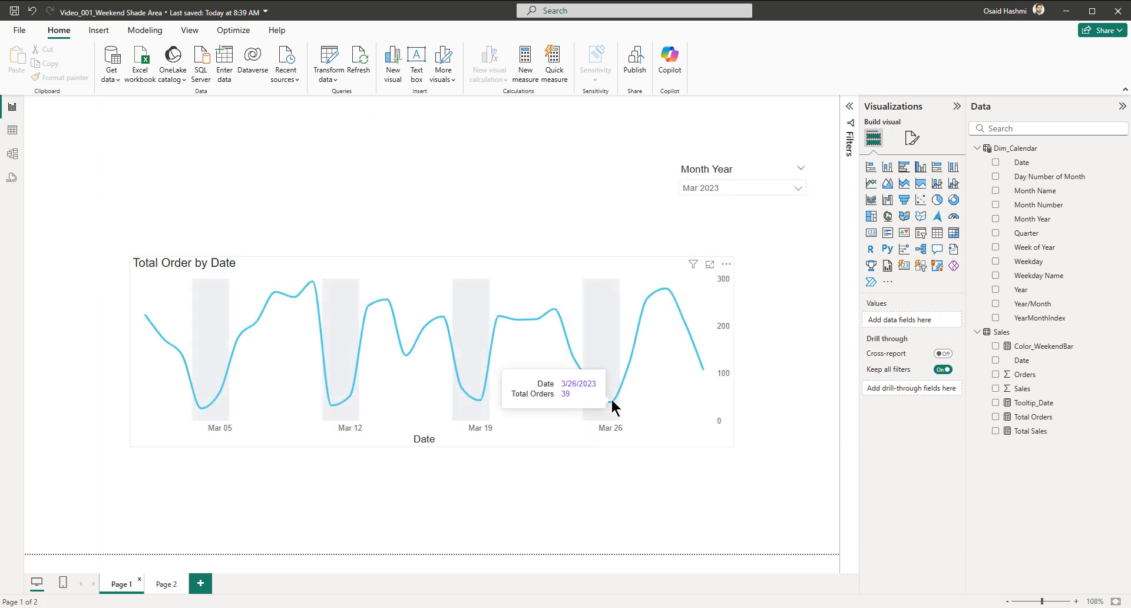
pyautogui.click(432, 347)
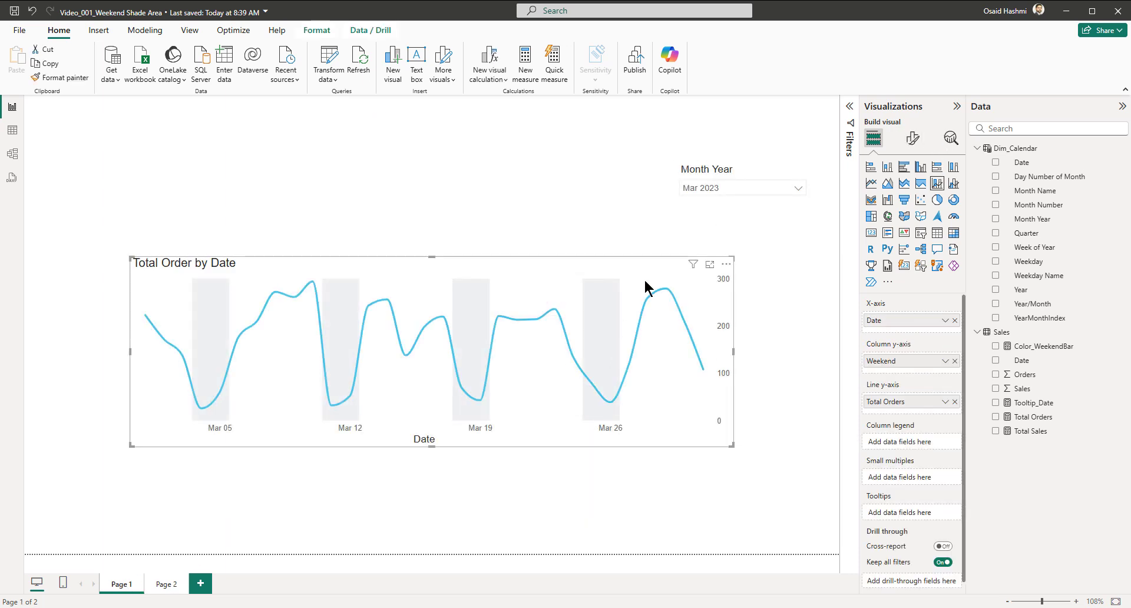
pyautogui.click(911, 138)
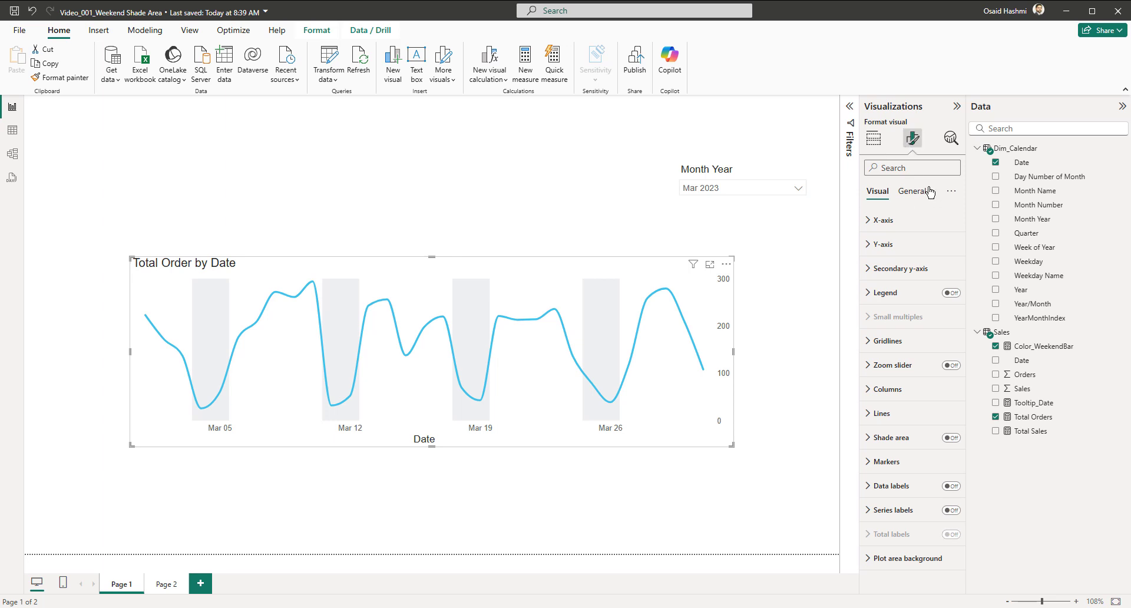
pyautogui.click(911, 190)
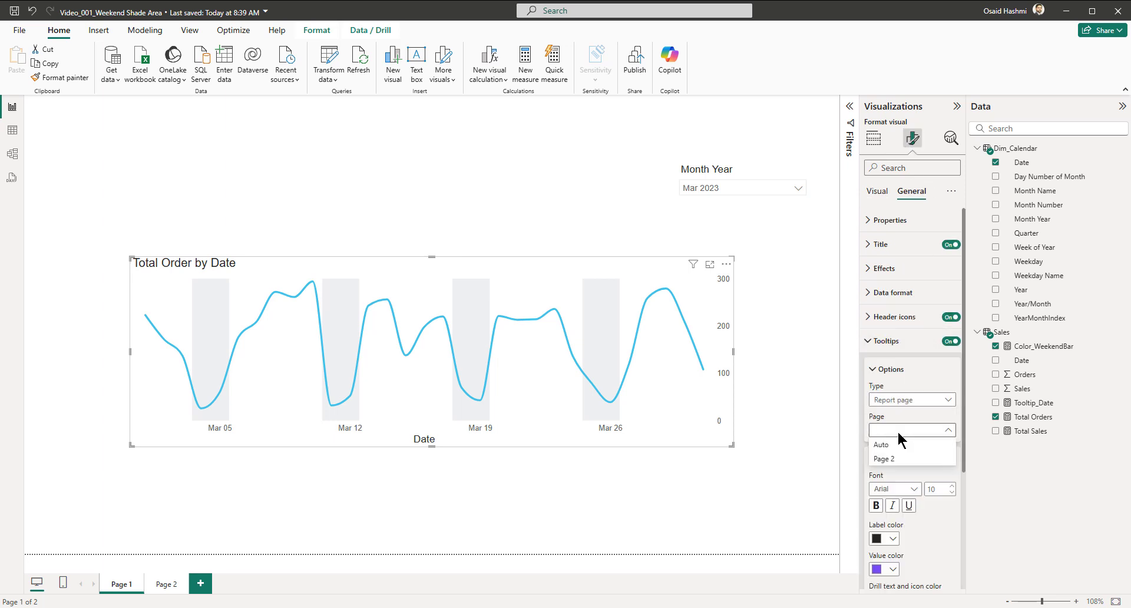
pyautogui.click(883, 459)
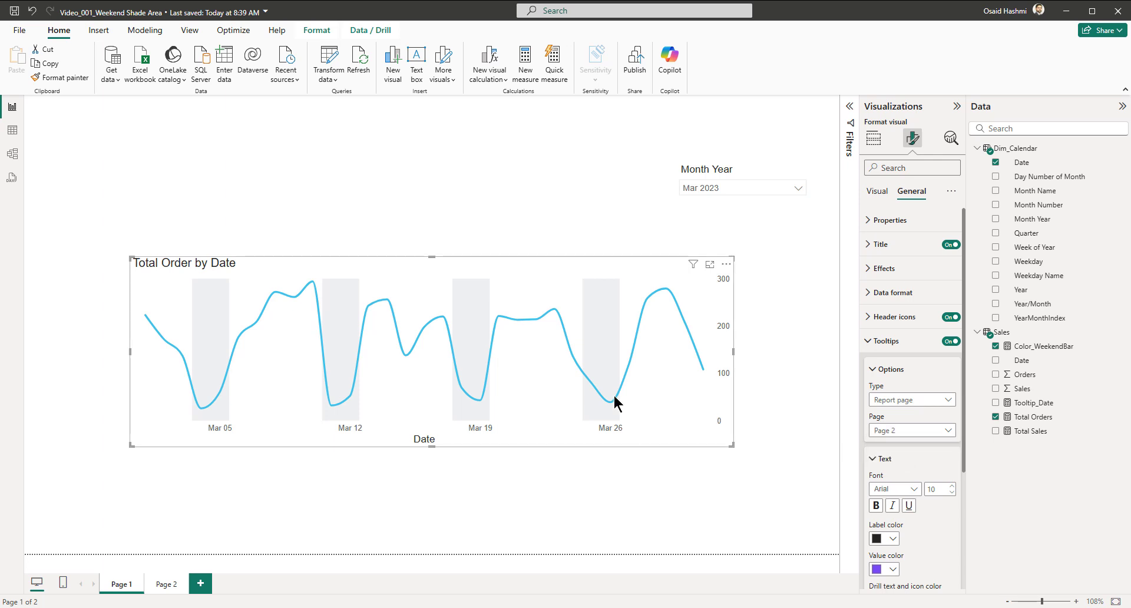
pyautogui.moveTo(613, 404)
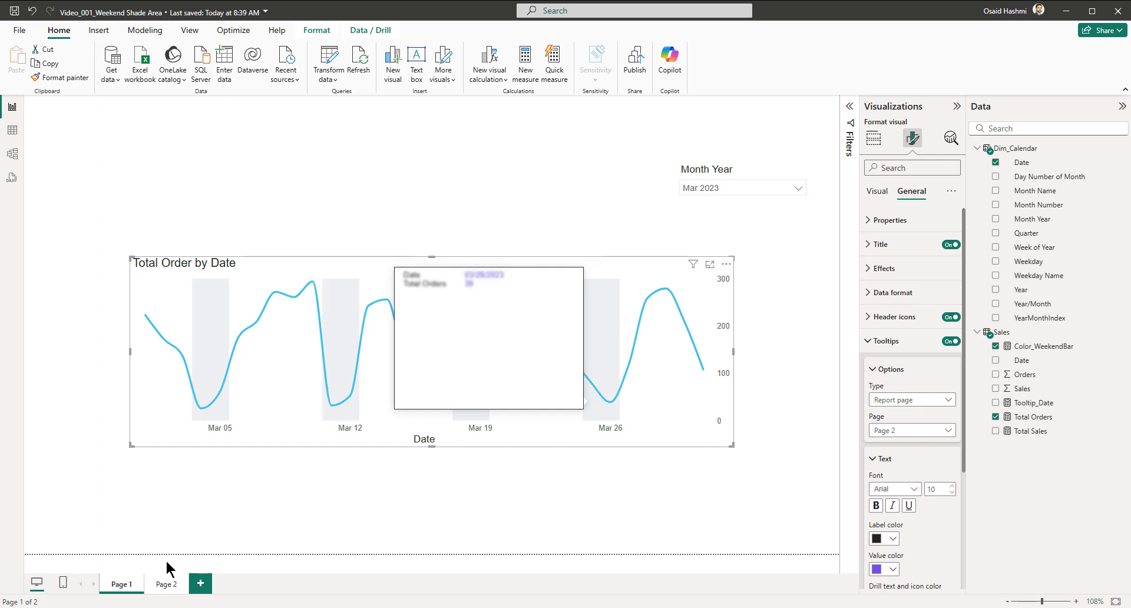
pyautogui.click(166, 584)
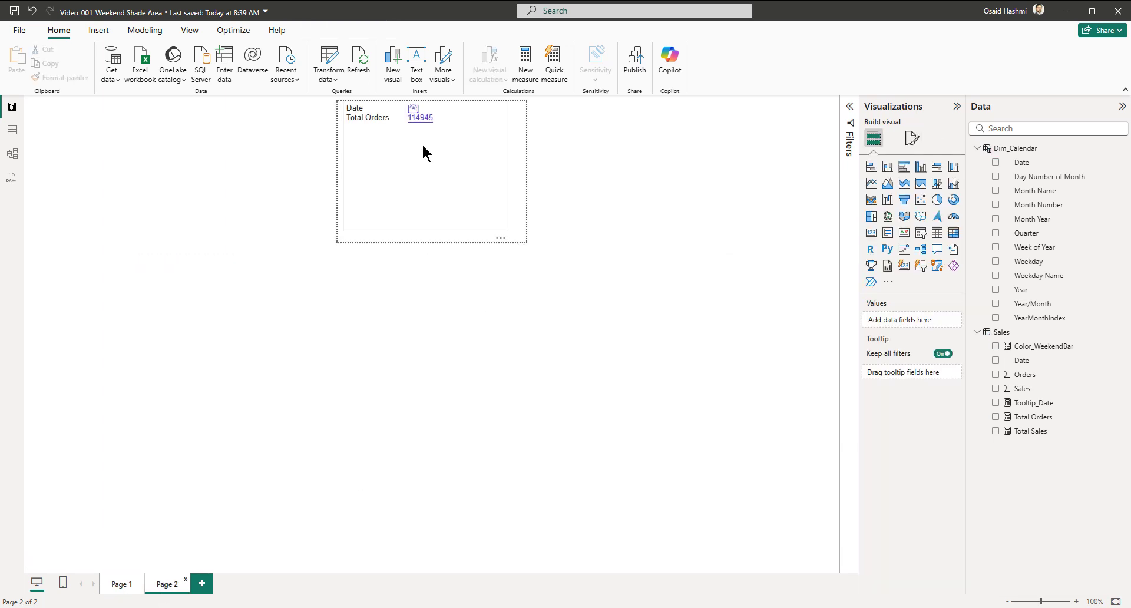
# Step: Shrink the Page 2 text box and check its exact height and width
pyautogui.click(425, 167)
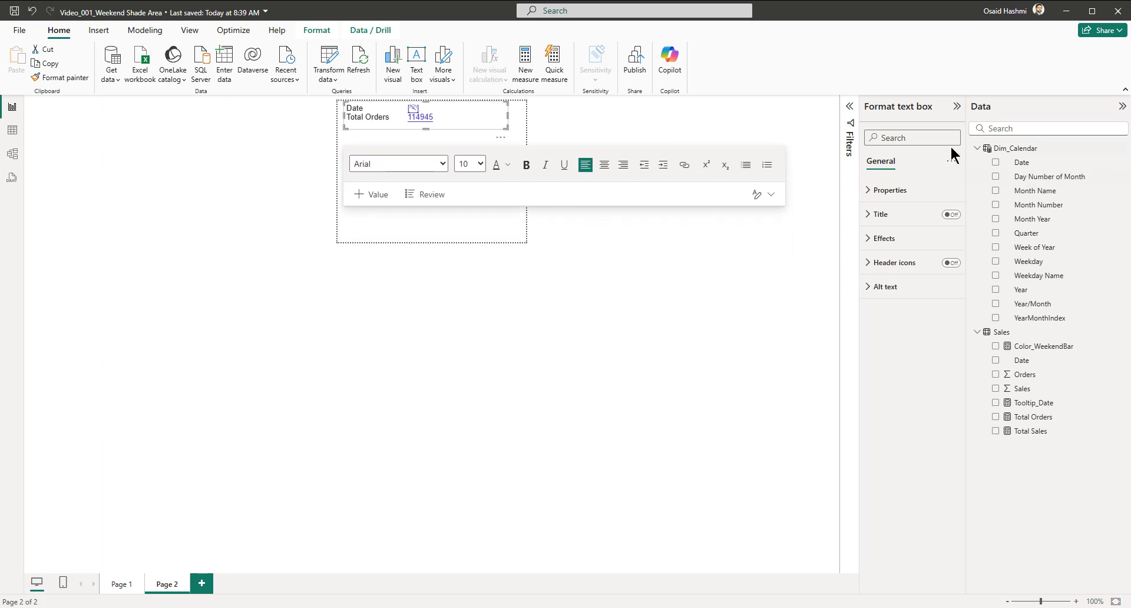
pyautogui.click(890, 190)
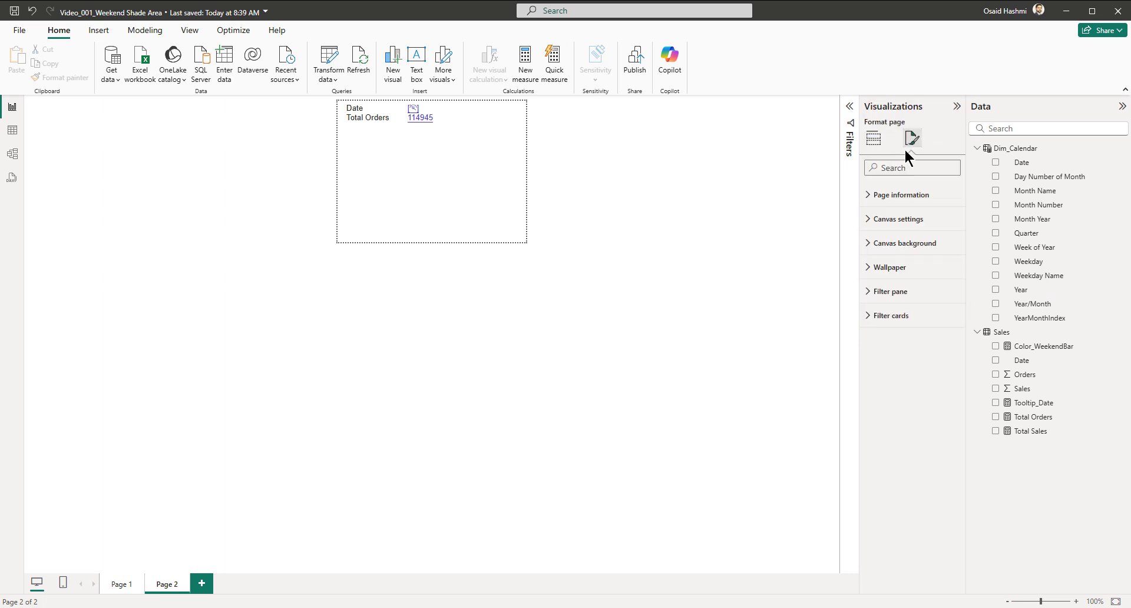
pyautogui.click(900, 218)
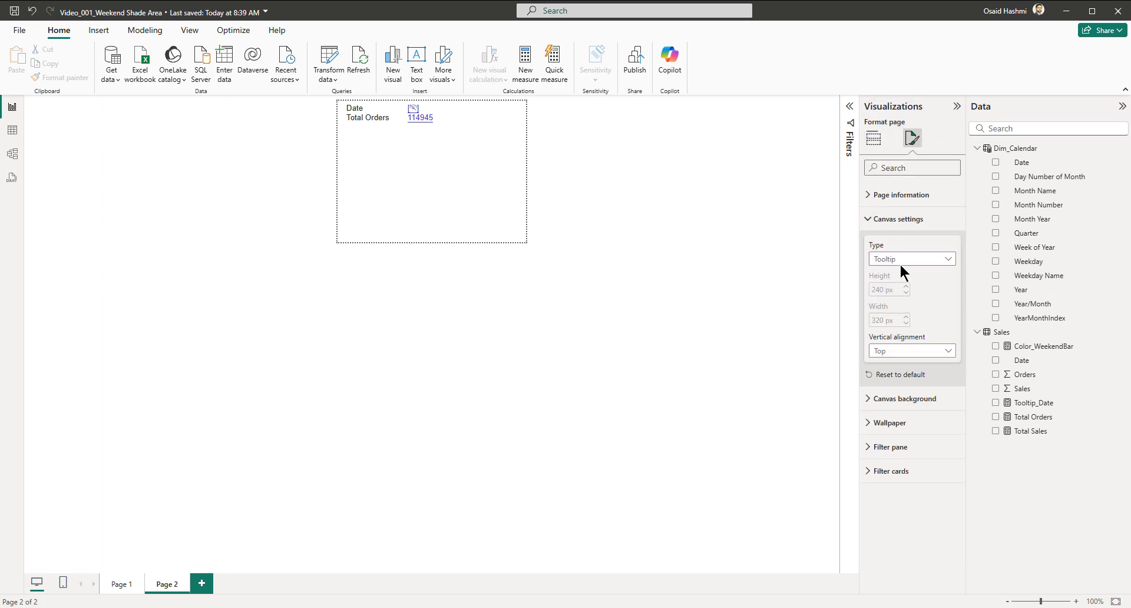
pyautogui.click(911, 259)
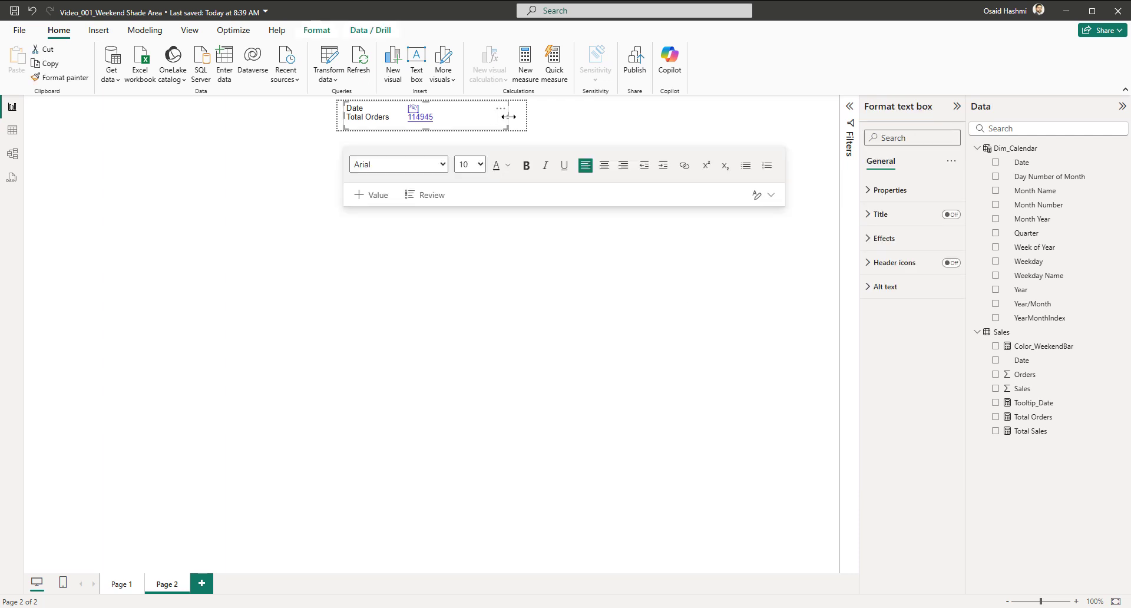
pyautogui.moveTo(478, 125)
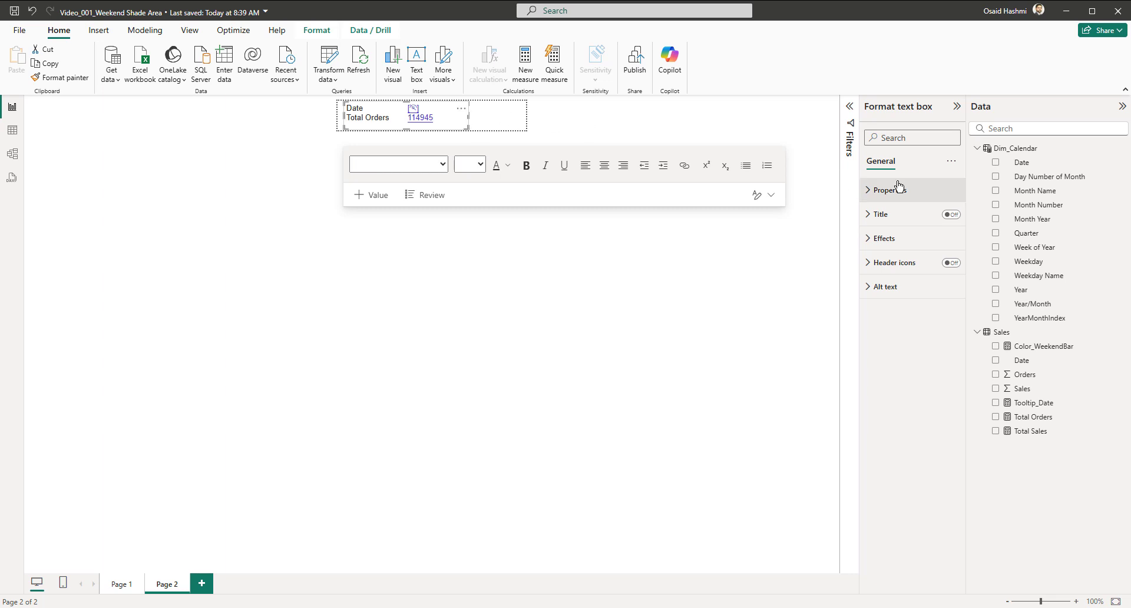
pyautogui.click(890, 188)
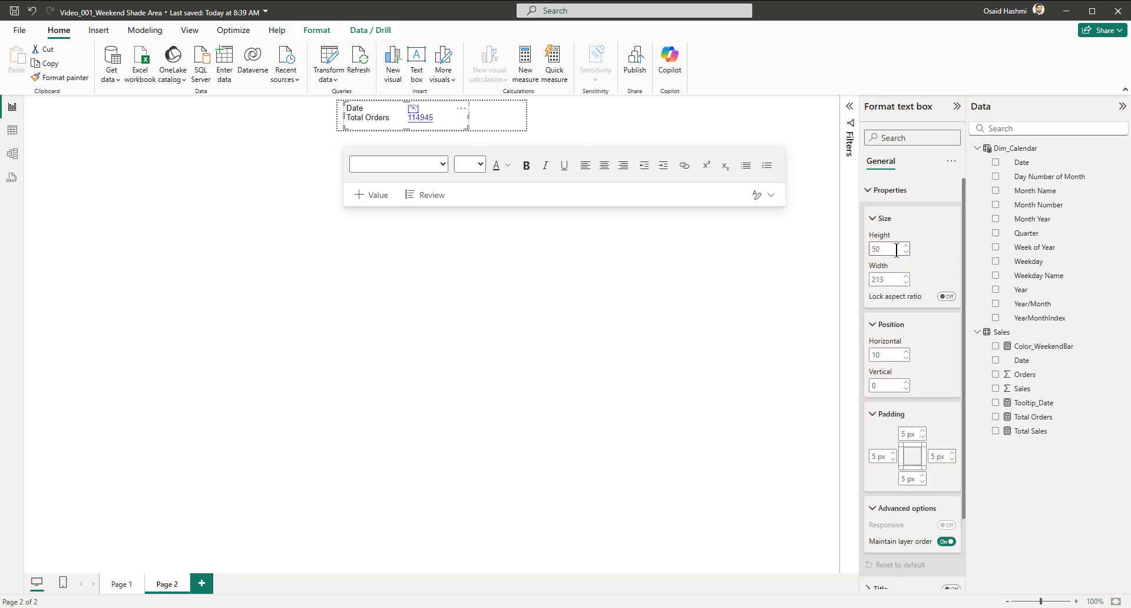
pyautogui.click(509, 126)
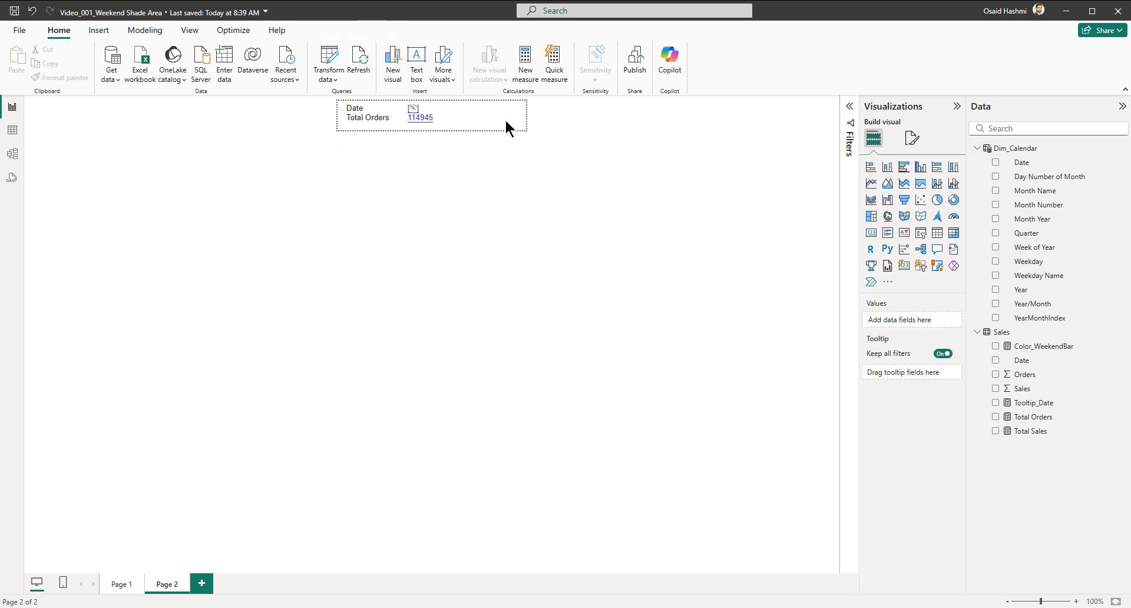
# Step: Set the Page 2 canvas to Custom size, 50 px tall and 230 px wide
pyautogui.click(911, 138)
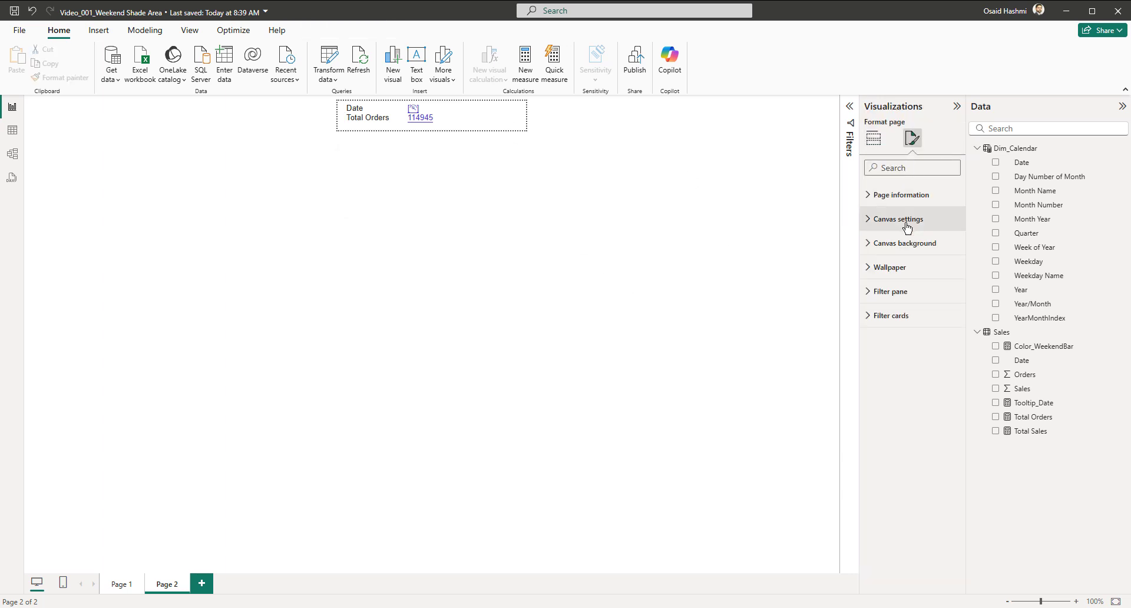
pyautogui.click(899, 218)
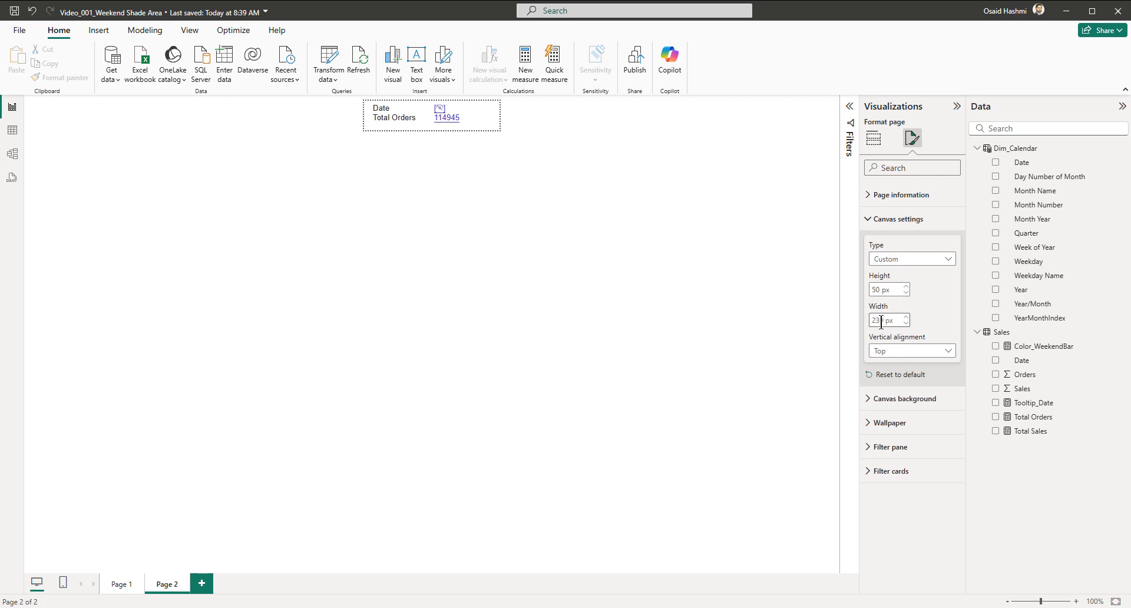
pyautogui.write('230')
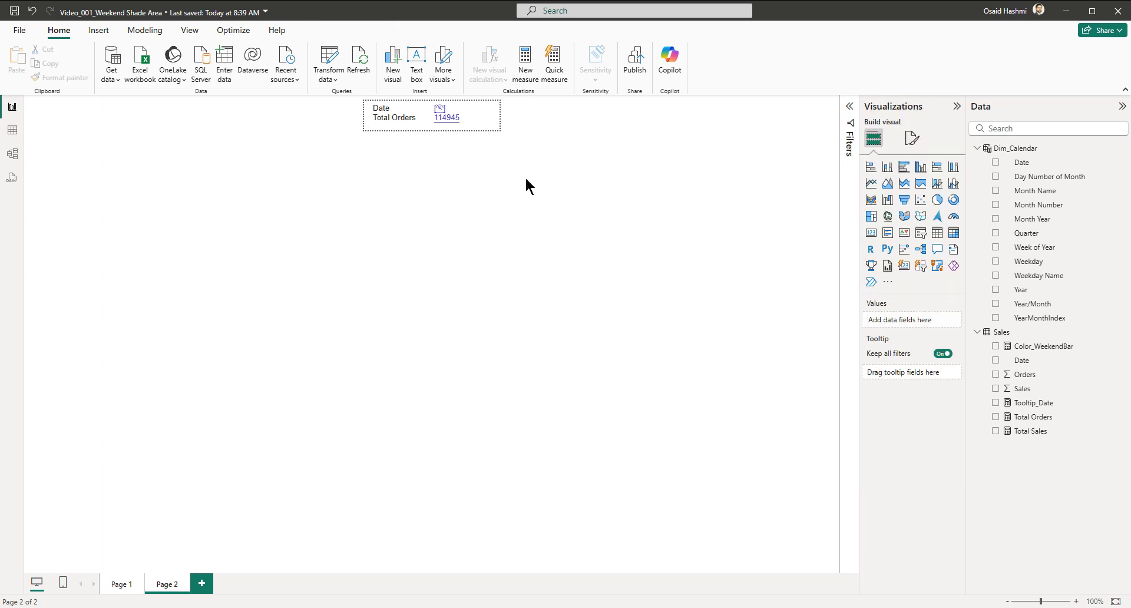
pyautogui.click(122, 584)
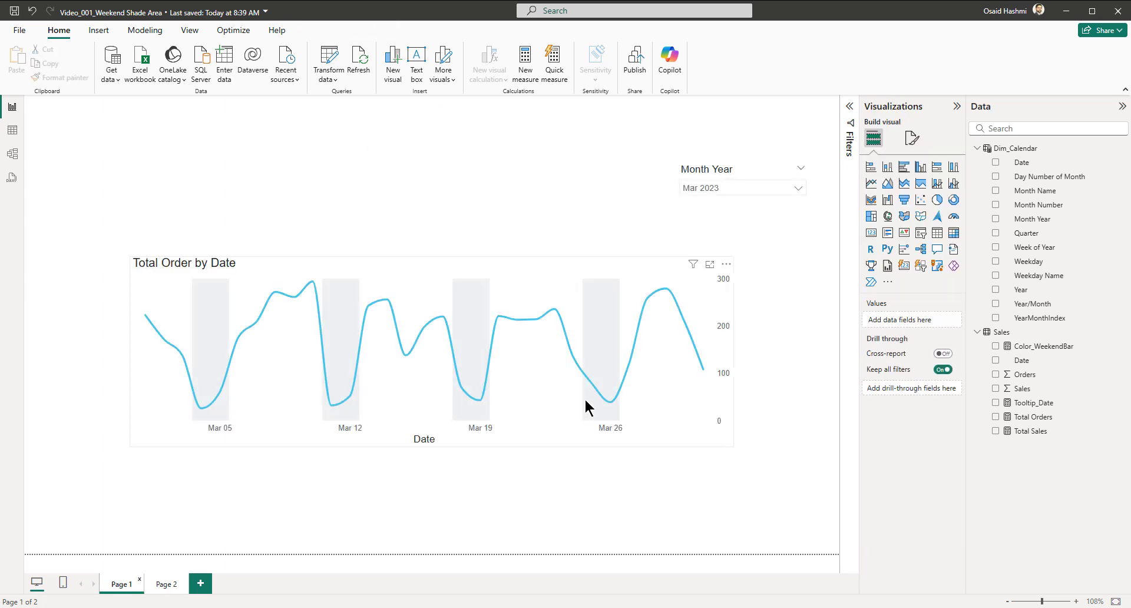
pyautogui.moveTo(609, 410)
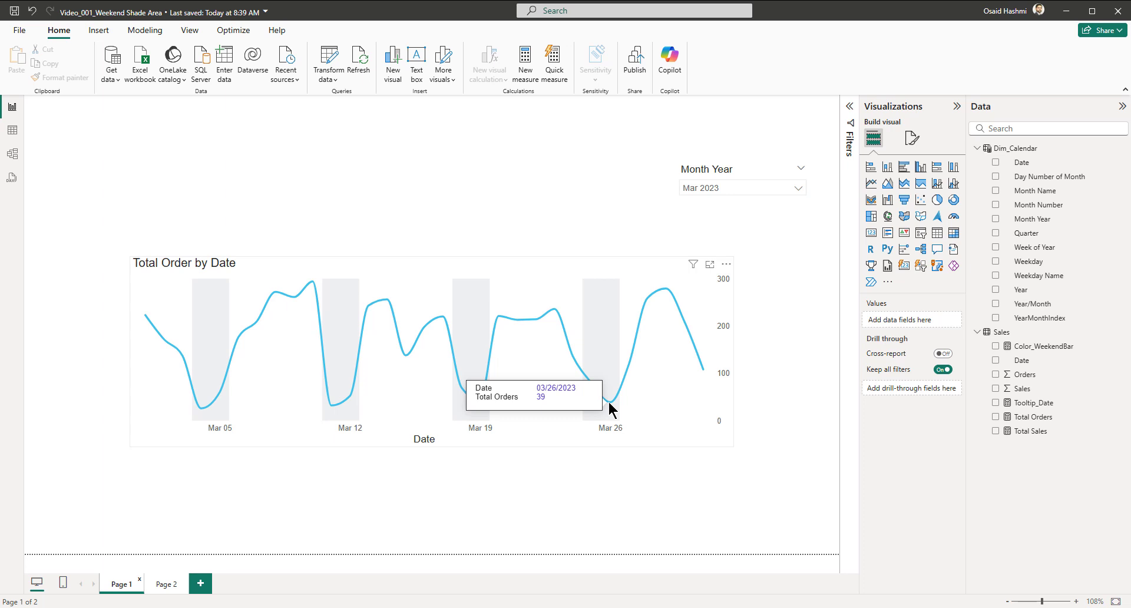
pyautogui.click(166, 583)
pyautogui.write('Tooltip')
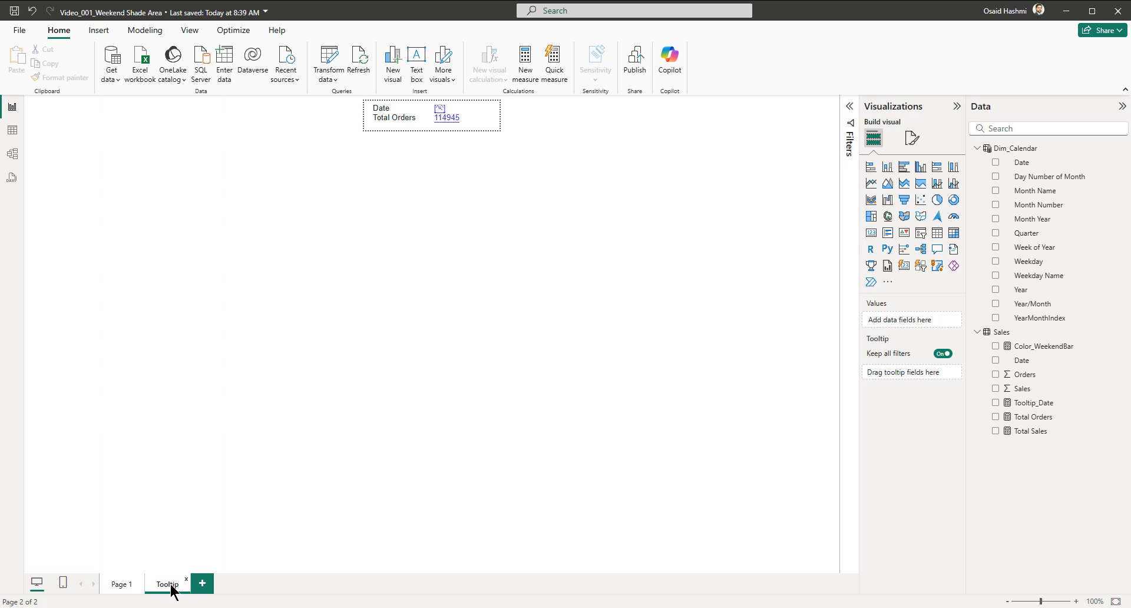
pyautogui.moveTo(161, 588)
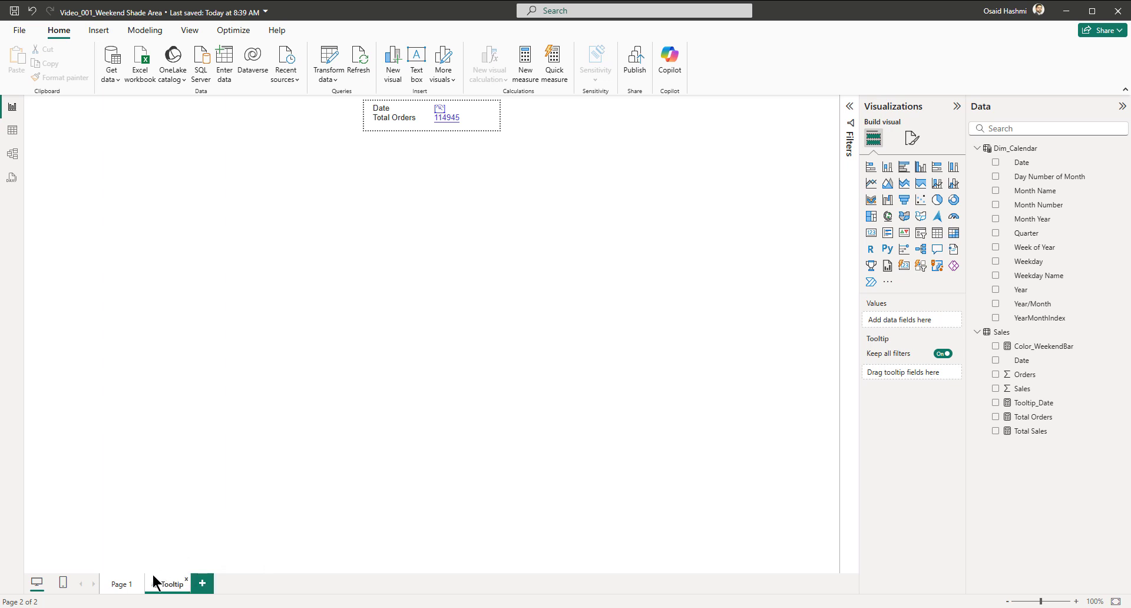
pyautogui.click(122, 584)
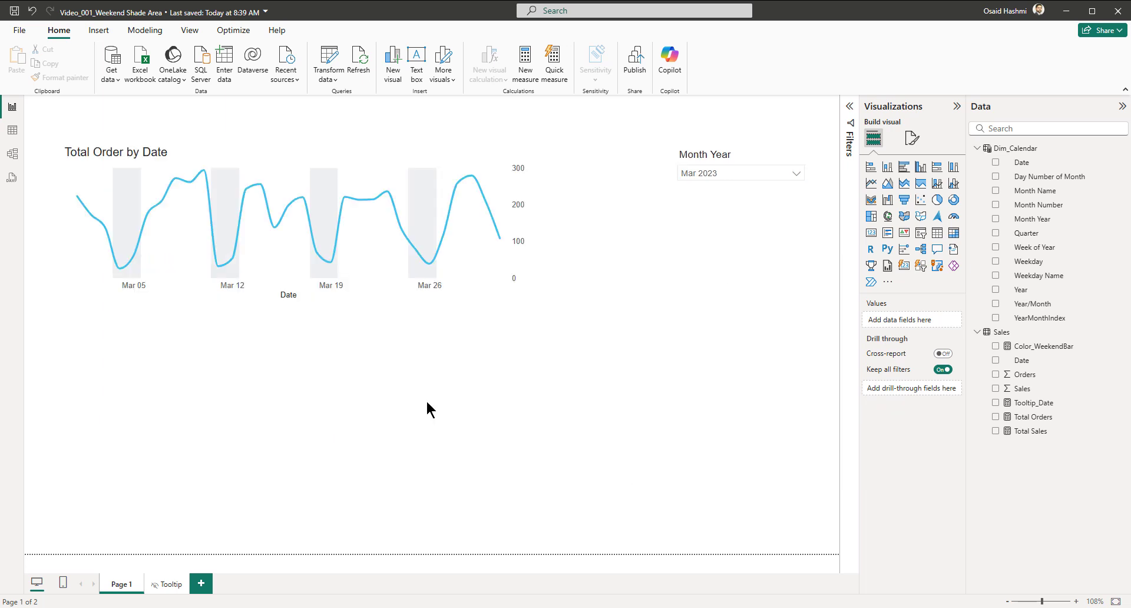
pyautogui.moveTo(577, 395)
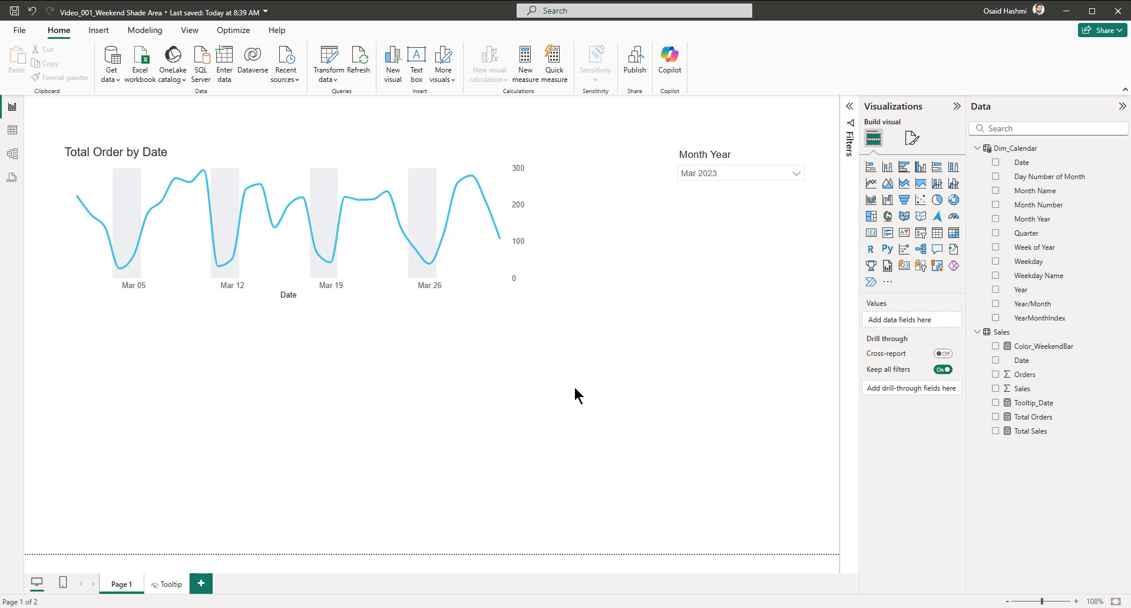
pyautogui.moveTo(522, 412)
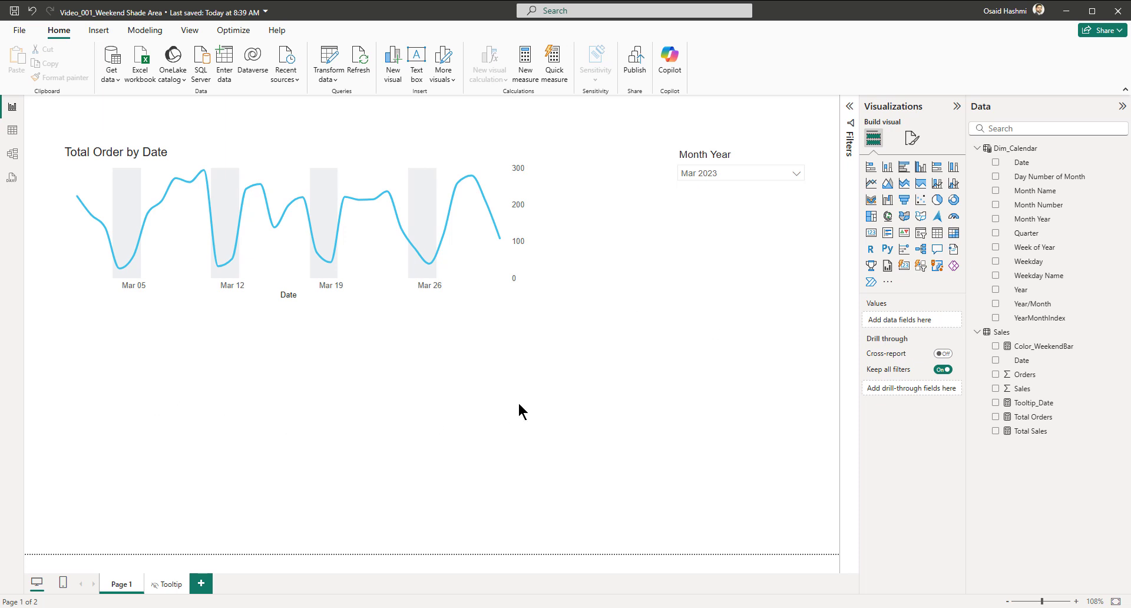
pyautogui.moveTo(606, 415)
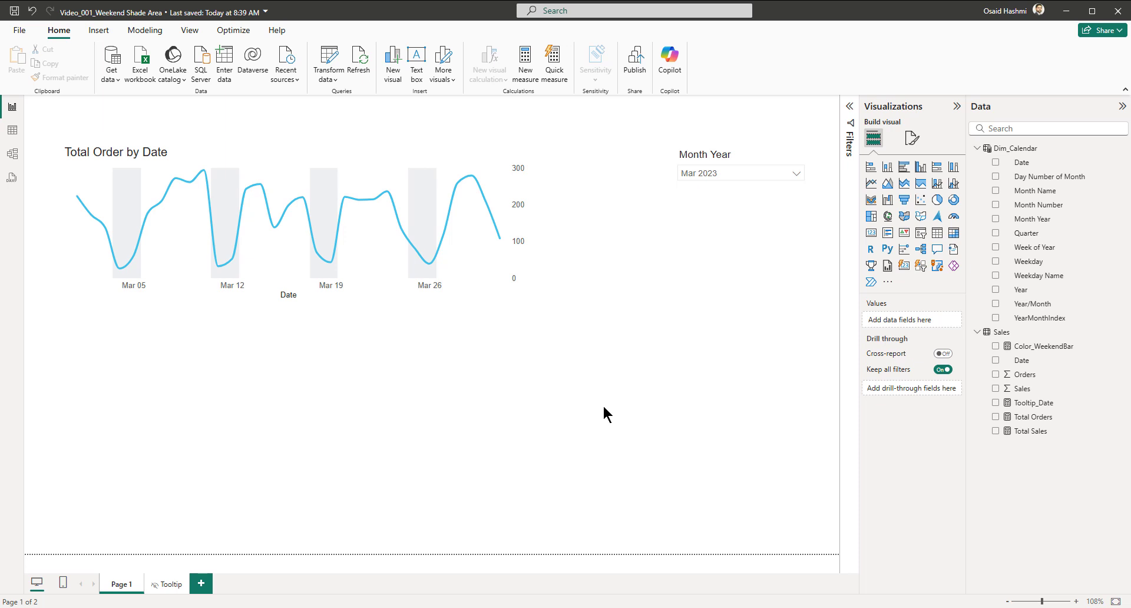
pyautogui.moveTo(623, 419)
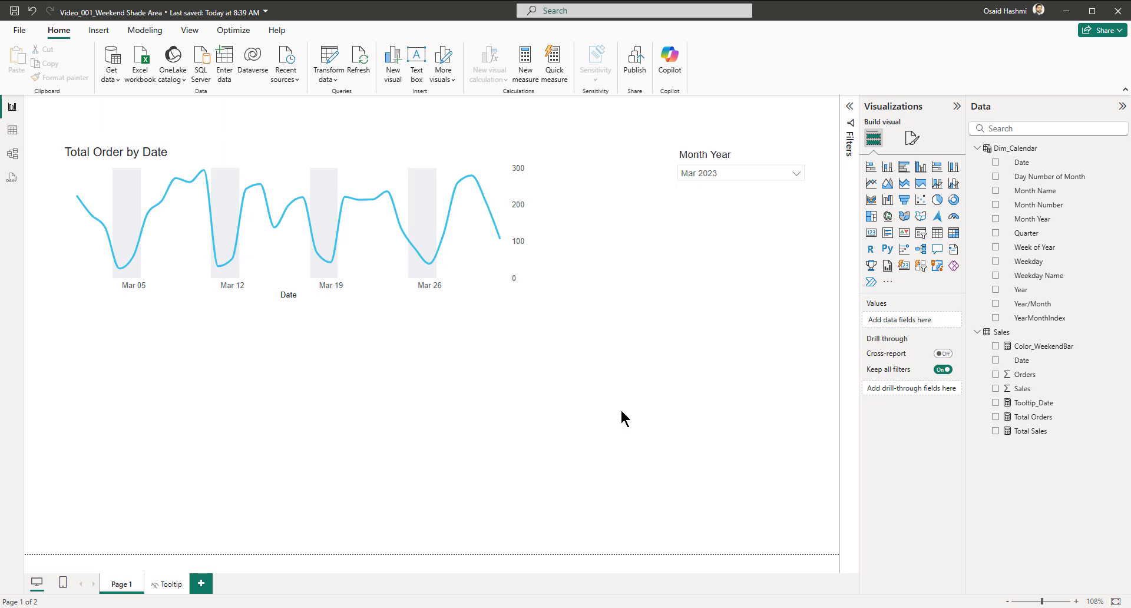
# Step: Duplicate the orders chart and slicer, switching the new slicer to Year 2024
pyautogui.click(288, 224)
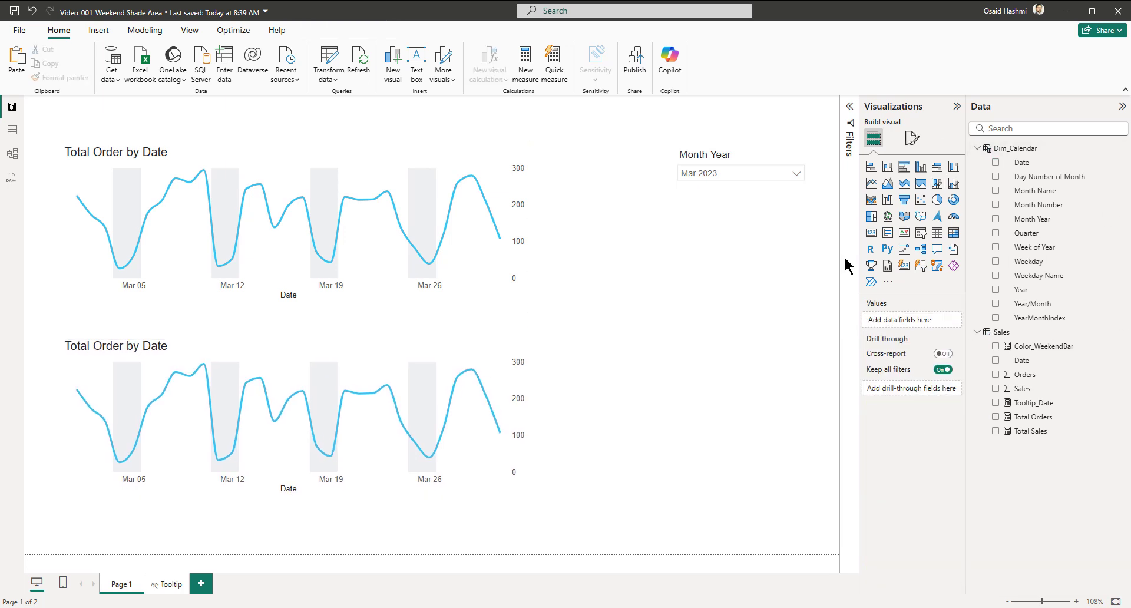
pyautogui.click(740, 172)
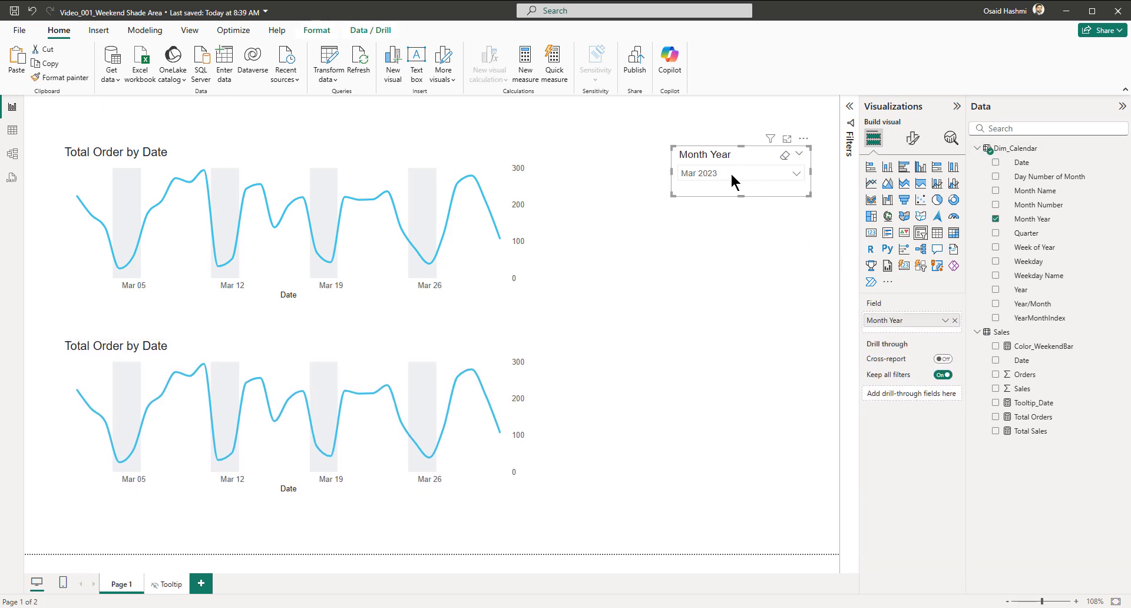
pyautogui.moveTo(736, 172); pyautogui.dragTo(745, 330)
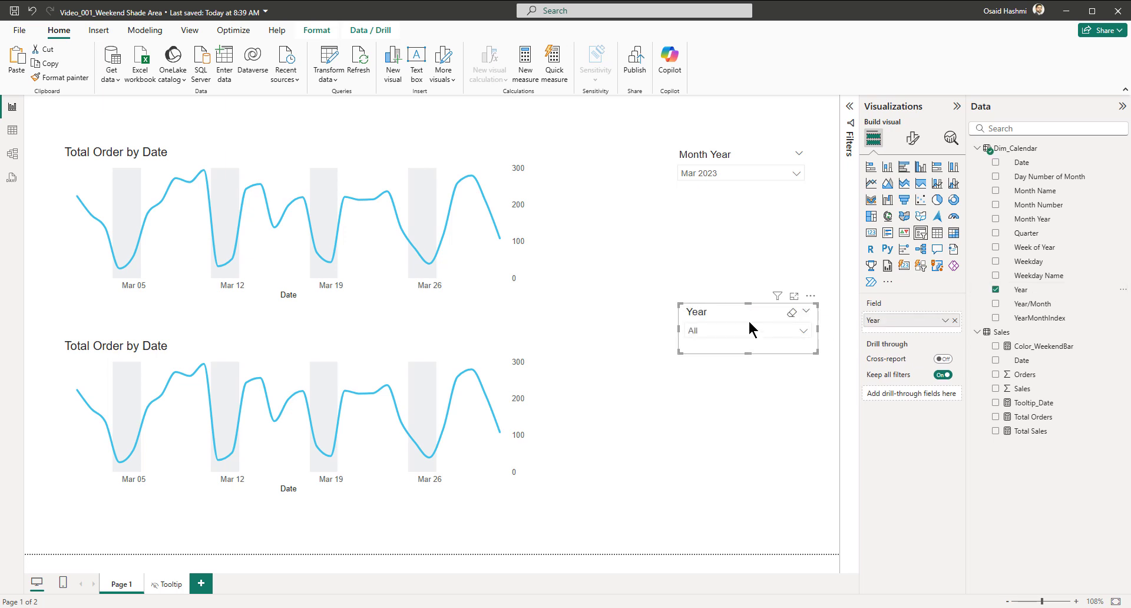
pyautogui.click(747, 330)
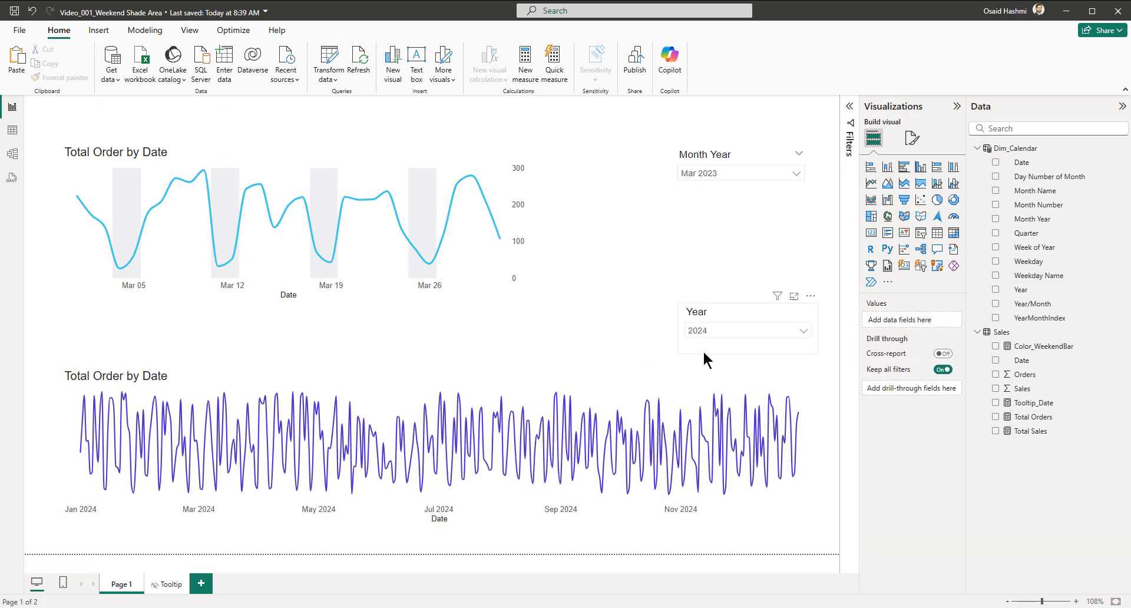
pyautogui.click(1043, 346)
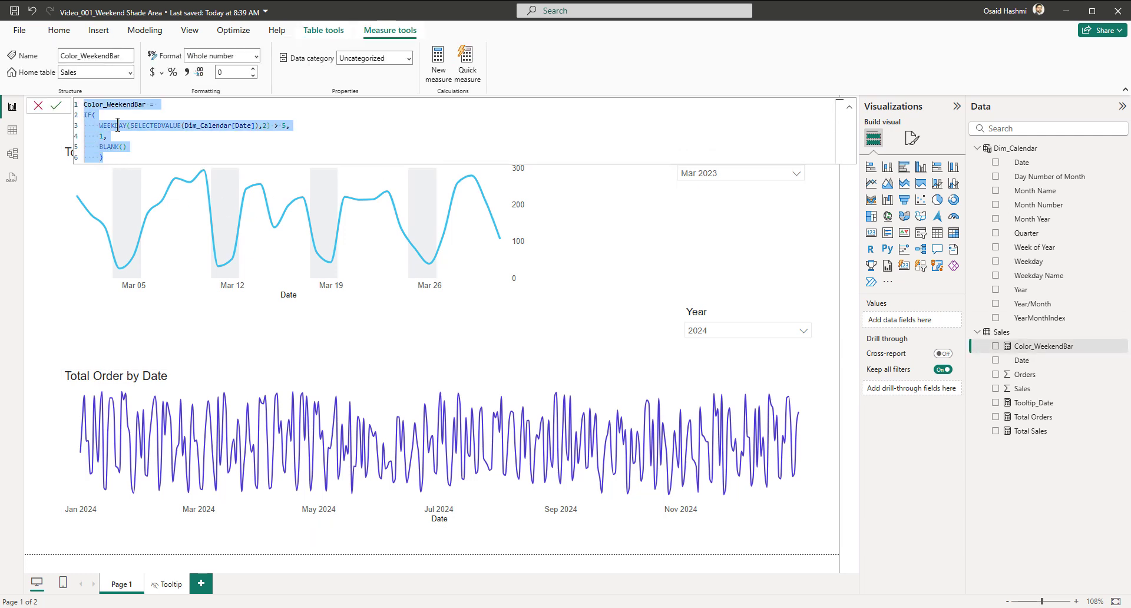
# Step: Create Color_MonthBar returning 1 when OR(MONTH(...)=6, MONTH(...)=7), adapted from the weekend formula
pyautogui.click(56, 106)
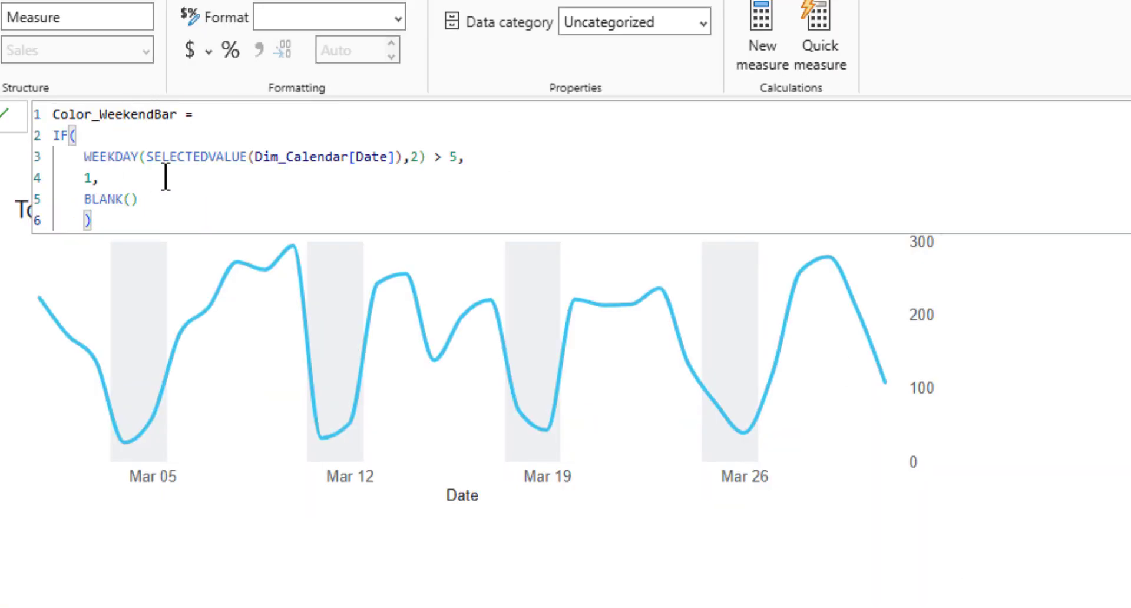
pyautogui.write('Mo')
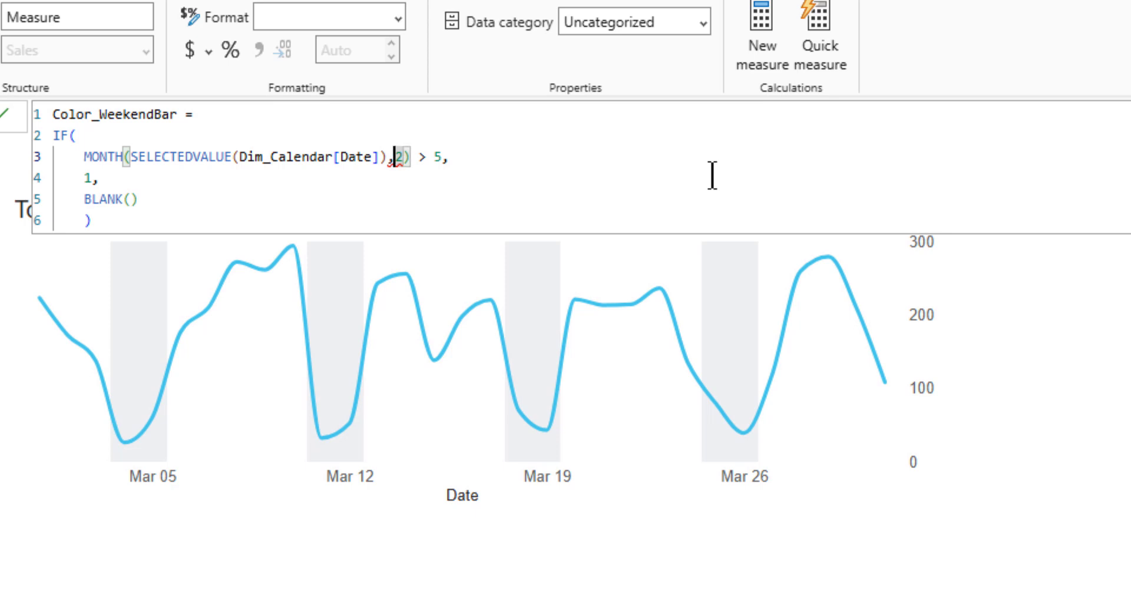
pyautogui.doubleClick(179, 157)
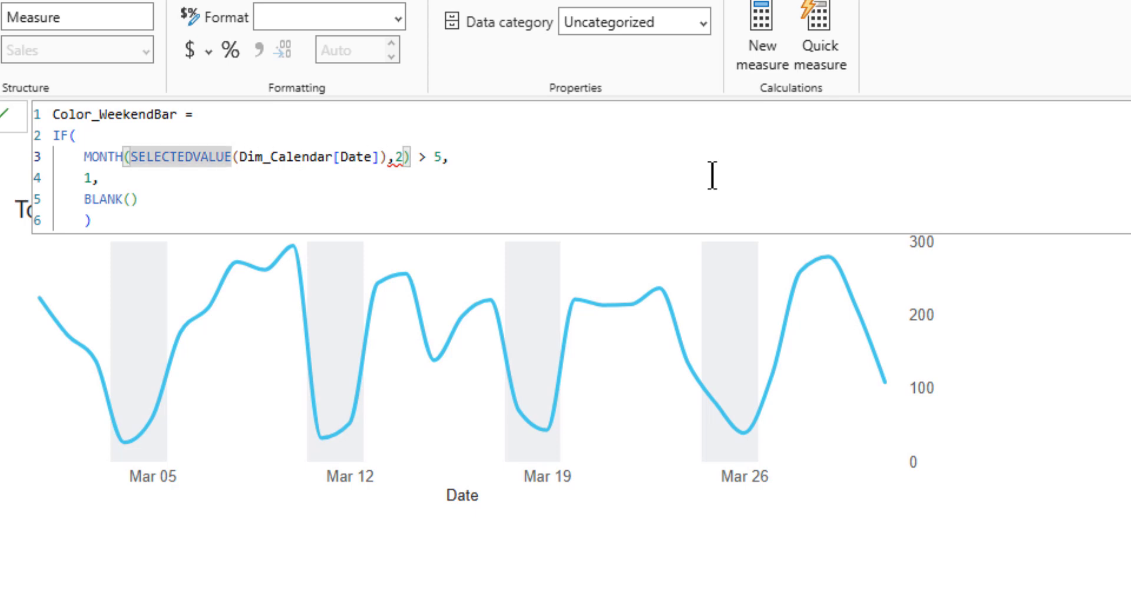
pyautogui.write('OR(')
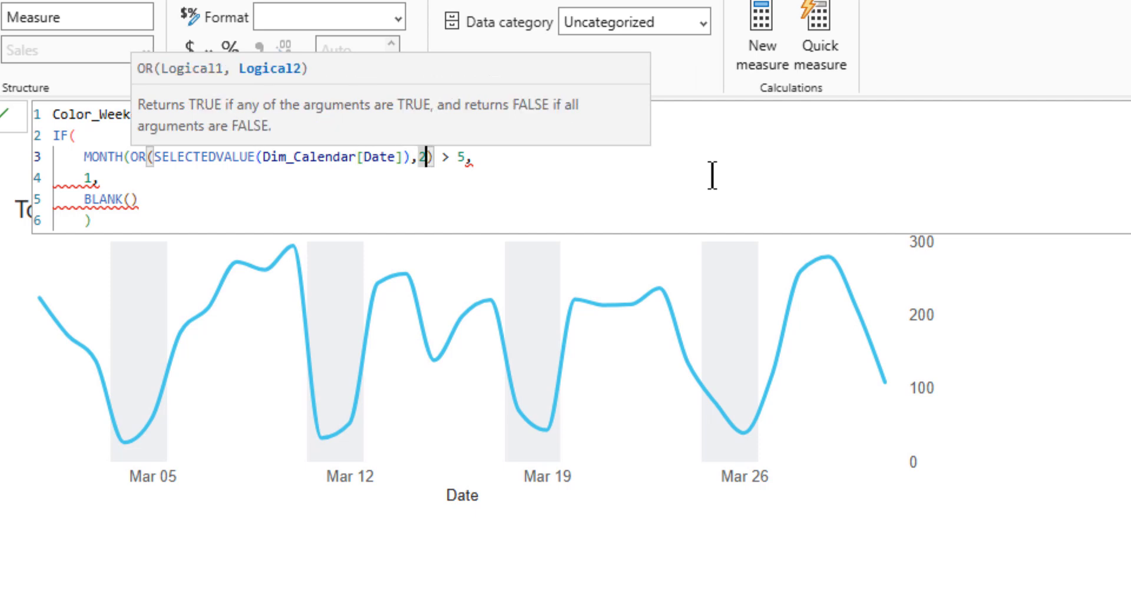
pyautogui.press('Backspace')
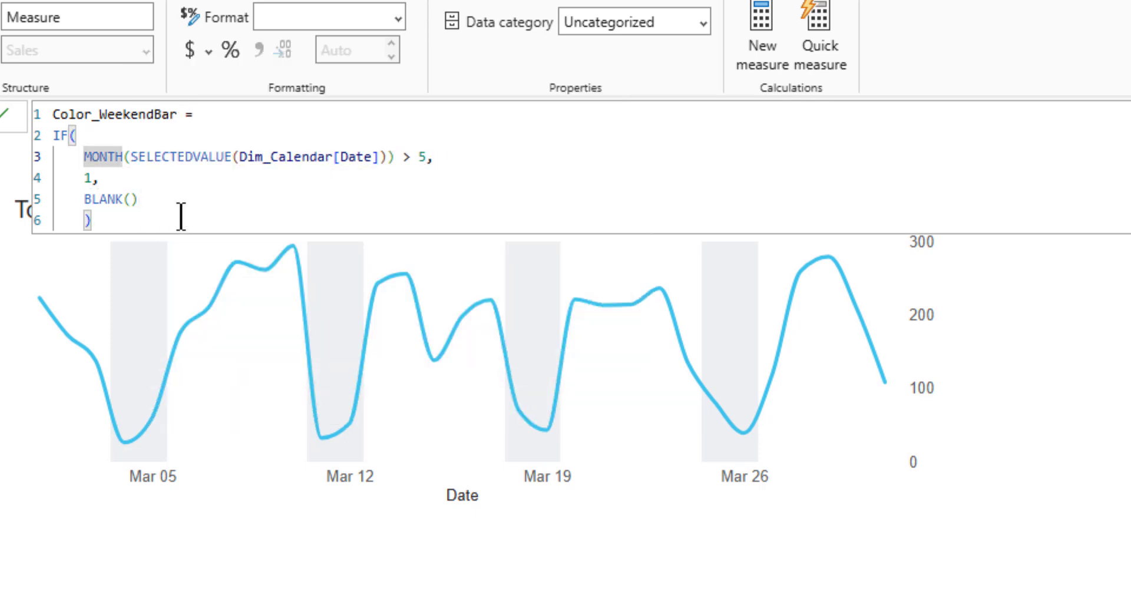
pyautogui.write('OR(')
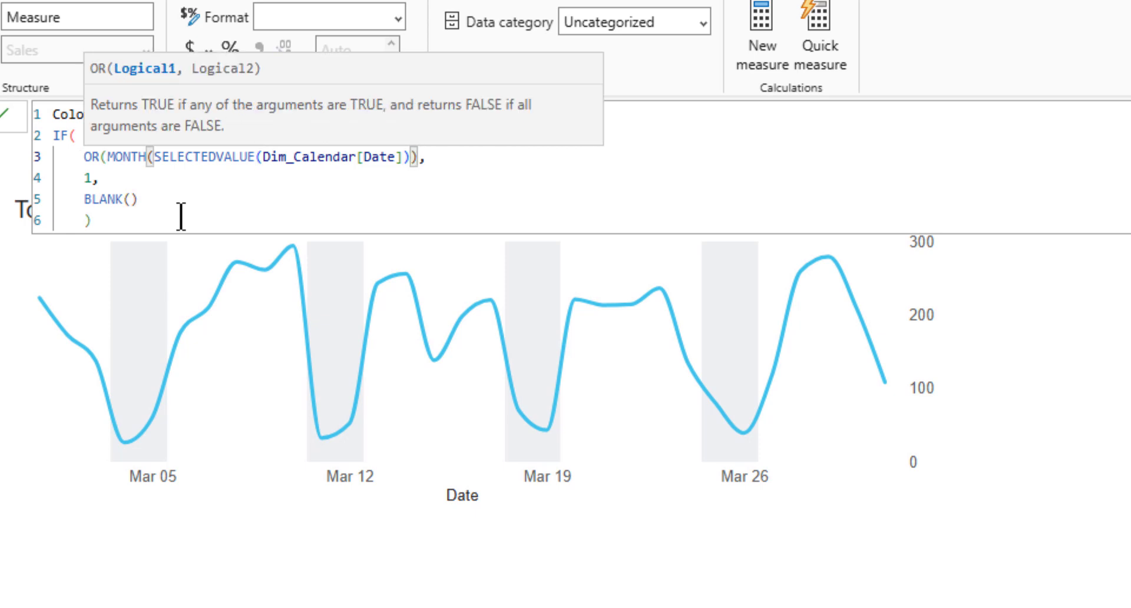
pyautogui.write('=6')
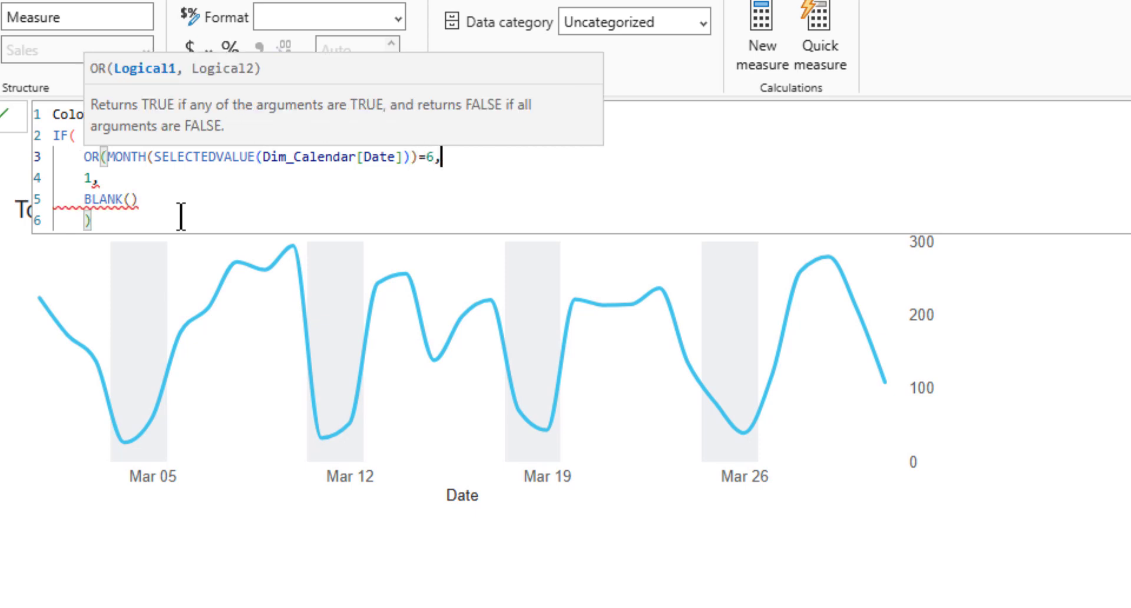
pyautogui.write('MONTH(')
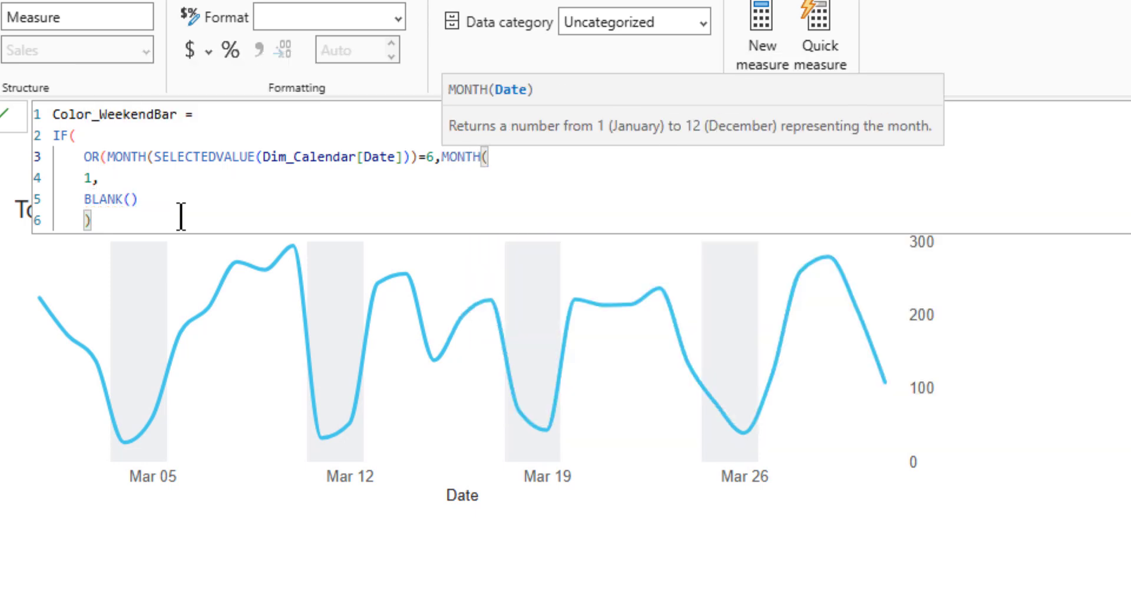
pyautogui.write('SELECTEDVALUE(Dim_Calendar[Date')
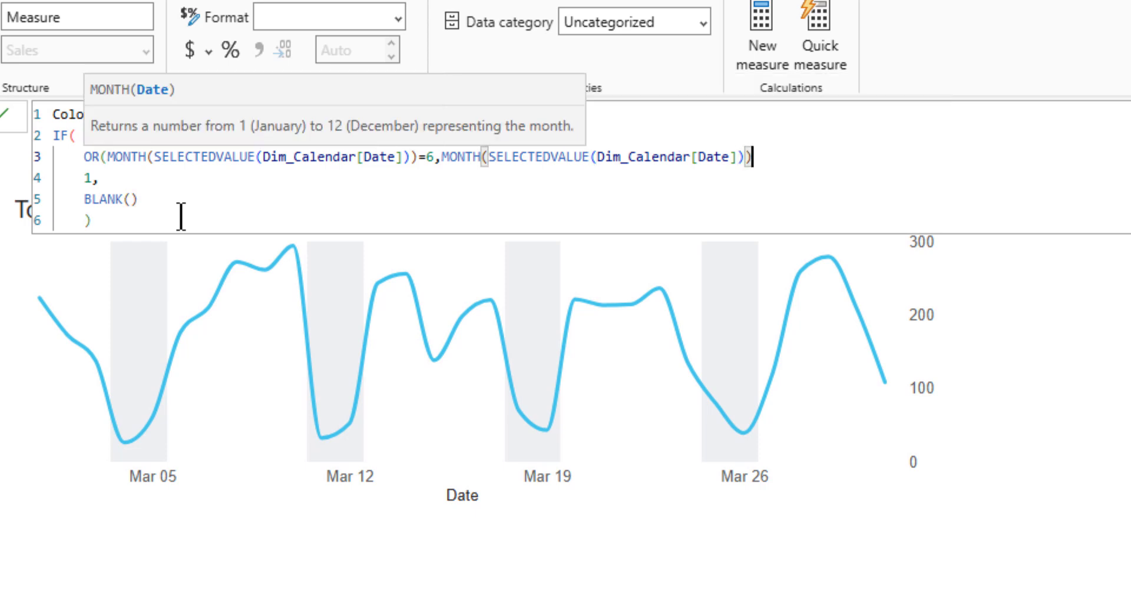
pyautogui.write('7')
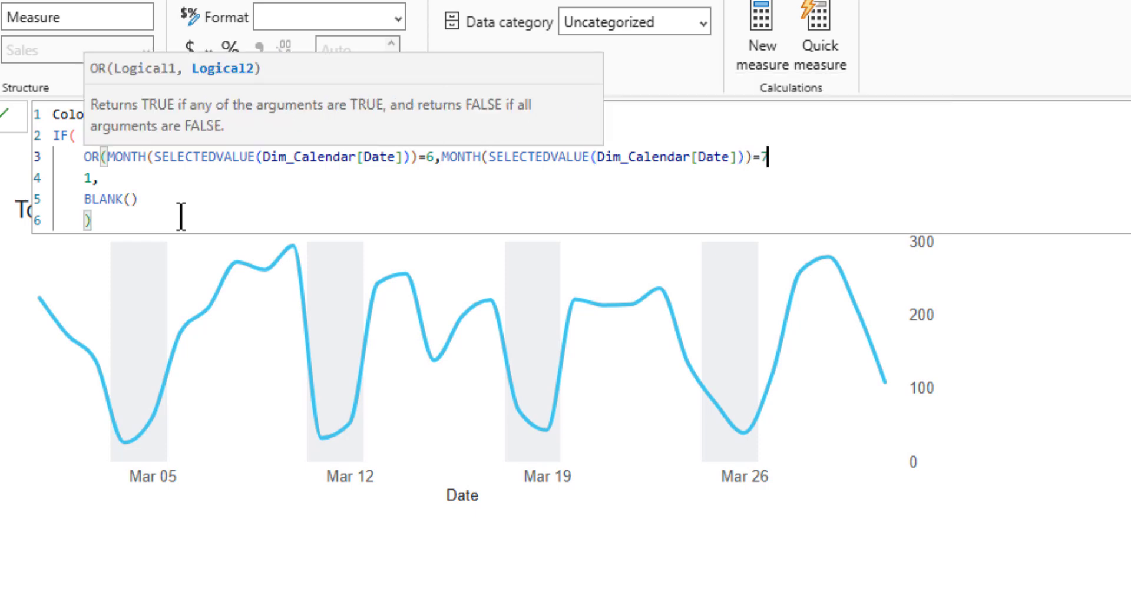
pyautogui.write('),')
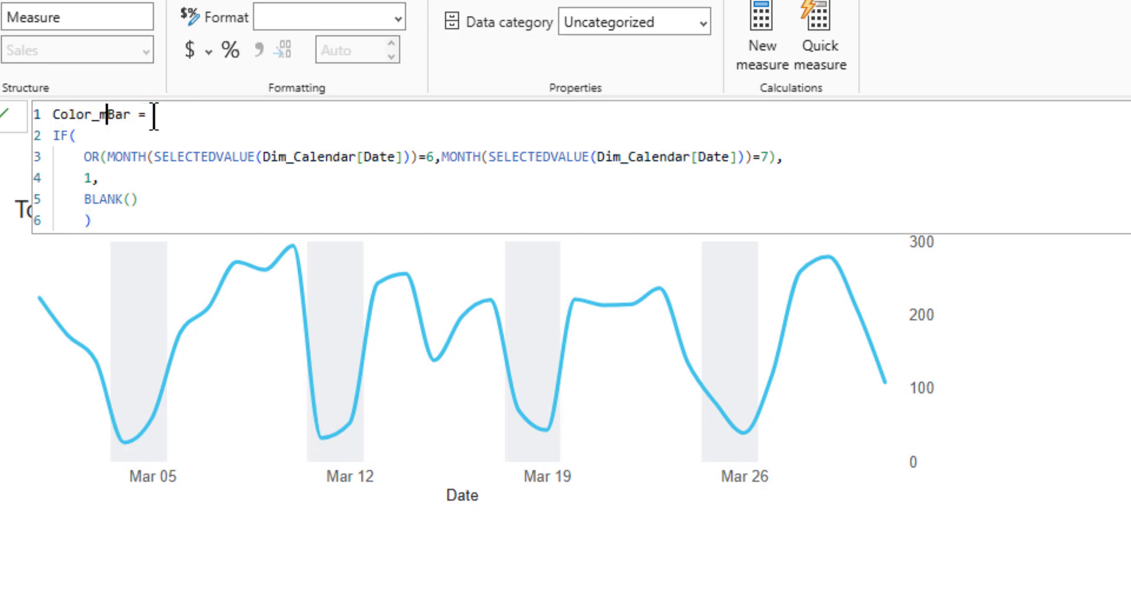
pyautogui.press('Backspace')
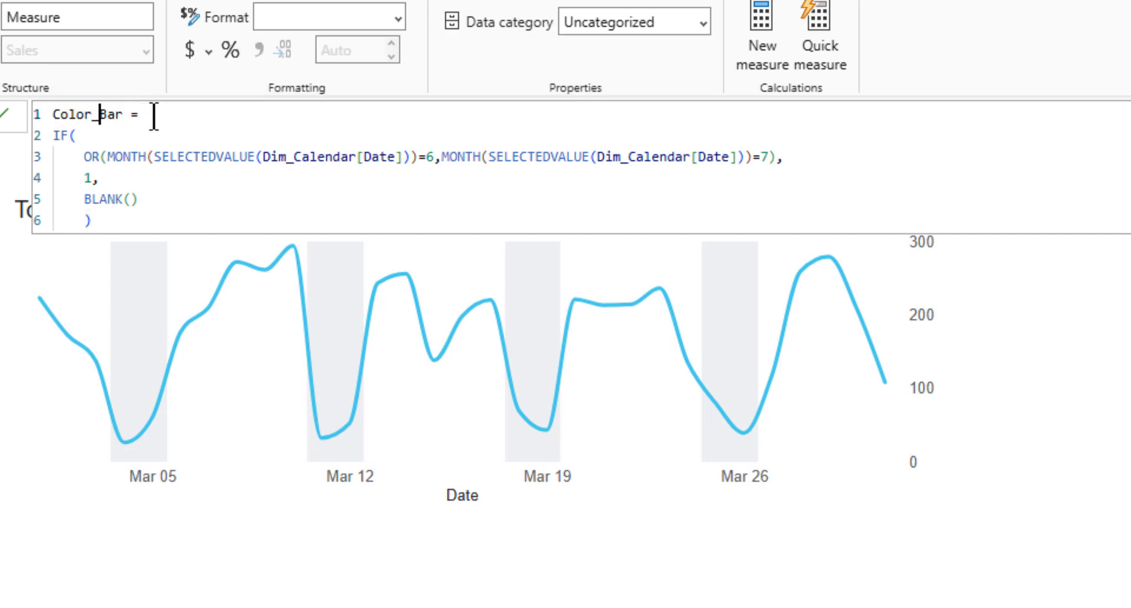
pyautogui.write('Month')
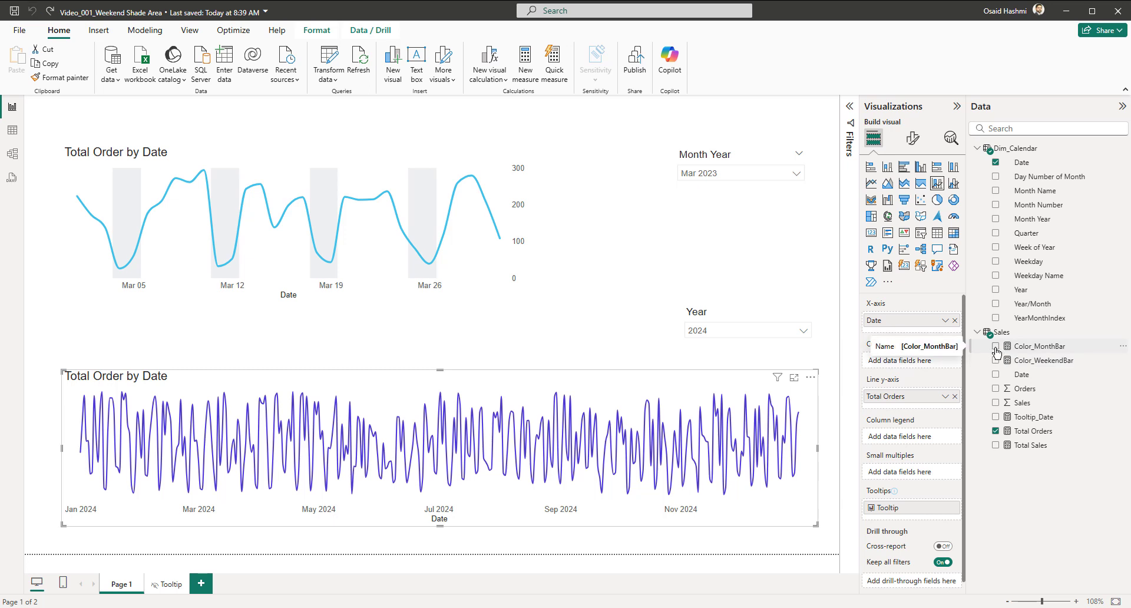
# Step: Add Color_MonthBar to the 2024 chart to shade June–July grey
pyautogui.click(997, 347)
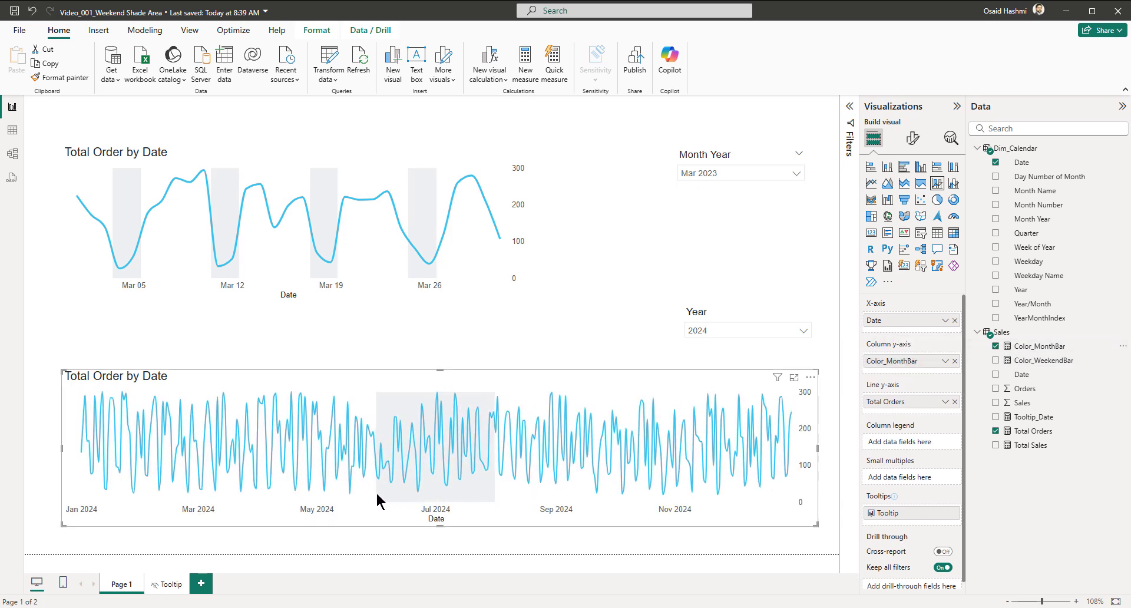
pyautogui.moveTo(381, 500)
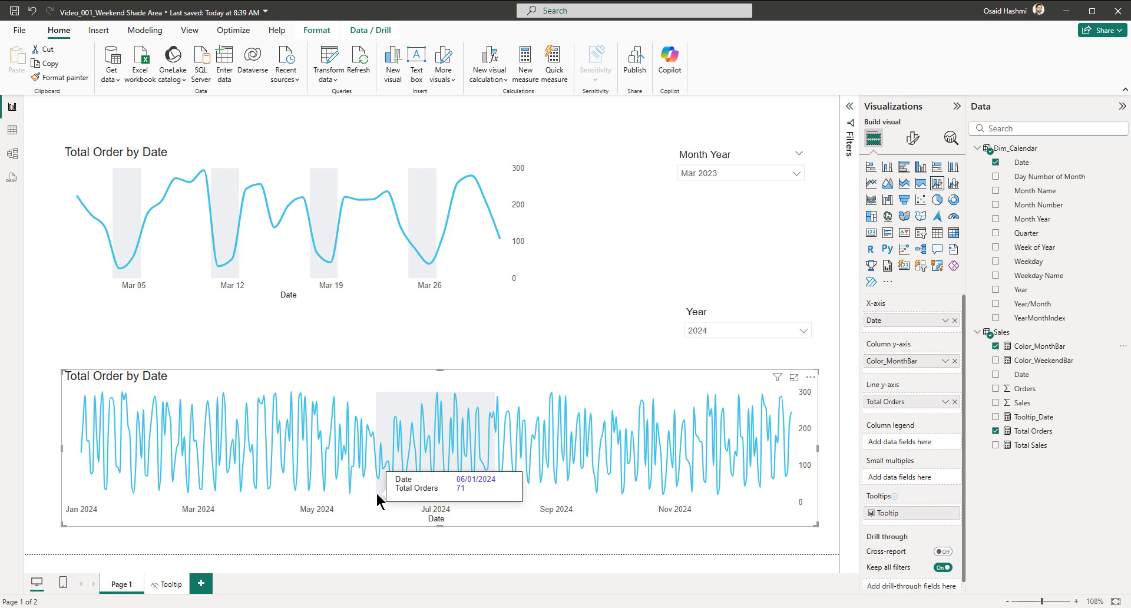
pyautogui.moveTo(496, 497)
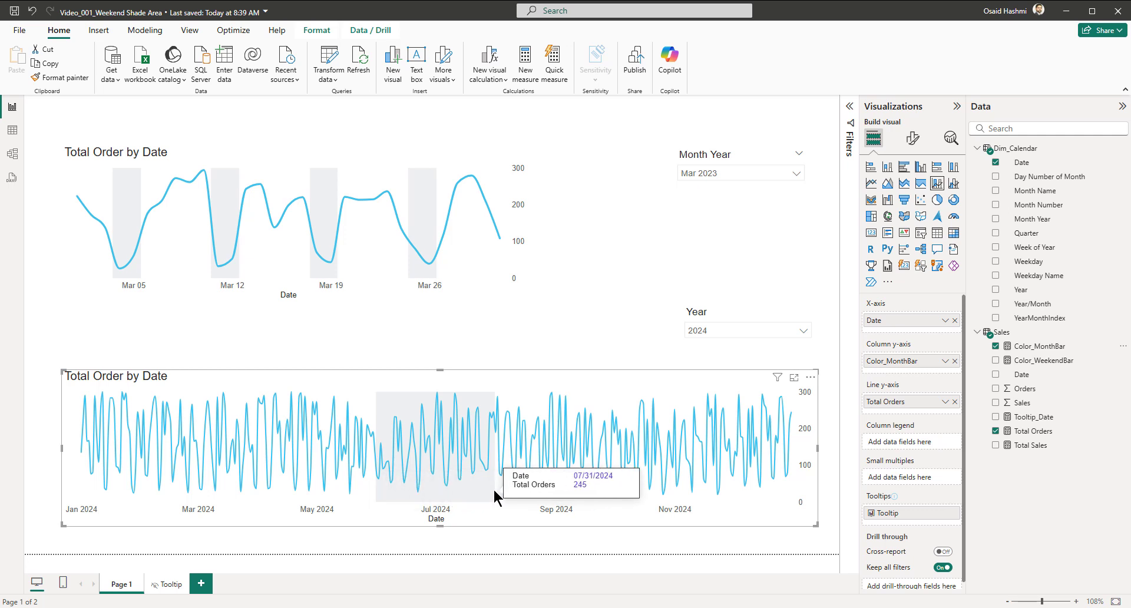
pyautogui.moveTo(591, 390)
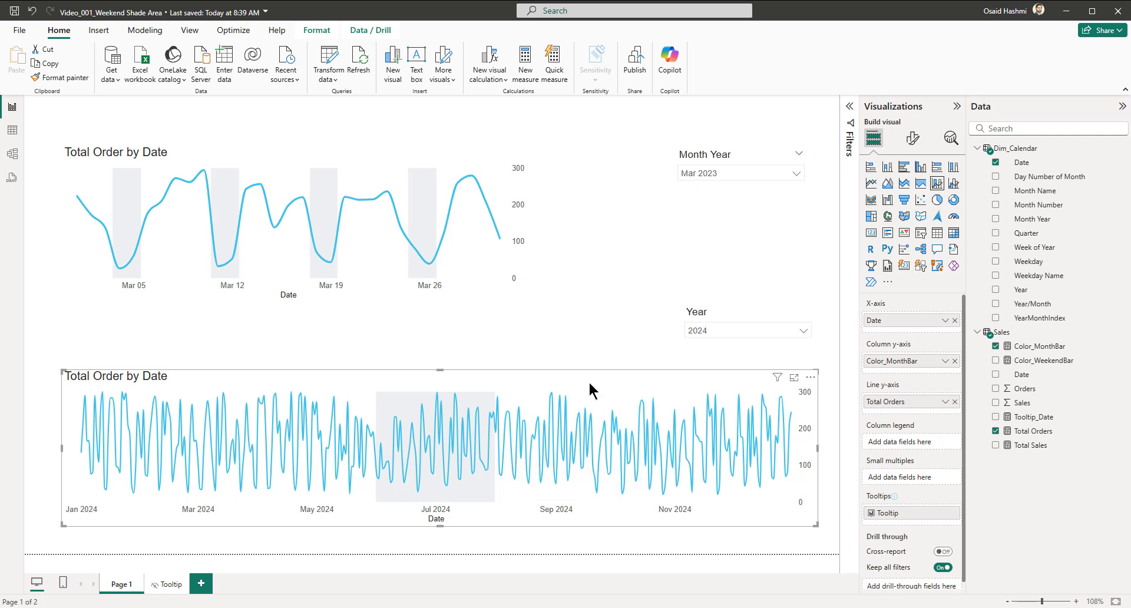
pyautogui.moveTo(436, 503)
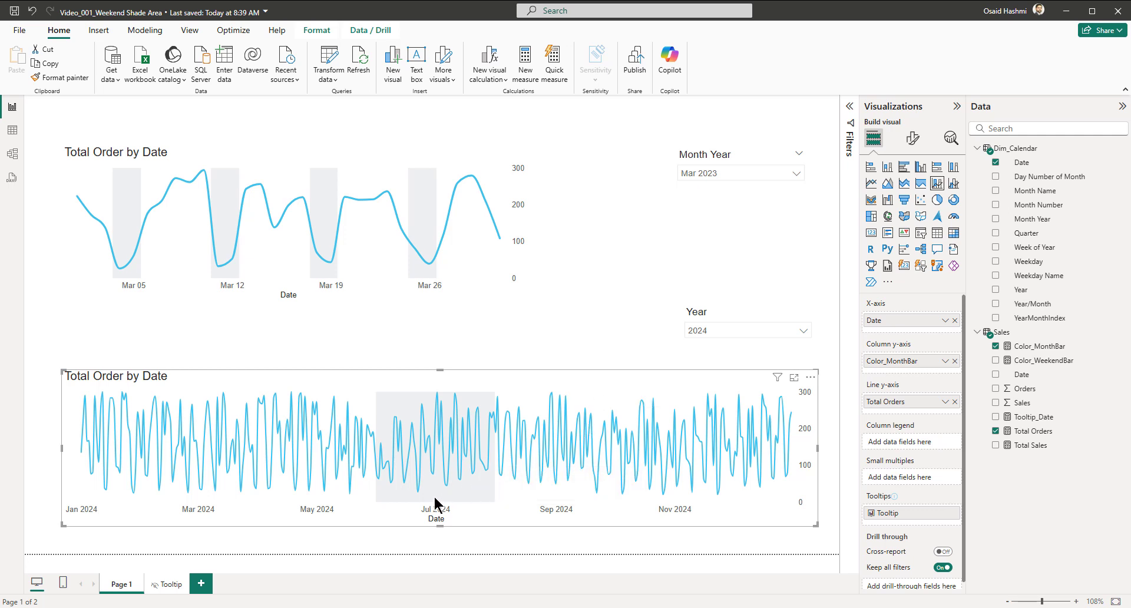
pyautogui.moveTo(523, 390)
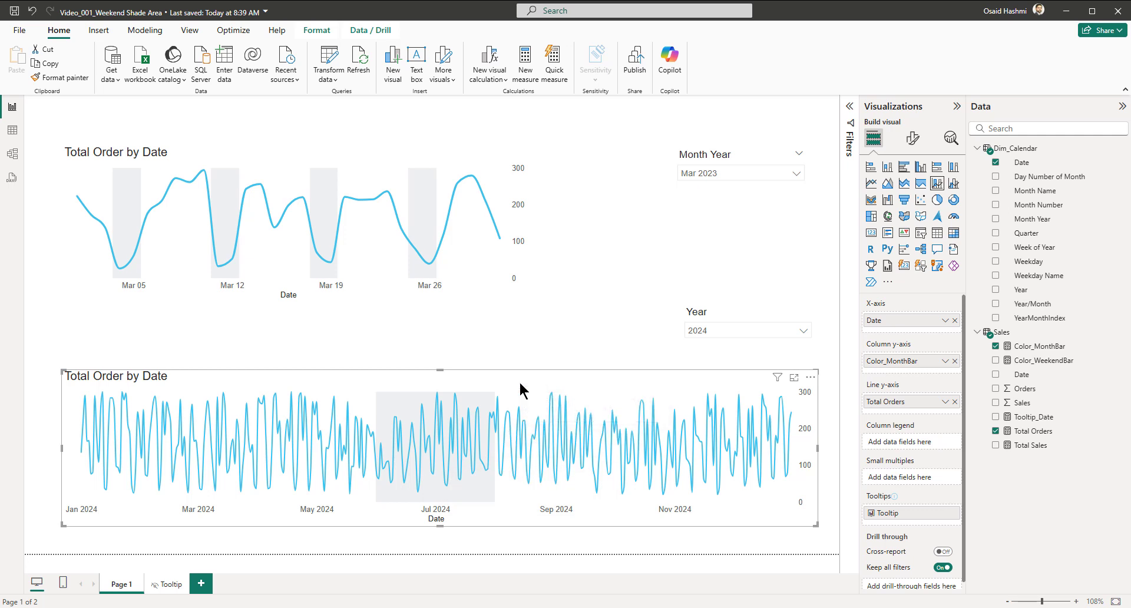
pyautogui.moveTo(442, 392)
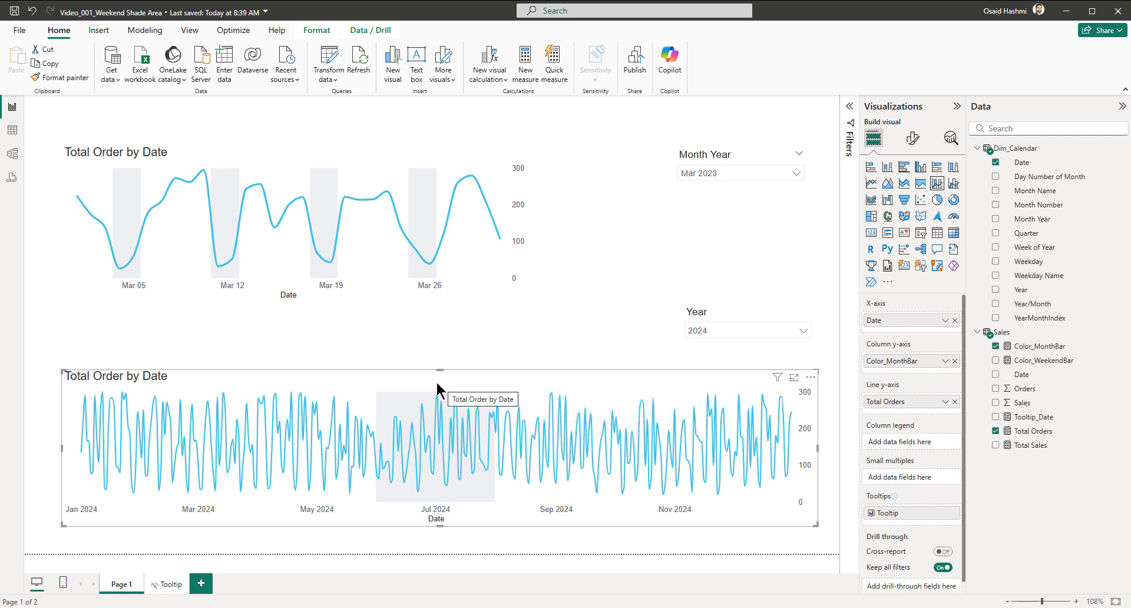
pyautogui.moveTo(314, 455)
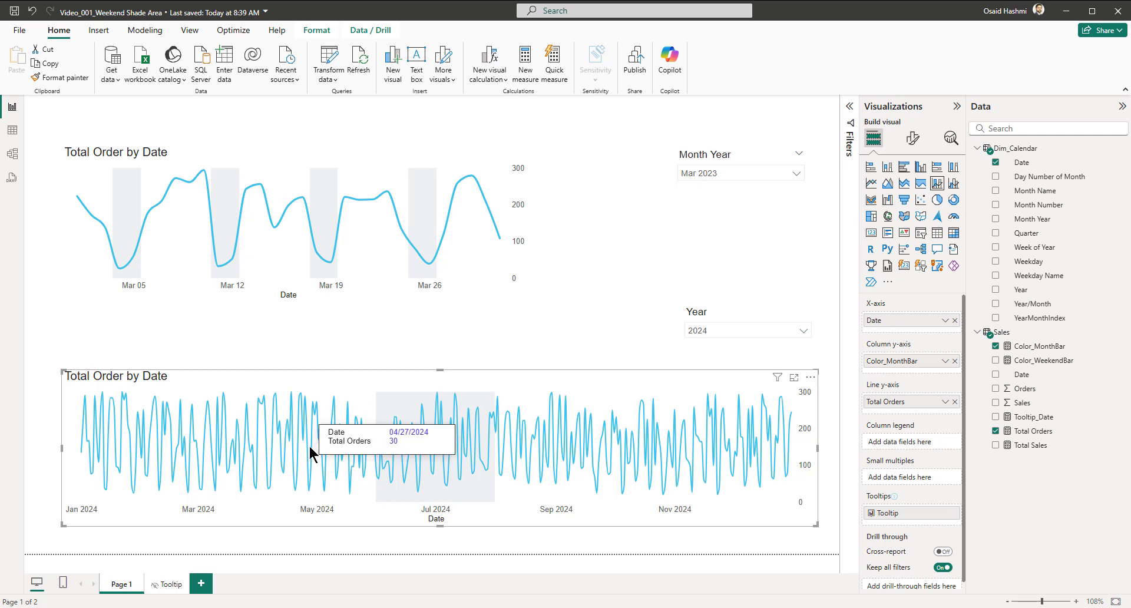
pyautogui.moveTo(440, 408)
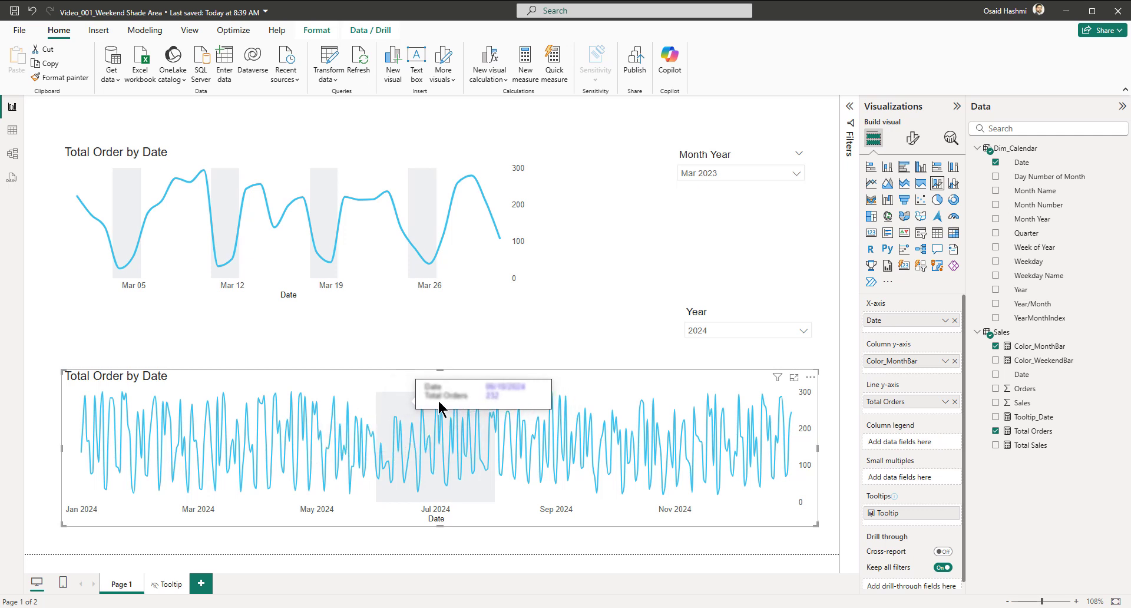
pyautogui.moveTo(414, 391)
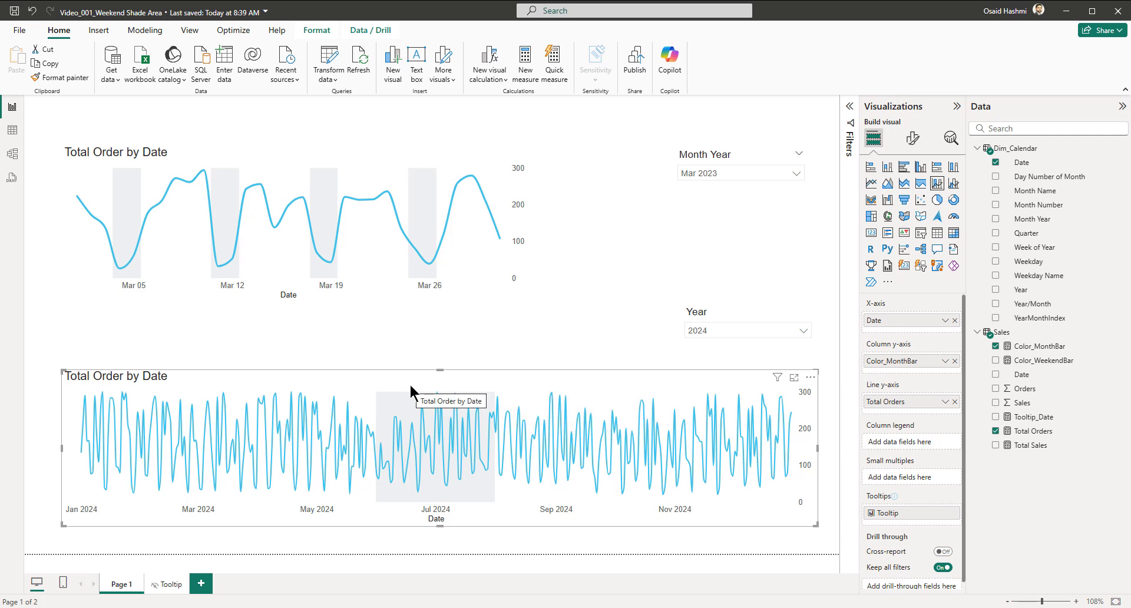